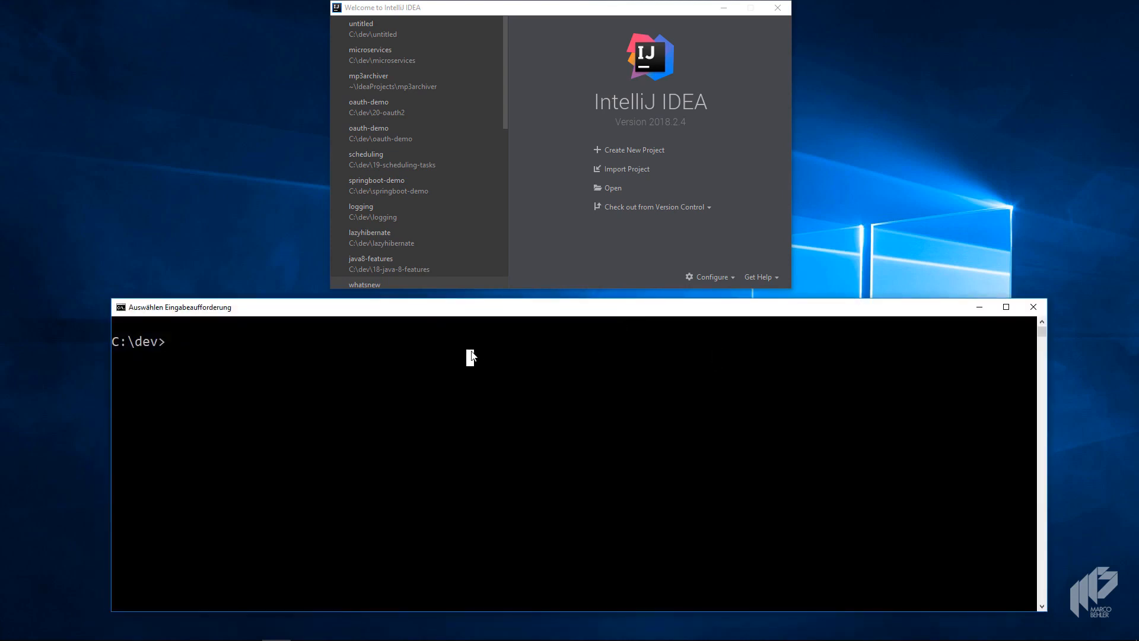
pyautogui.moveTo(485, 372)
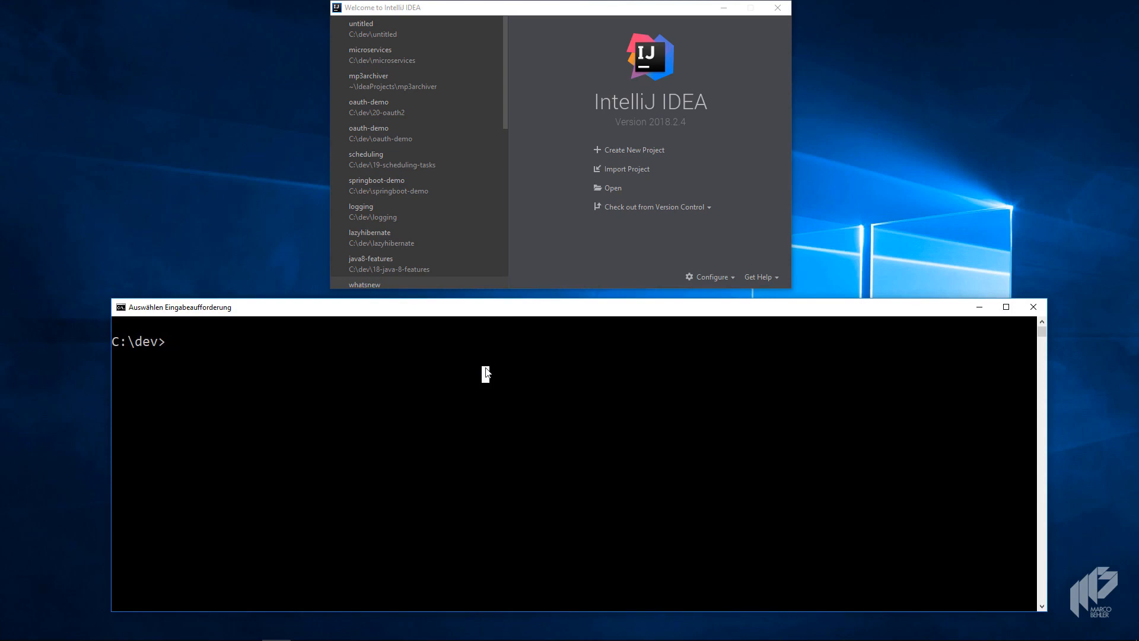
# Step: Run mvn archetype:generate for quickstart with groupId com.marcobehler and artifactId account-statements
pyautogui.write('mvn arch')
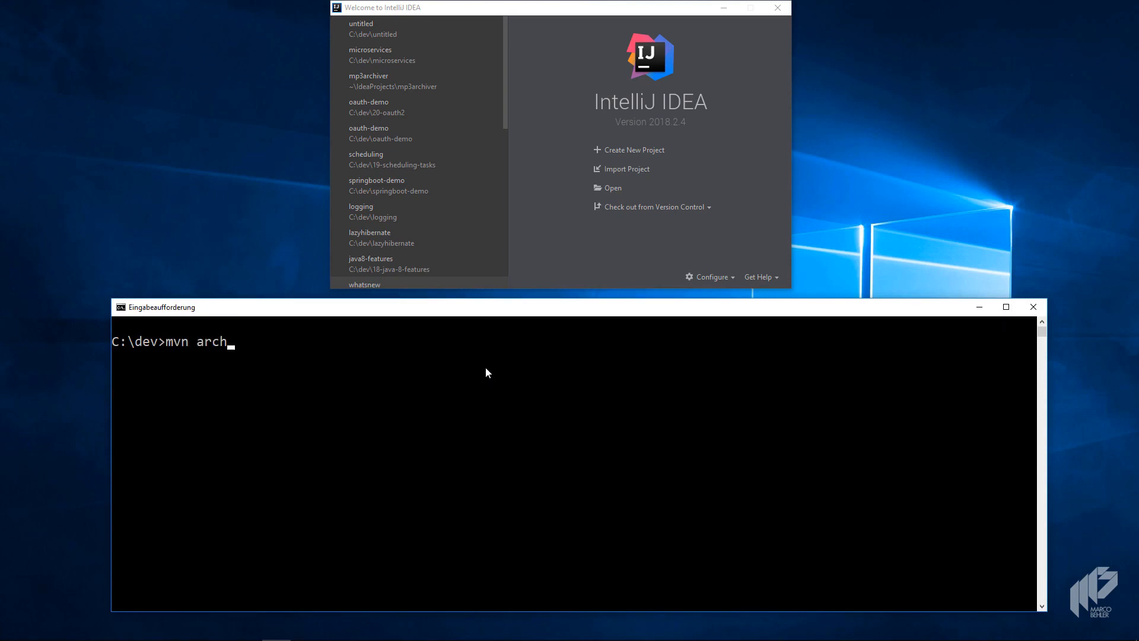
pyautogui.write('etype:g')
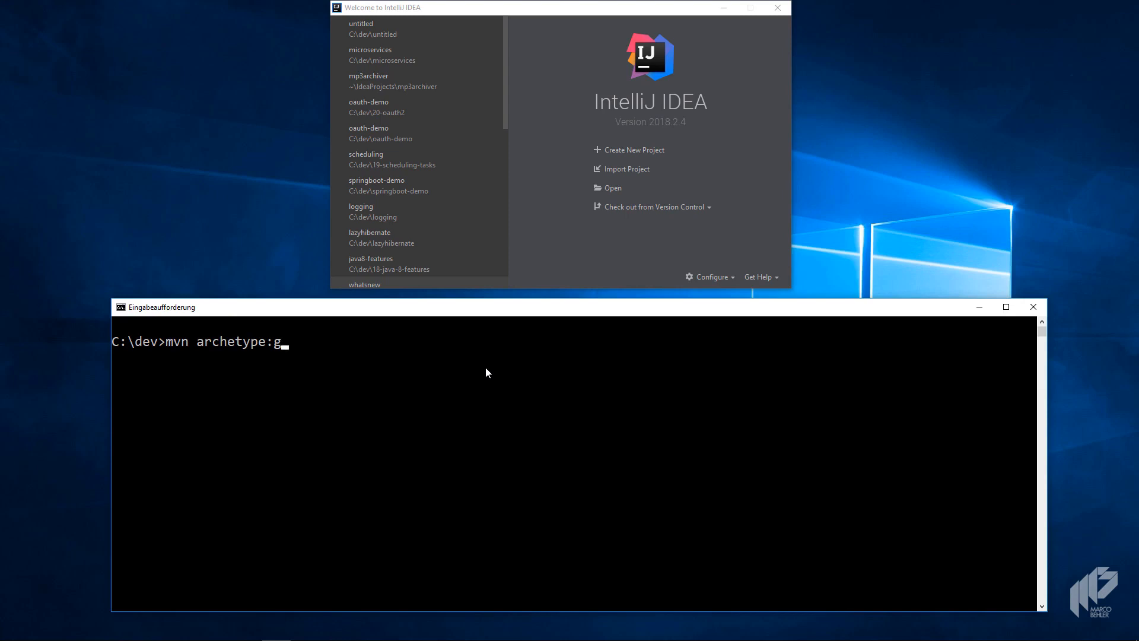
pyautogui.write('enerate')
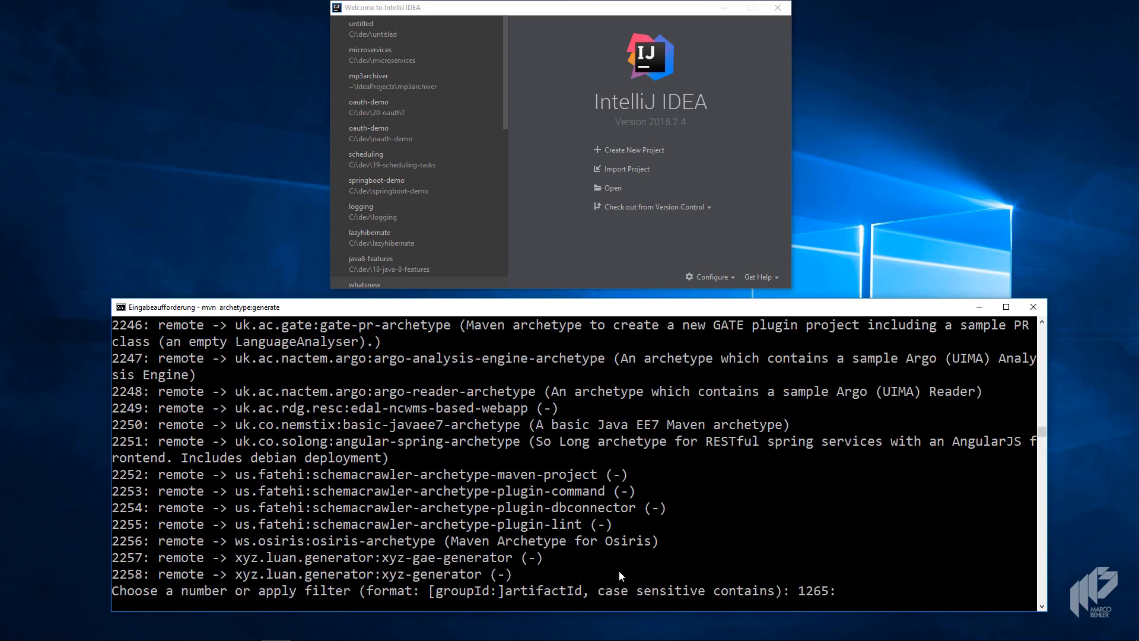
pyautogui.press('Return')
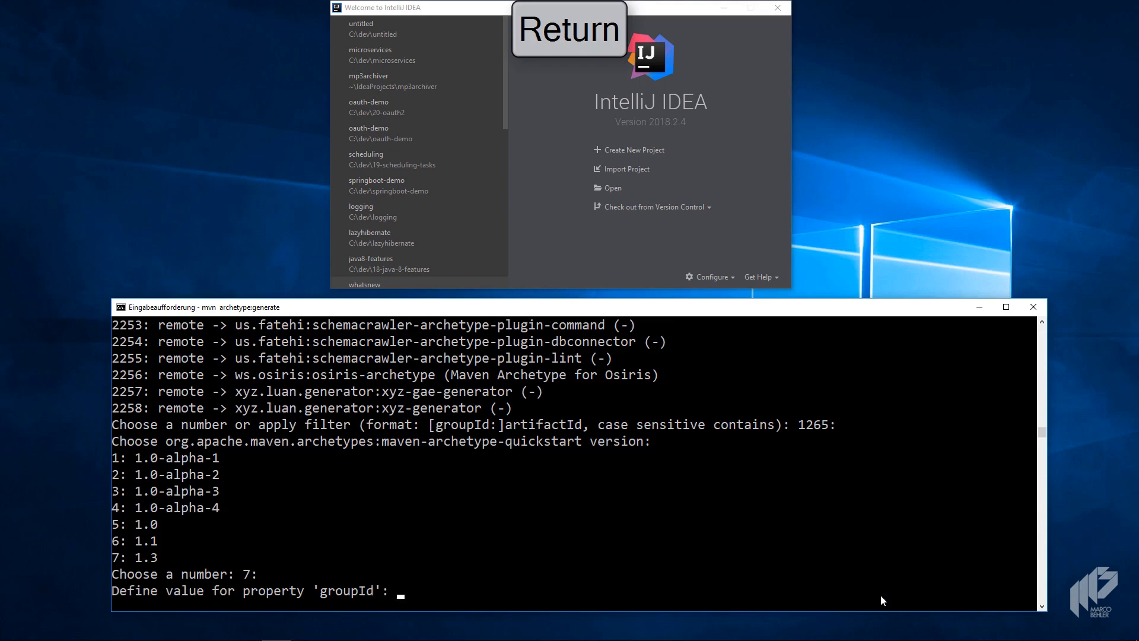
pyautogui.write('com.arc')
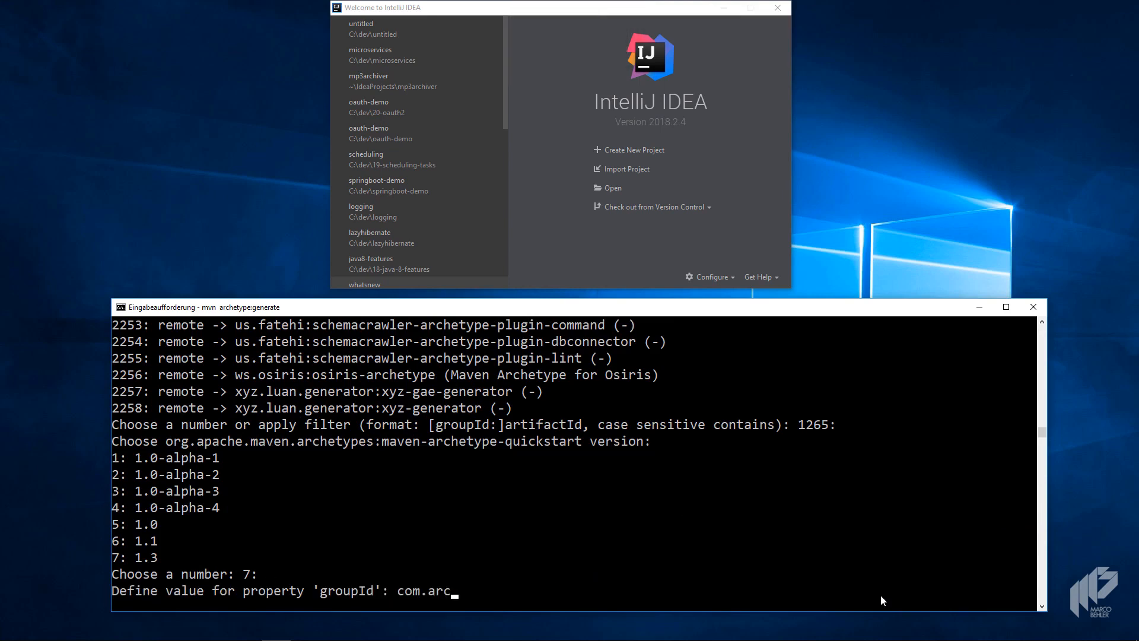
pyautogui.write('marcobehler')
pyautogui.write('account-stateme')
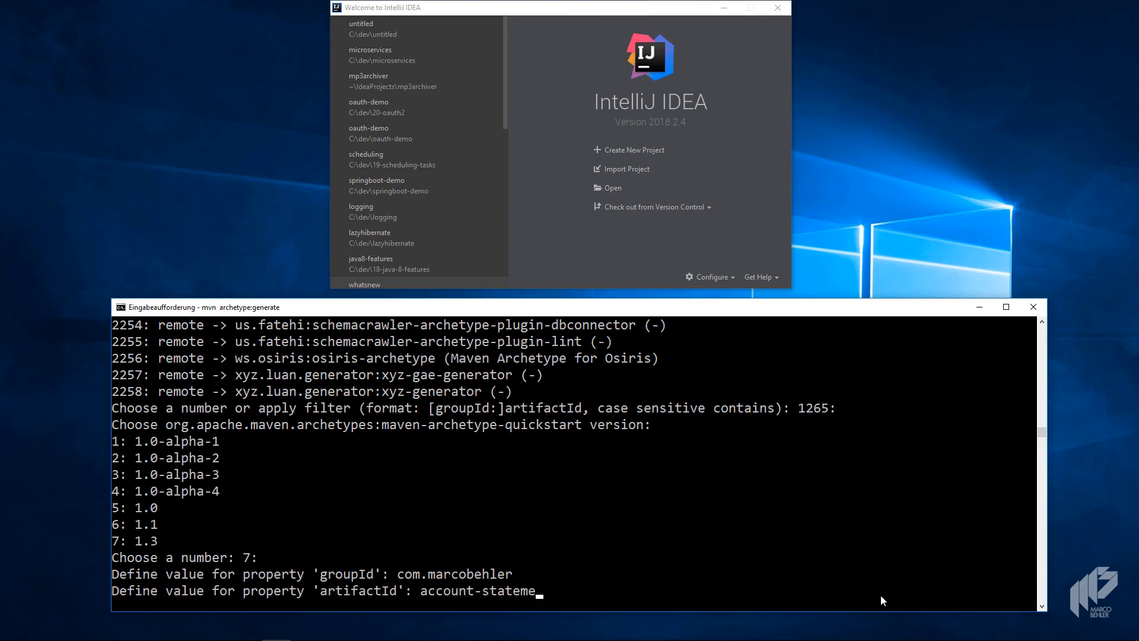
pyautogui.write('ts')
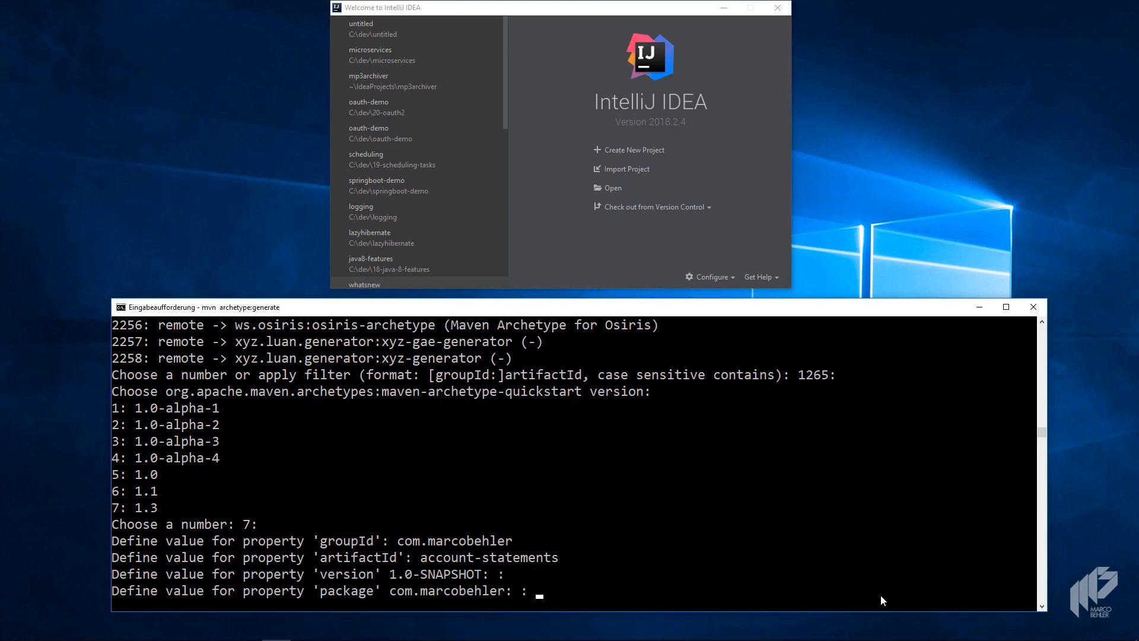
pyautogui.write('y')
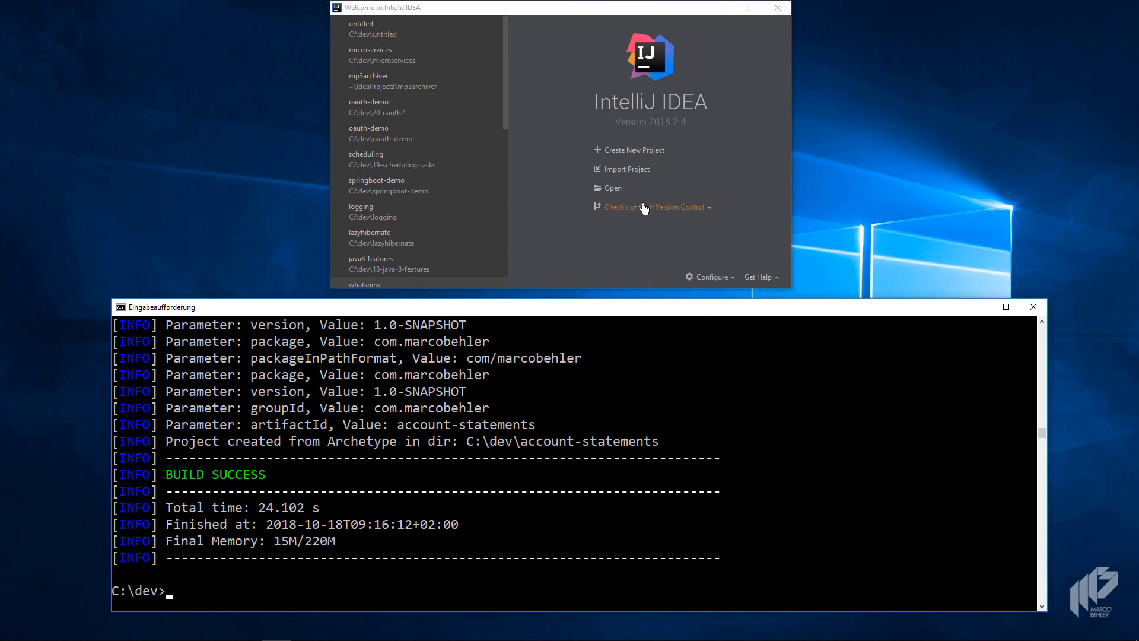
# Step: Open C:\dev\account-statements\pom.xml in IntelliJ as a project
pyautogui.click(612, 187)
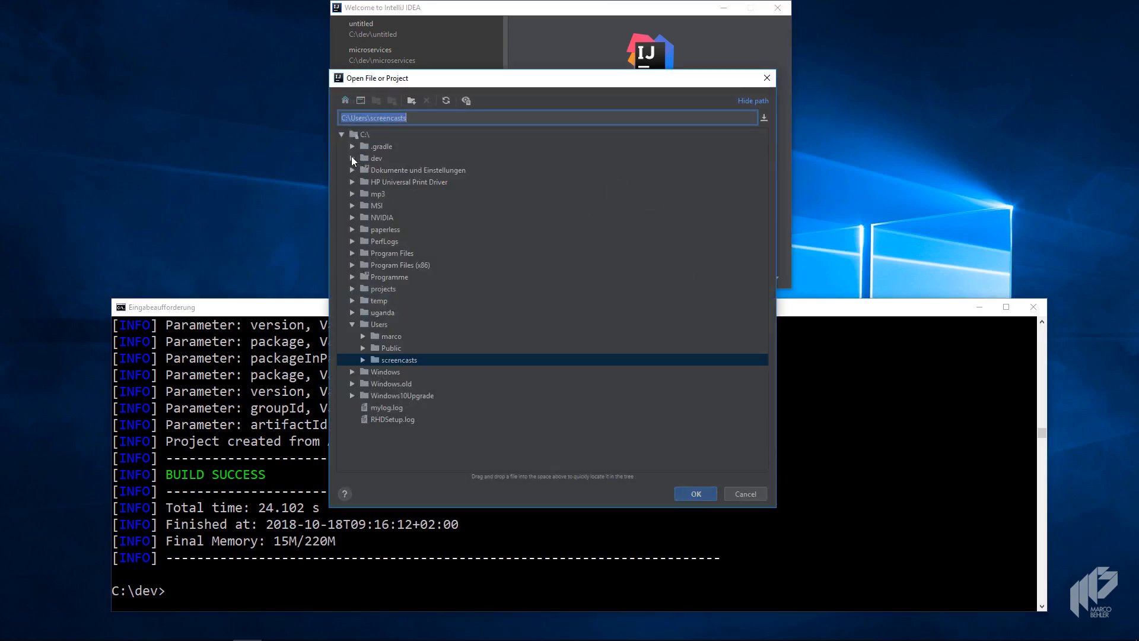
pyautogui.click(353, 158)
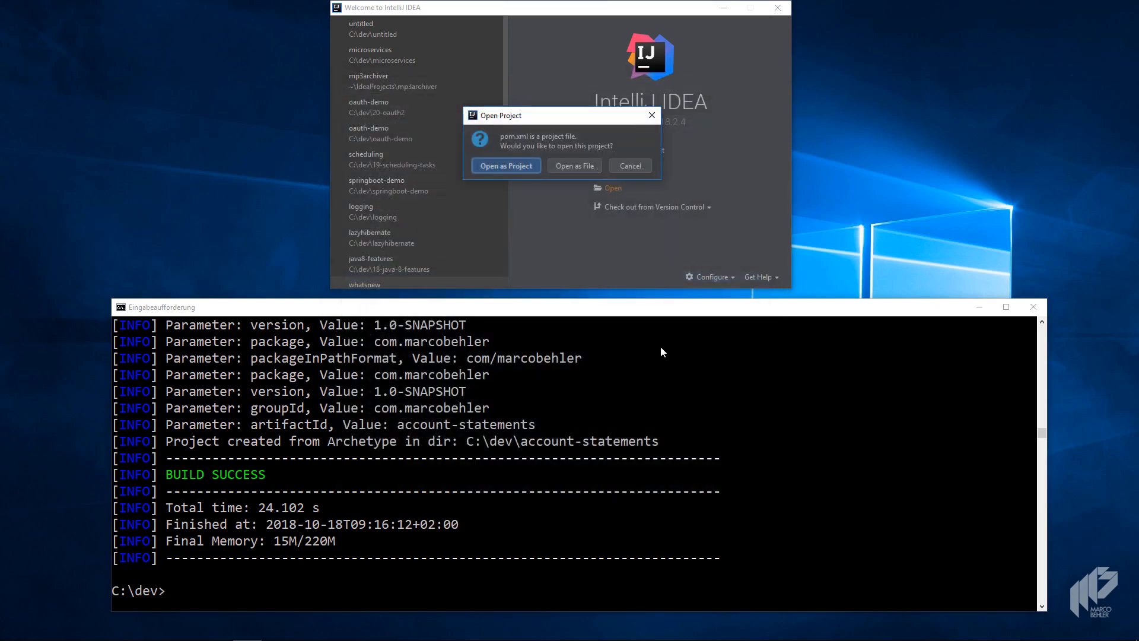
pyautogui.click(506, 165)
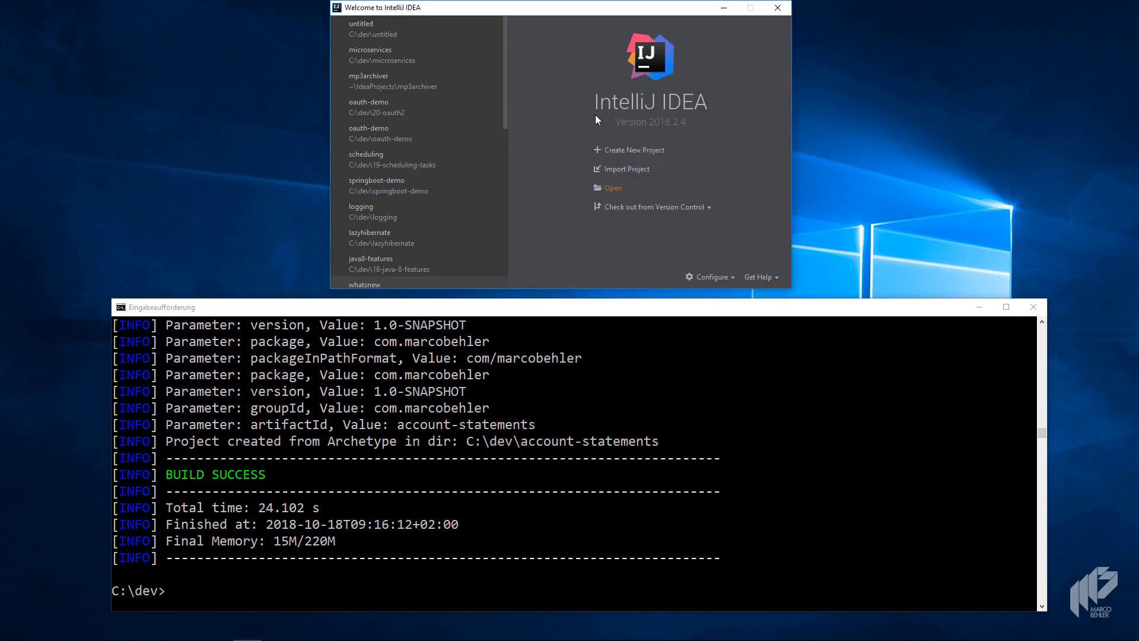
pyautogui.click(612, 188)
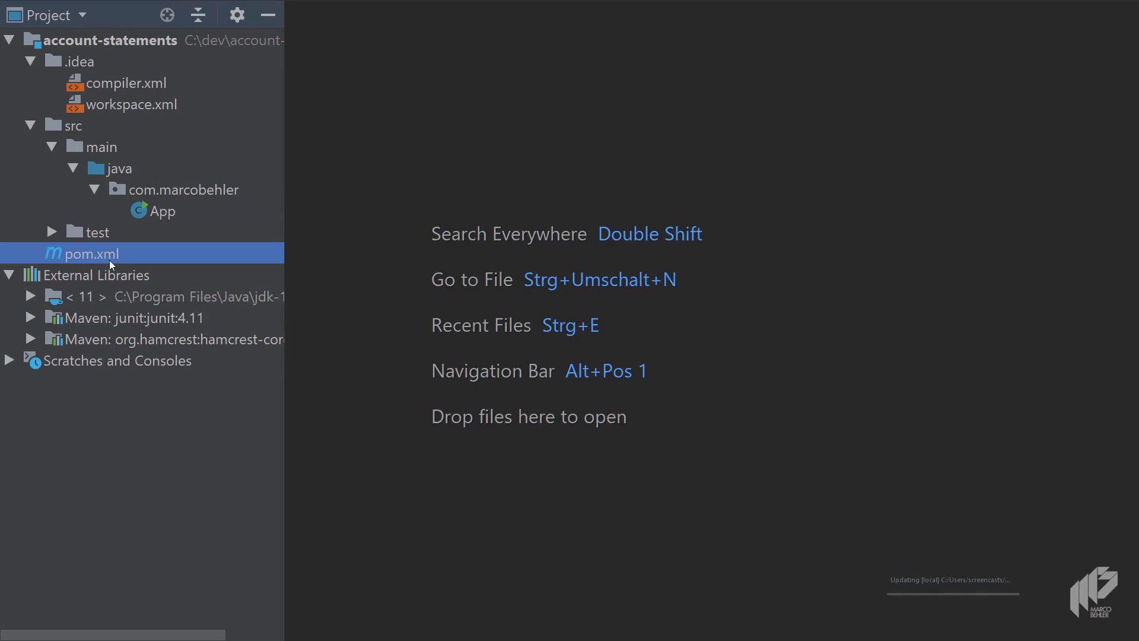
# Step: Set maven.compiler.source and maven.compiler.target to 1.8 in pom.xml
pyautogui.doubleClick(83, 253)
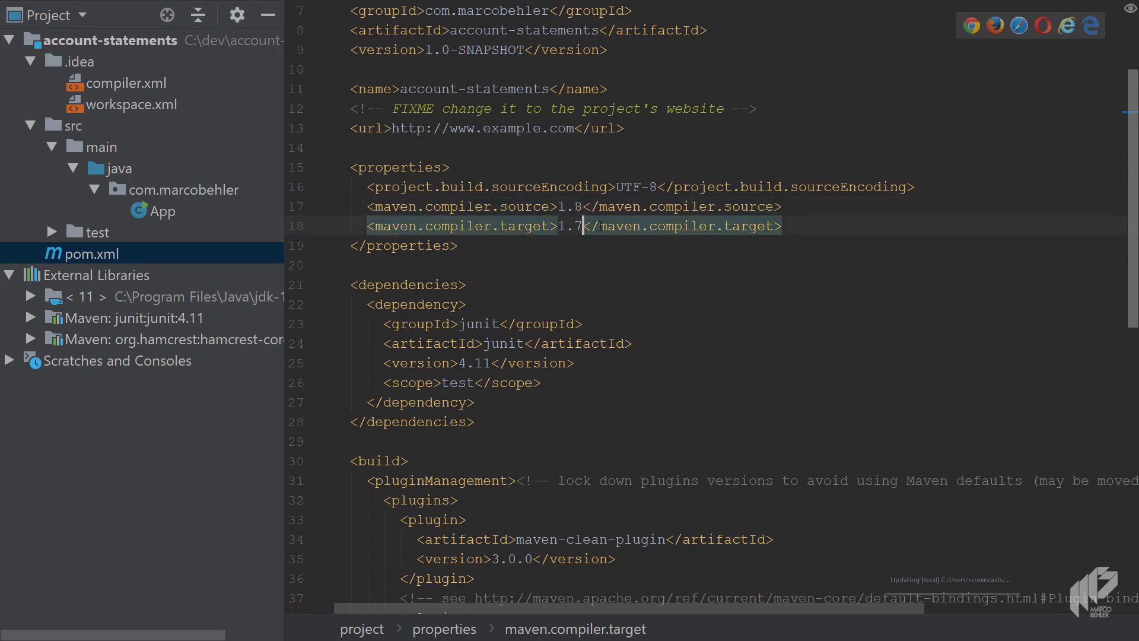
pyautogui.scroll(-3)
pyautogui.write('8')
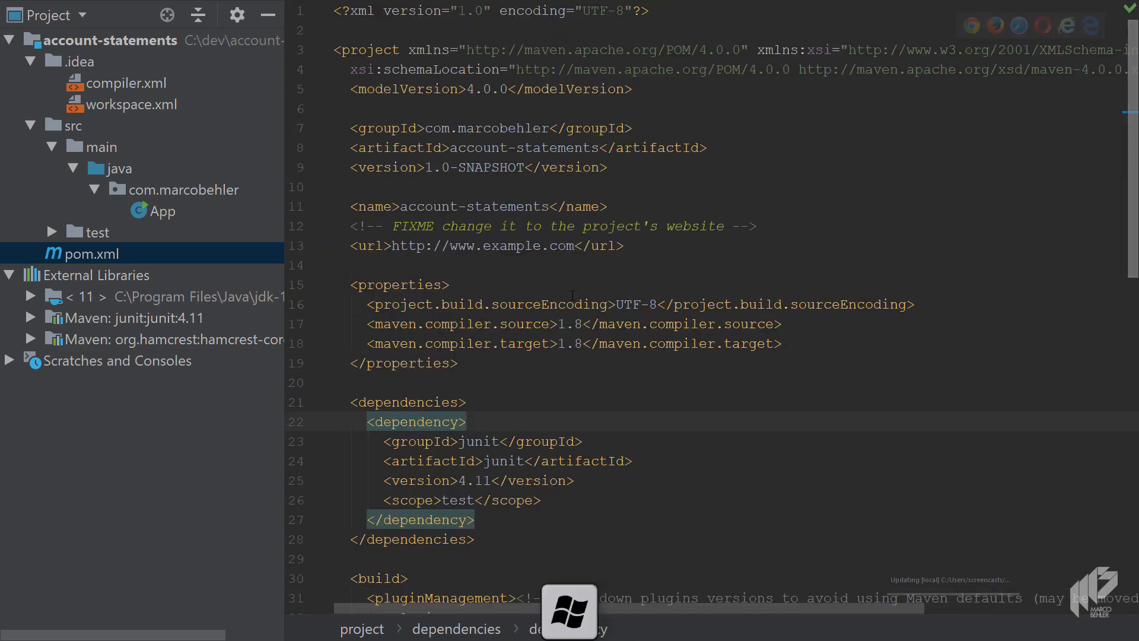
pyautogui.click(13, 628)
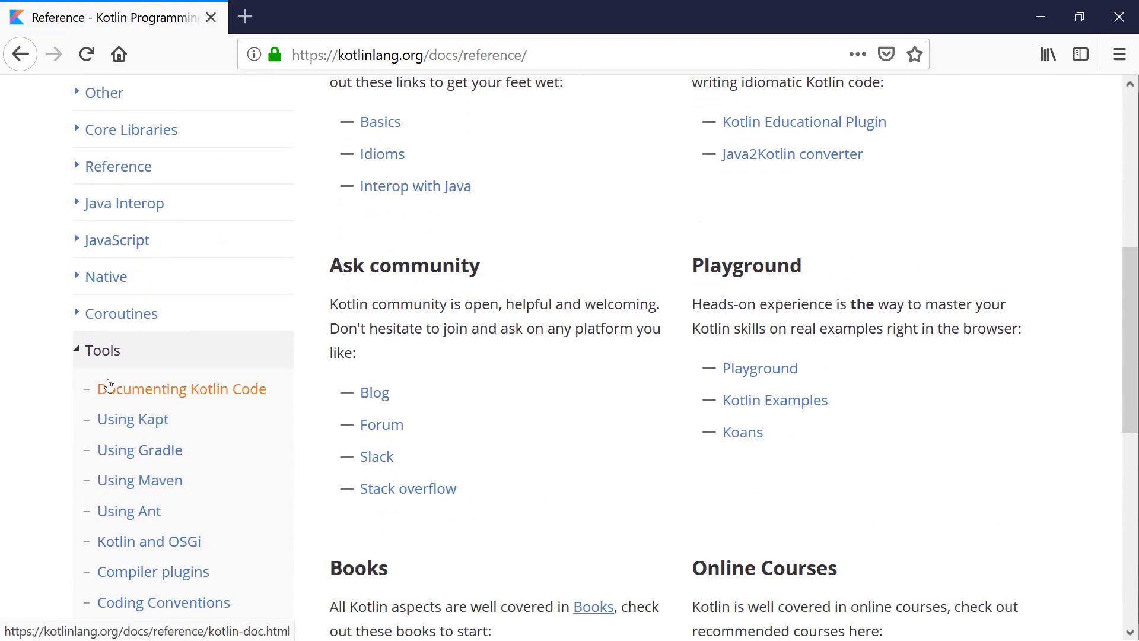
# Step: Copy the kotlin-stdlib-jdk8 dependency snippet from the docs' Using Maven page
pyautogui.click(138, 480)
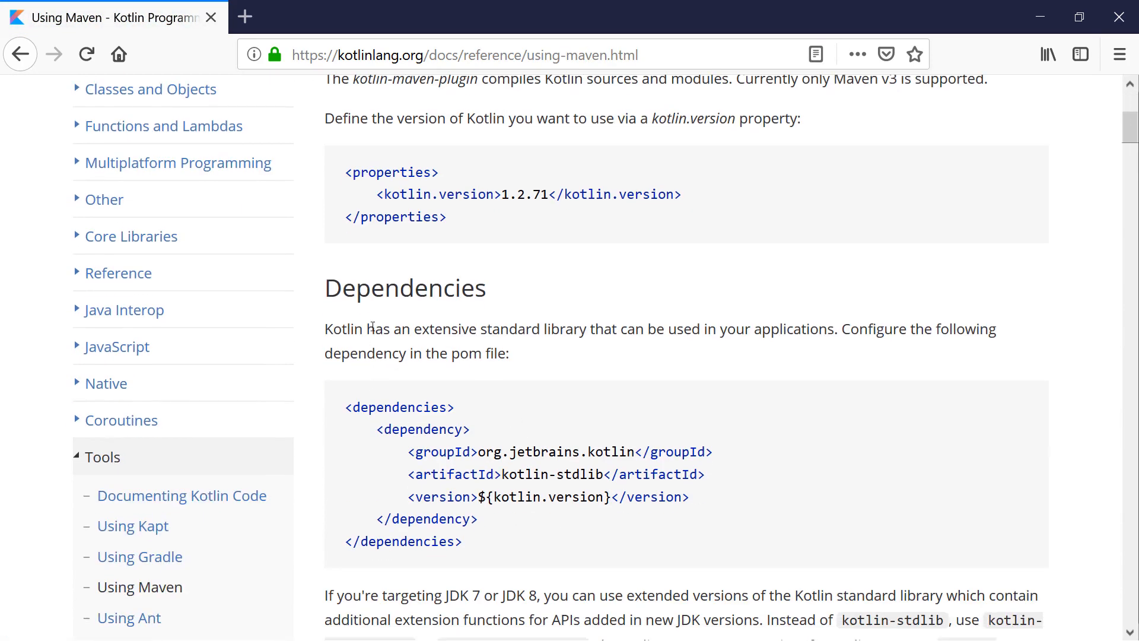
pyautogui.doubleClick(405, 287)
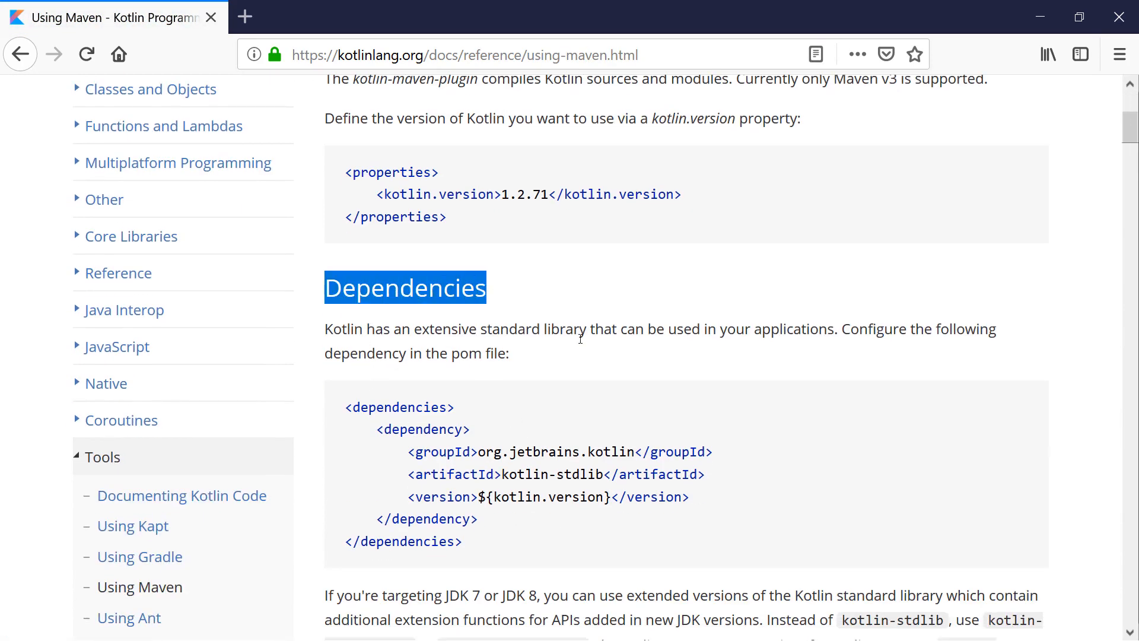
pyautogui.moveTo(346, 407); pyautogui.dragTo(465, 541)
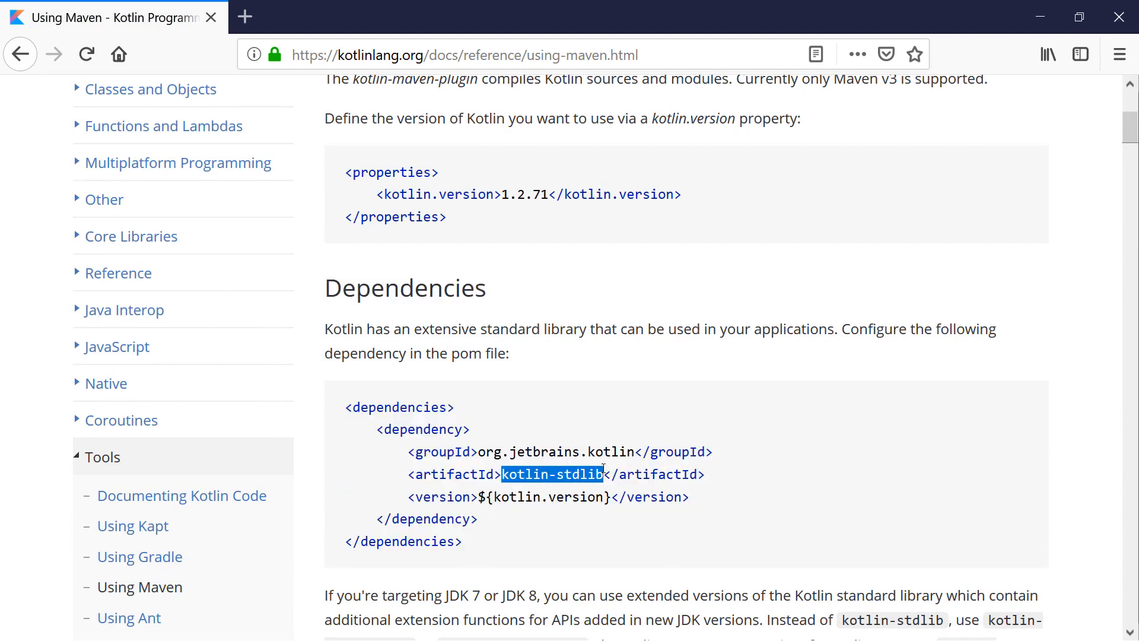
pyautogui.scroll(-3)
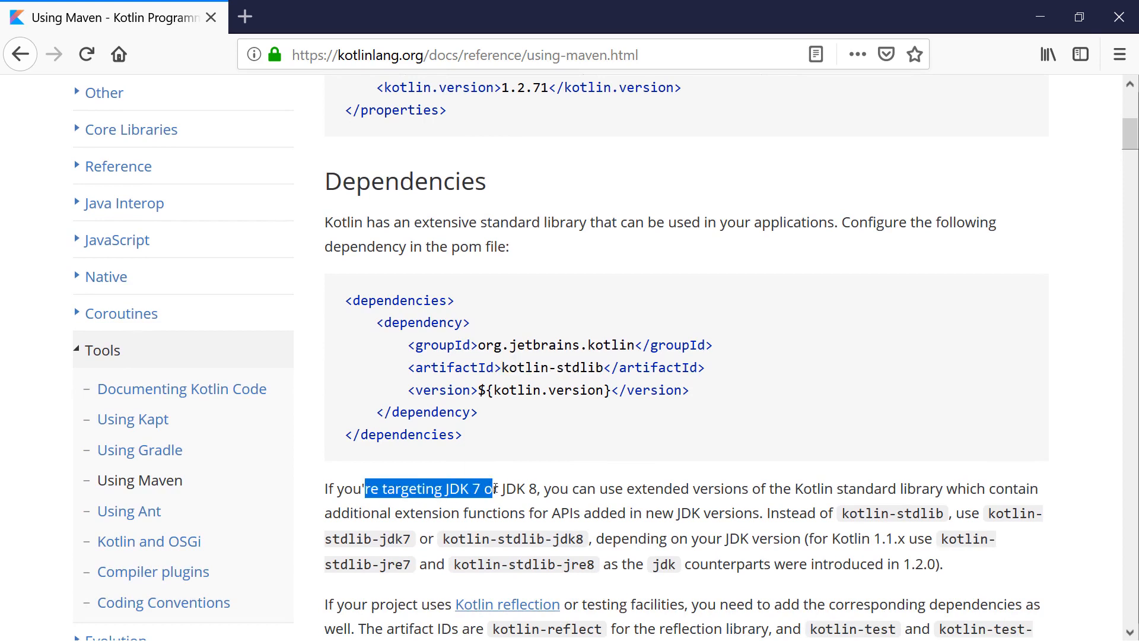
pyautogui.click(501, 489)
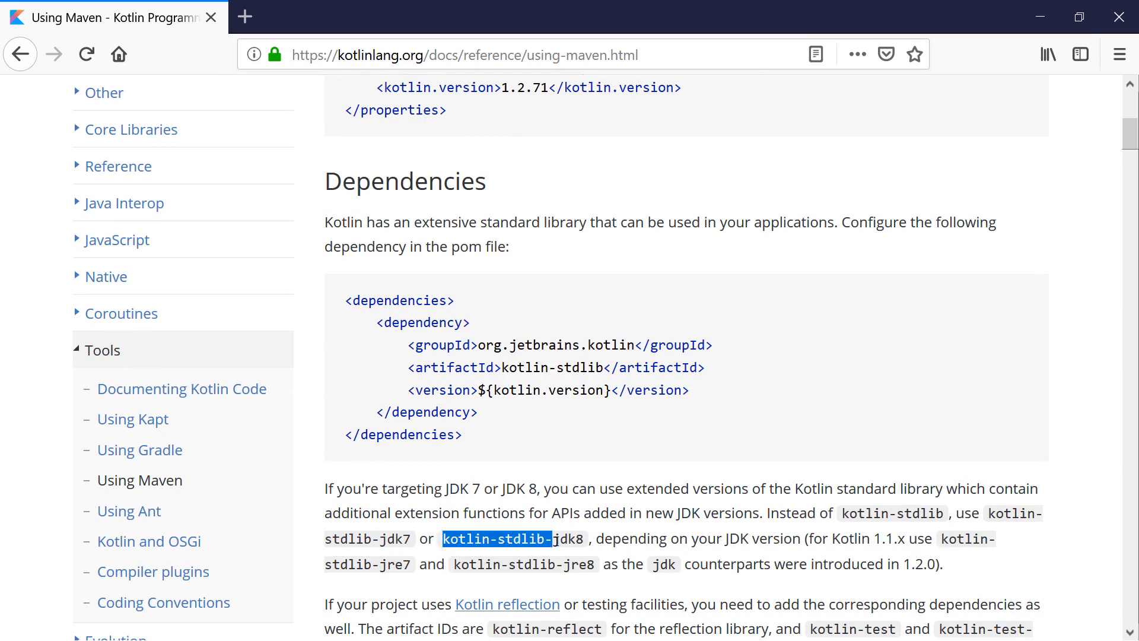
pyautogui.click(496, 538)
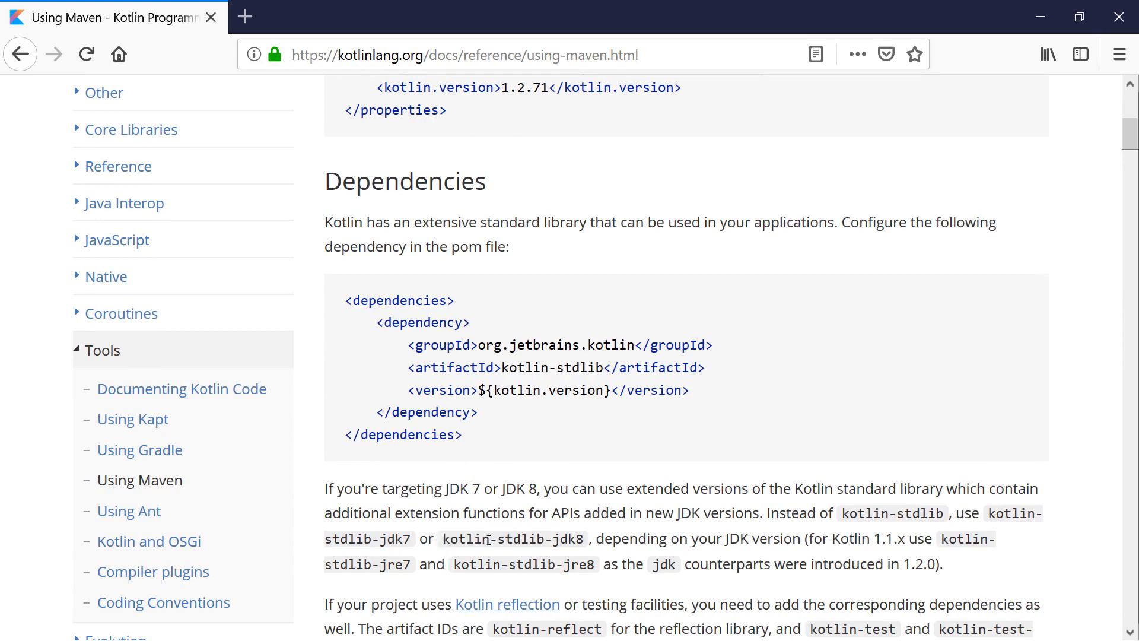
pyautogui.doubleClick(512, 539)
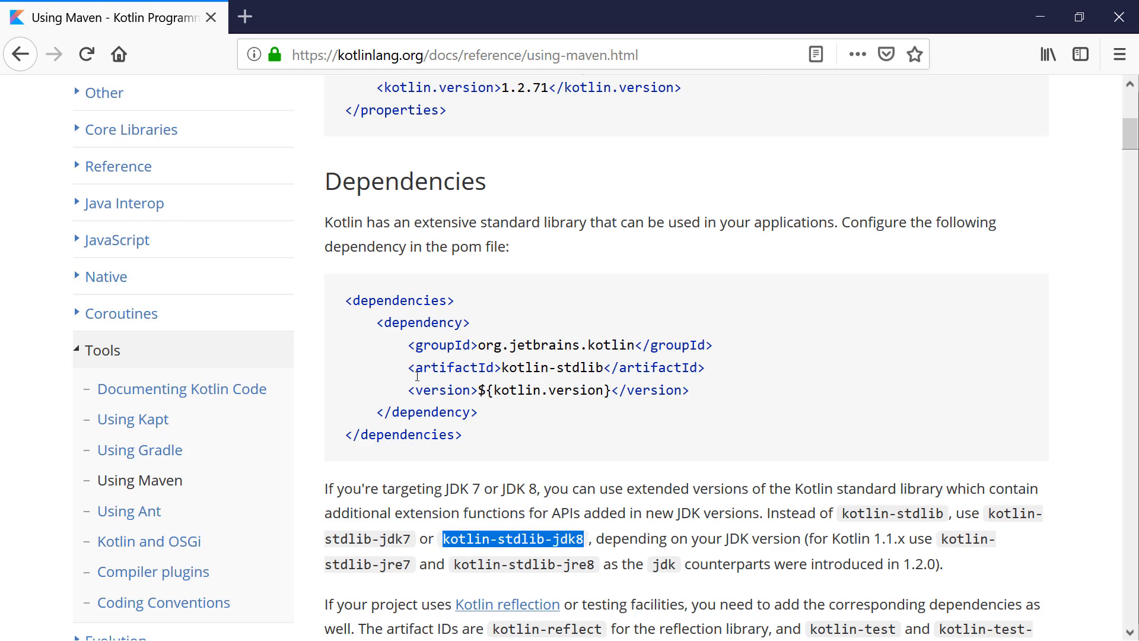
pyautogui.press('ctrl+c')
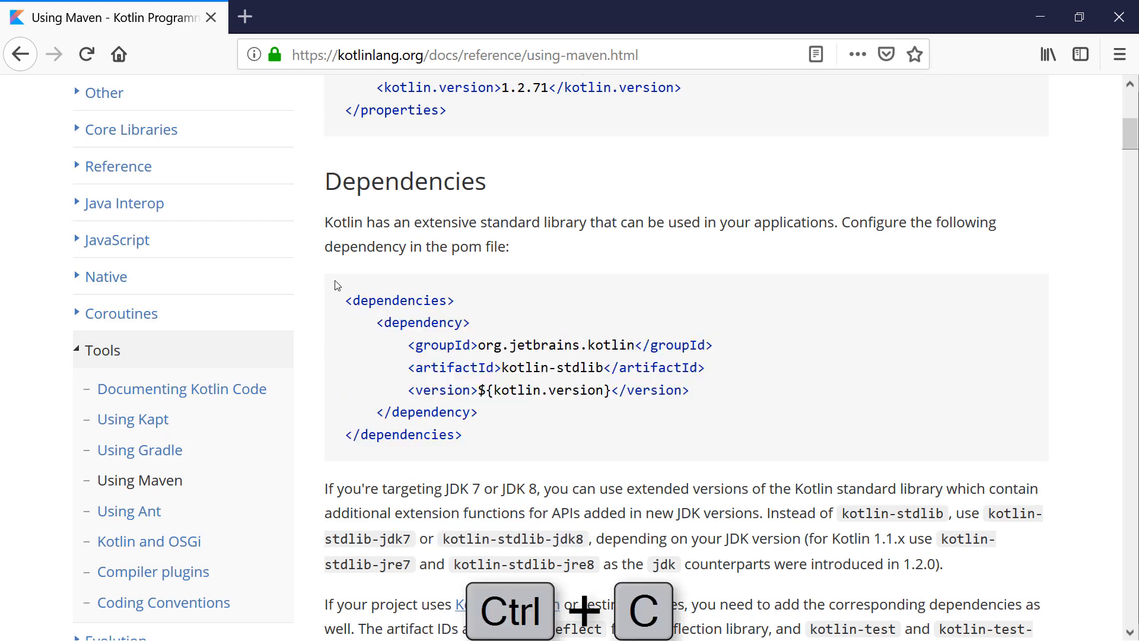
pyautogui.press('ctrl+c')
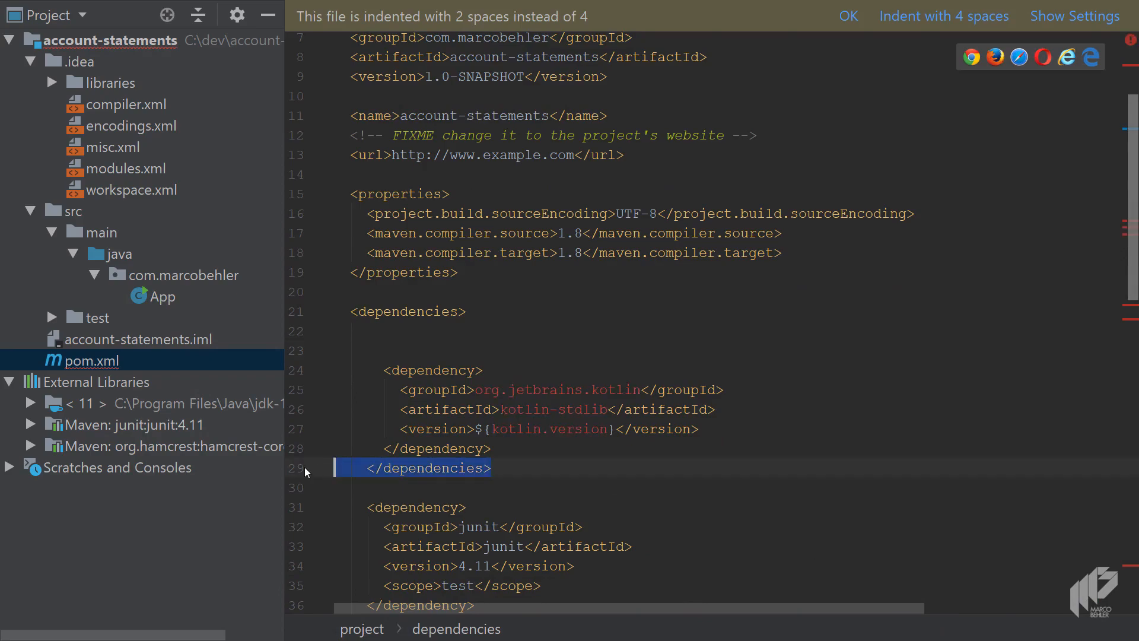
# Step: Paste the stdlib dependency into pom.xml and copy the kotlin.version 1.2.71 property
pyautogui.click(13, 629)
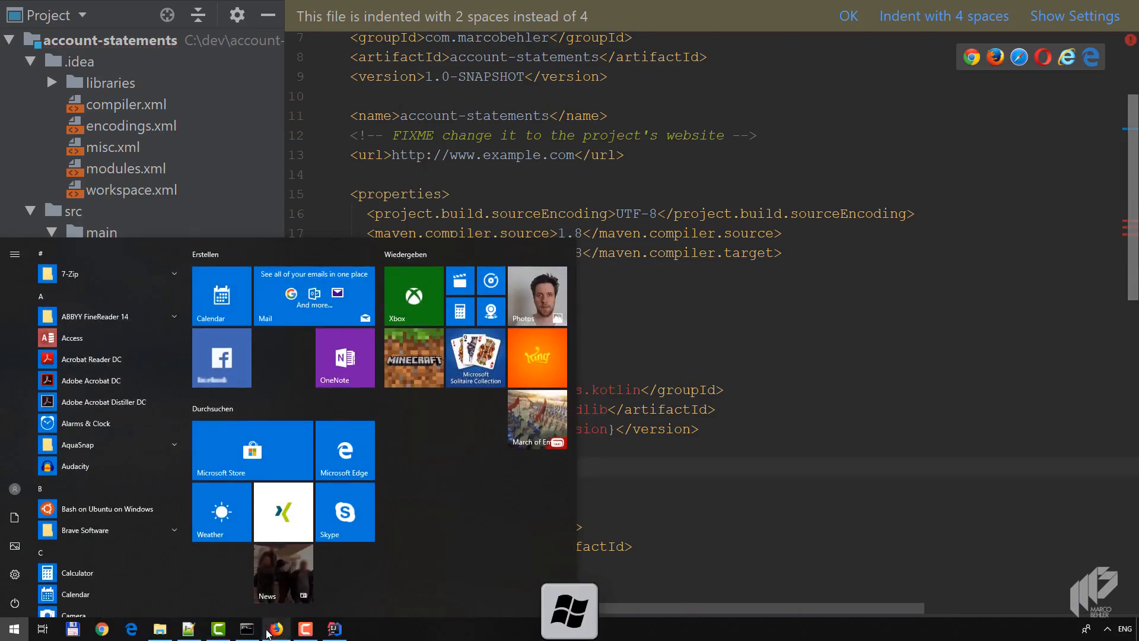
pyautogui.click(274, 628)
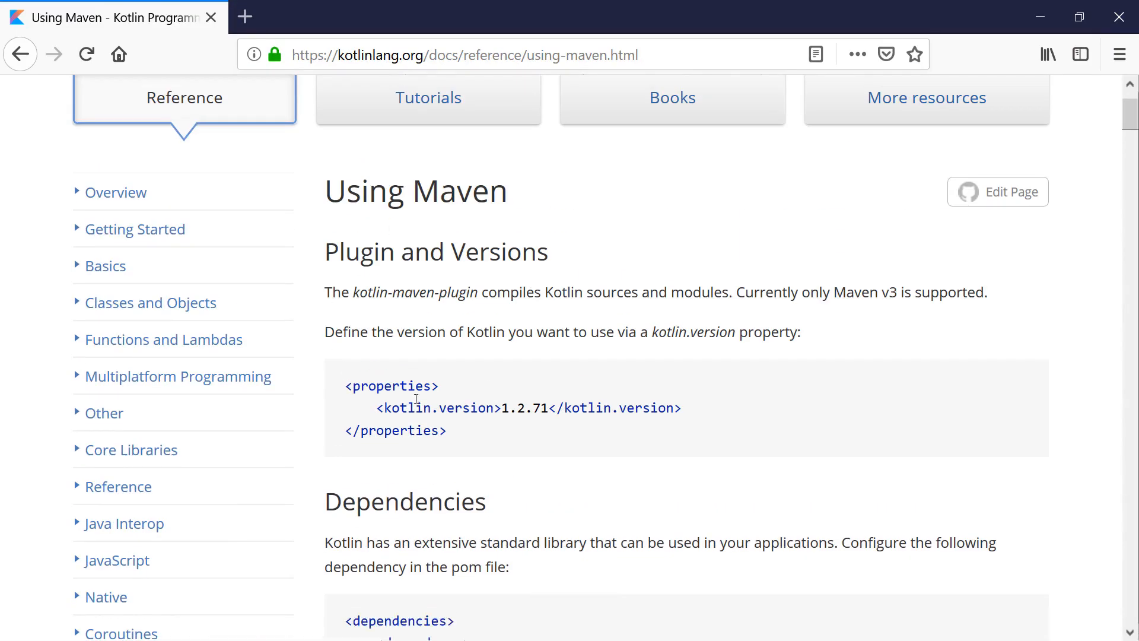
pyautogui.press('ctrl+c')
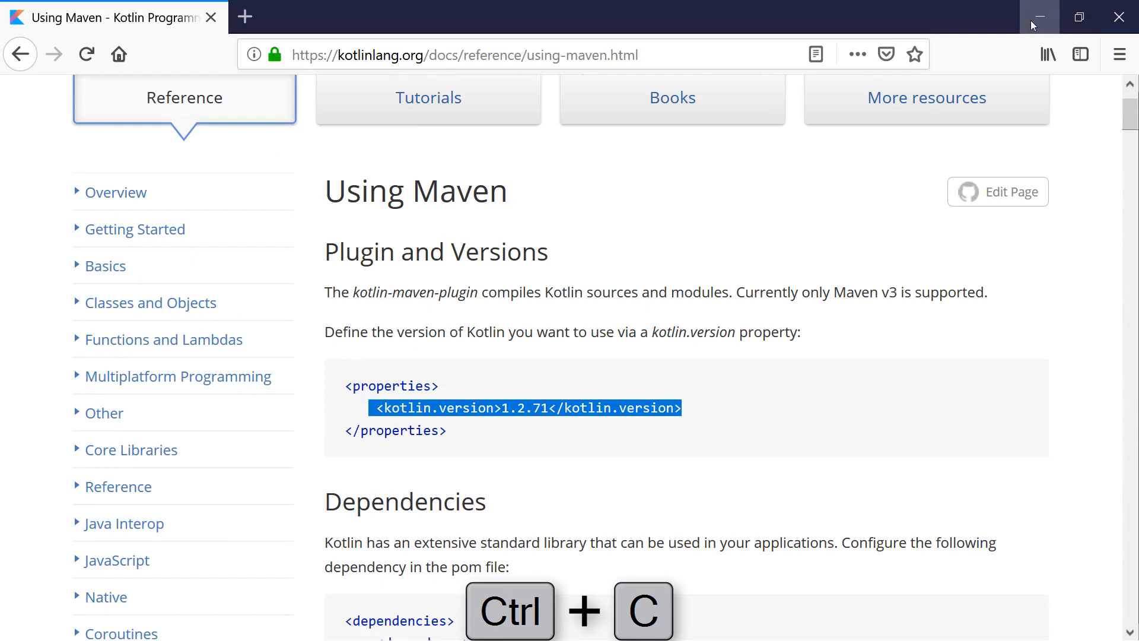
pyautogui.press('ctrl+v')
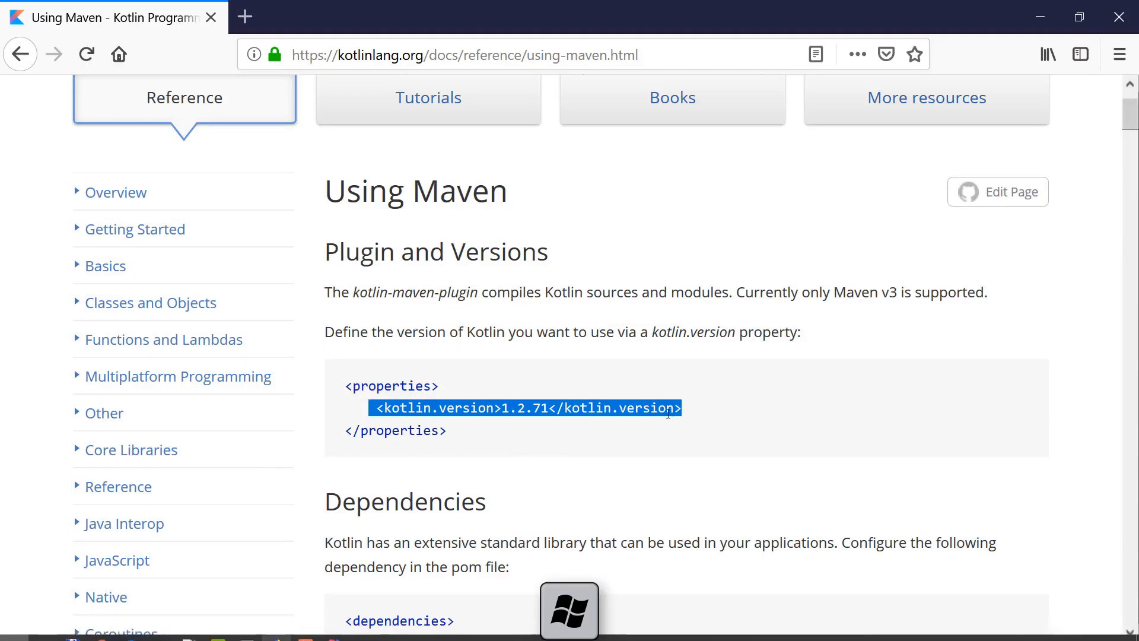
# Step: Copy the <build> plugins snippet from 'Compiling Kotlin and Java sources' in the docs
pyautogui.scroll(-3)
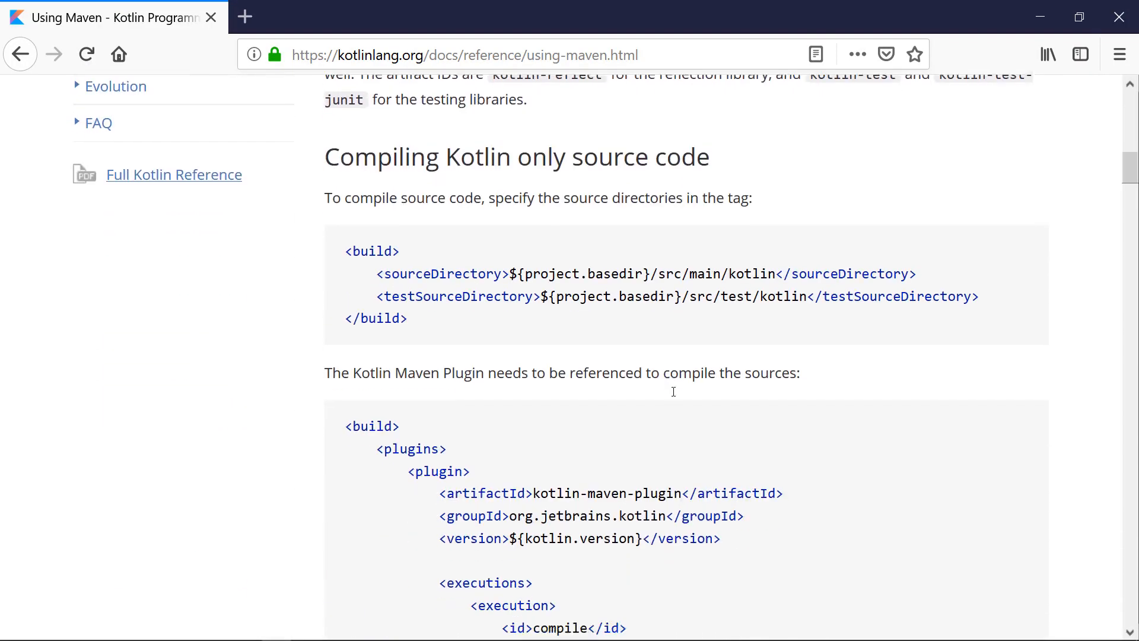
pyautogui.scroll(-3)
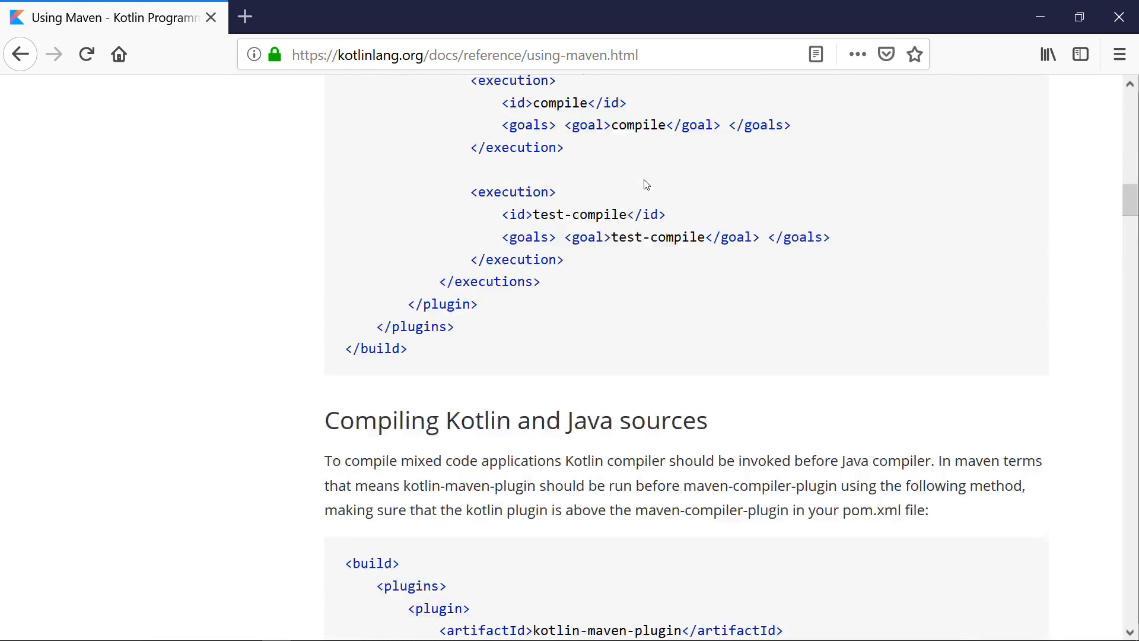
pyautogui.scroll(-3)
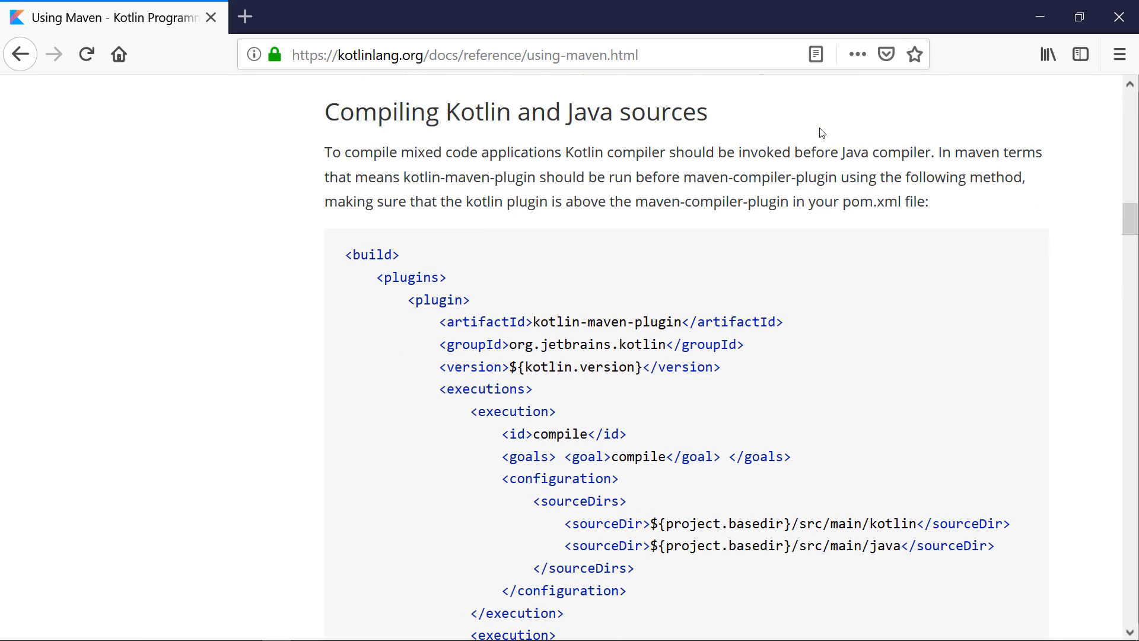
pyautogui.scroll(-3)
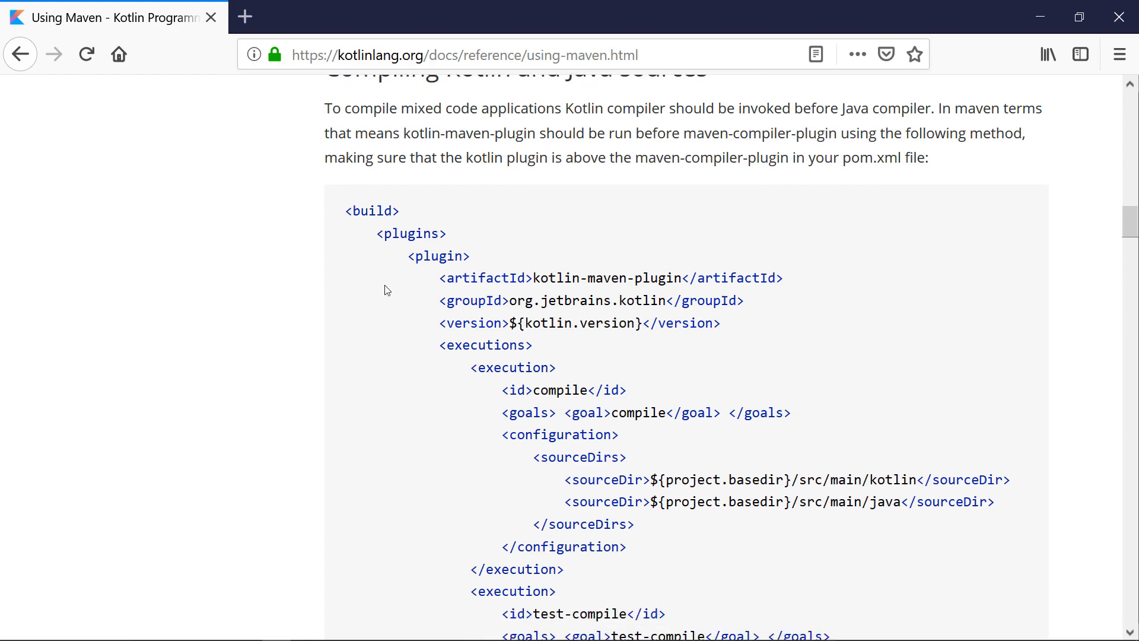
pyautogui.scroll(-3)
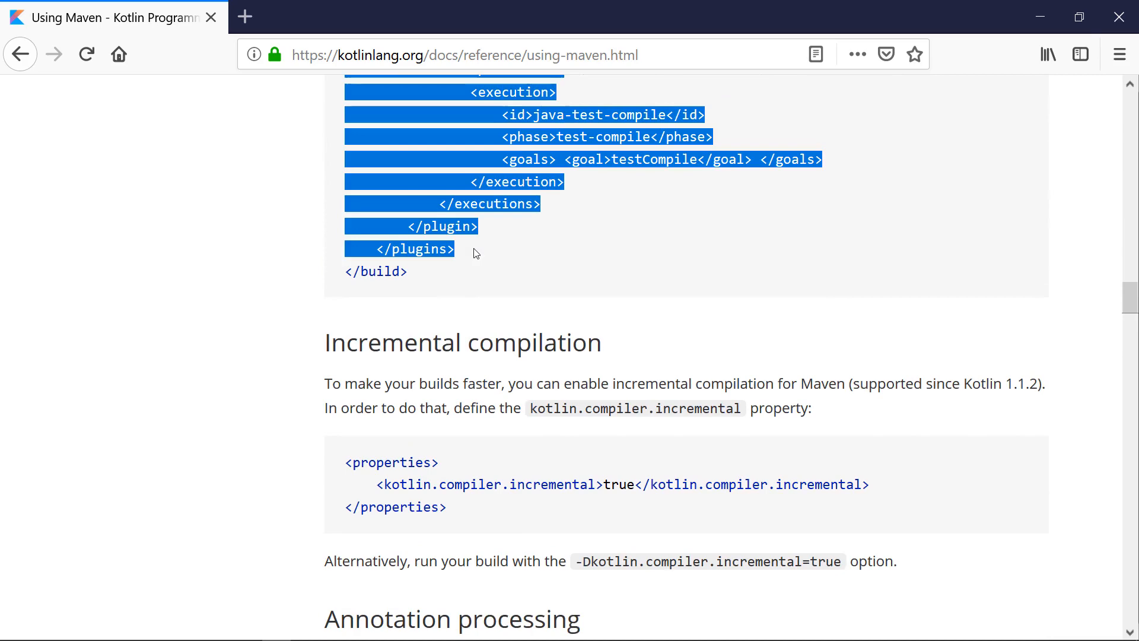
pyautogui.press('ctrl+c')
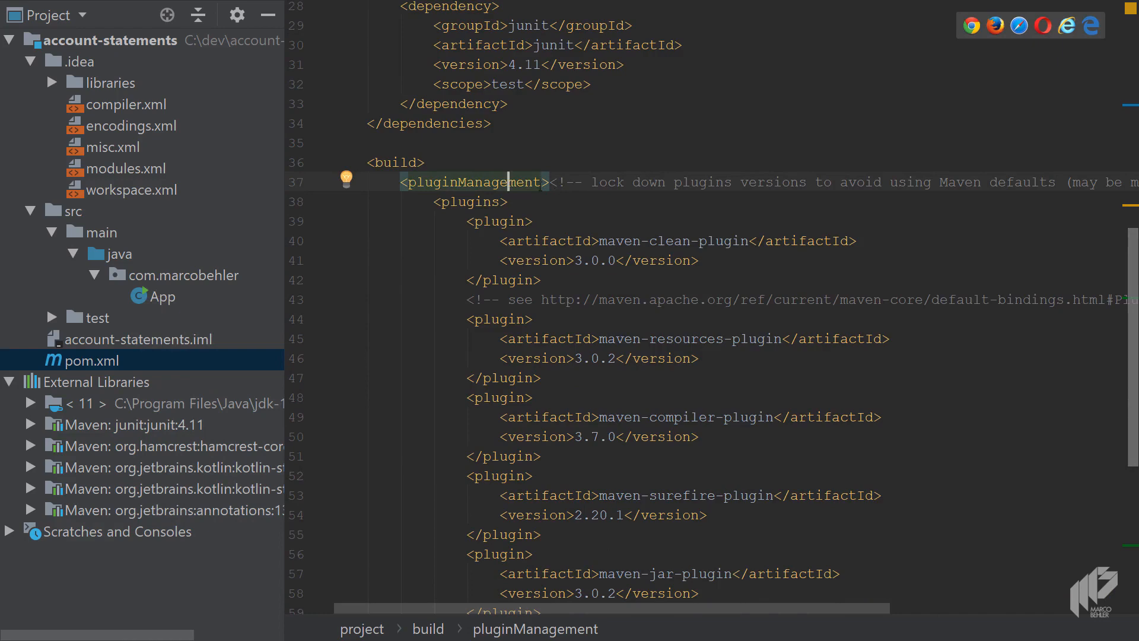
# Step: Add the kotlin-maven-plugin and maven-compiler-plugin block to pom.xml's build section
pyautogui.scroll(-3)
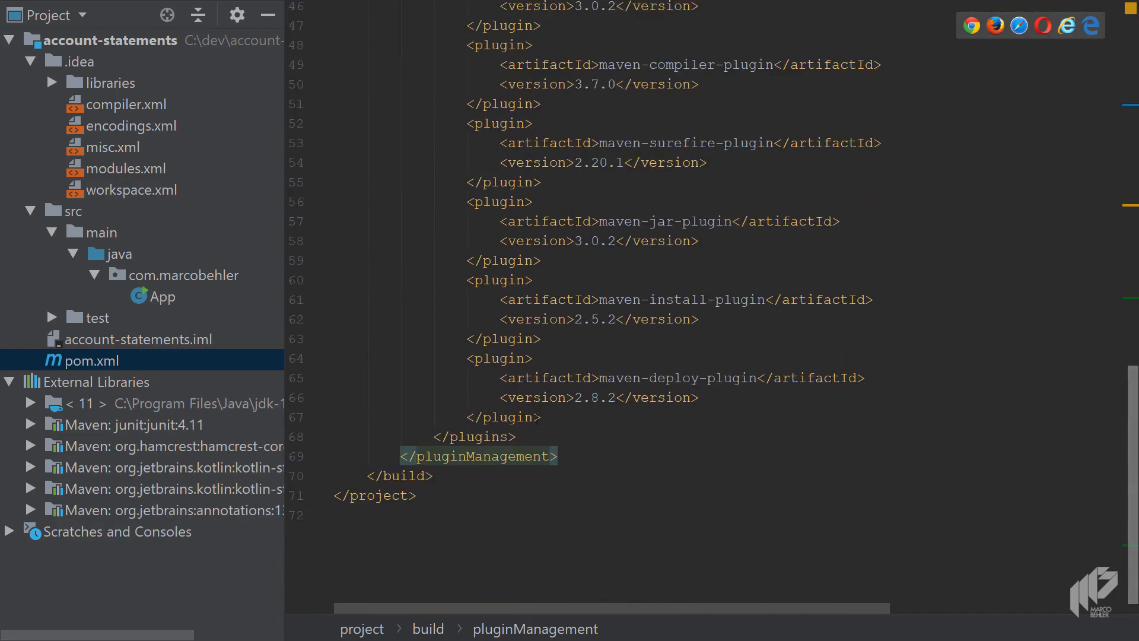
pyautogui.scroll(-3)
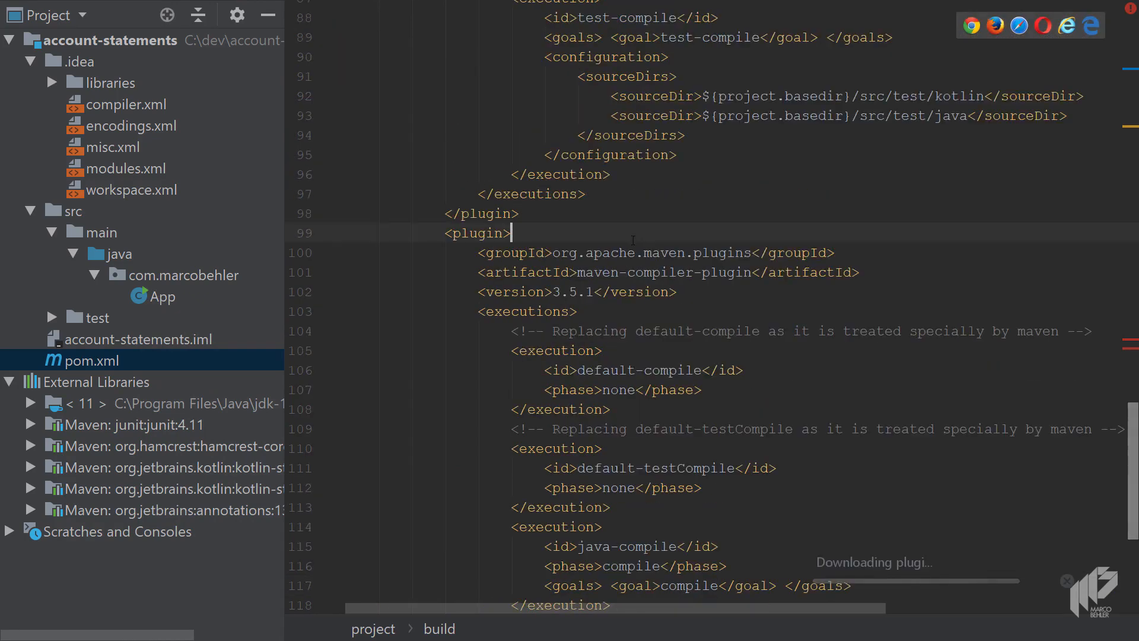
pyautogui.scroll(3)
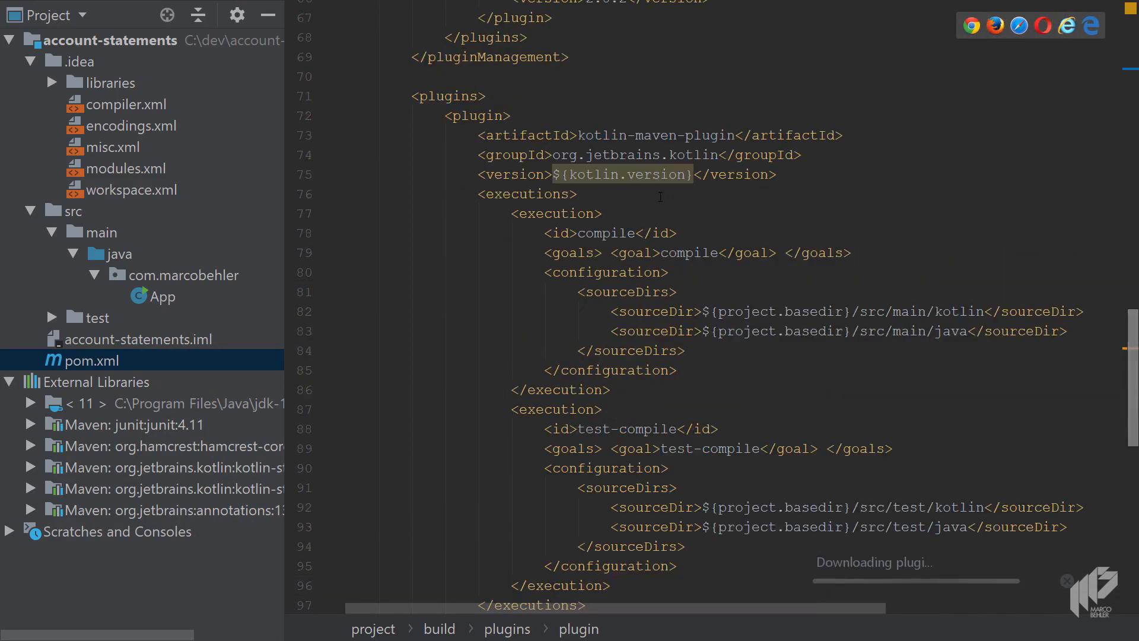
pyautogui.doubleClick(650, 135)
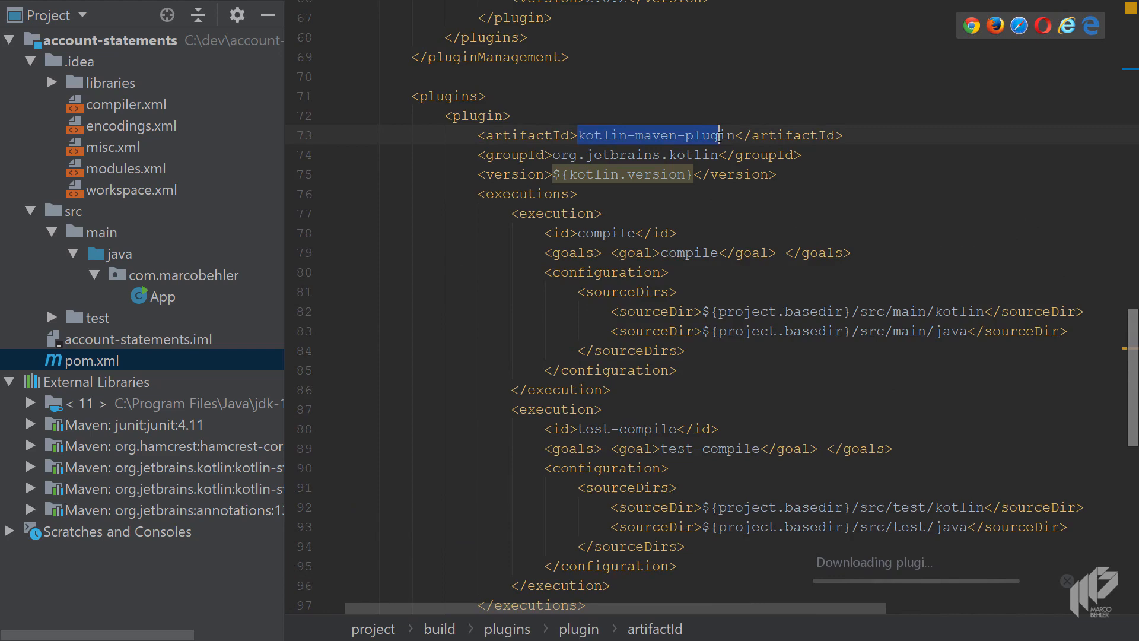
pyautogui.moveTo(647, 174)
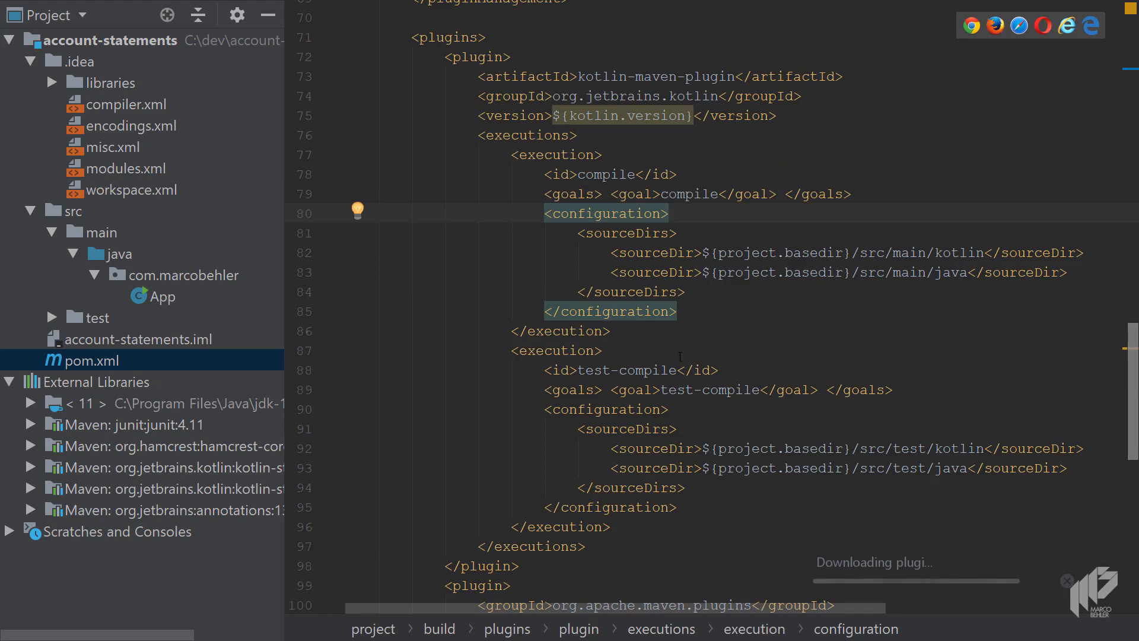
pyautogui.moveTo(947, 247)
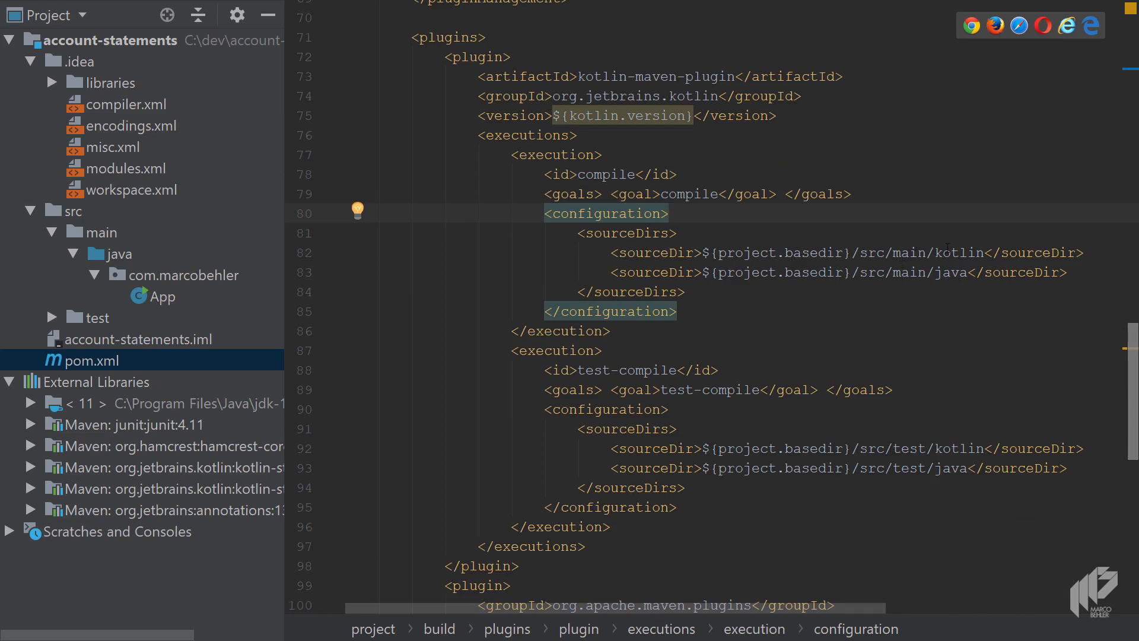
pyautogui.scroll(-3)
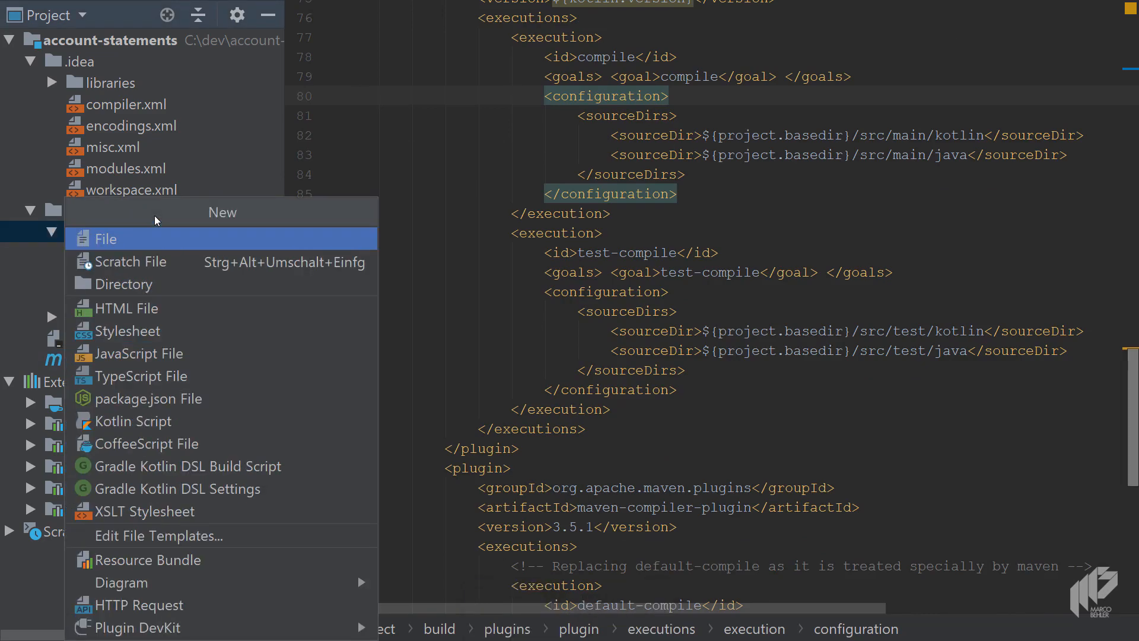
# Step: Create 'kotlin' directories under src/main and src/test, then reimport the Maven project
pyautogui.write('kotl')
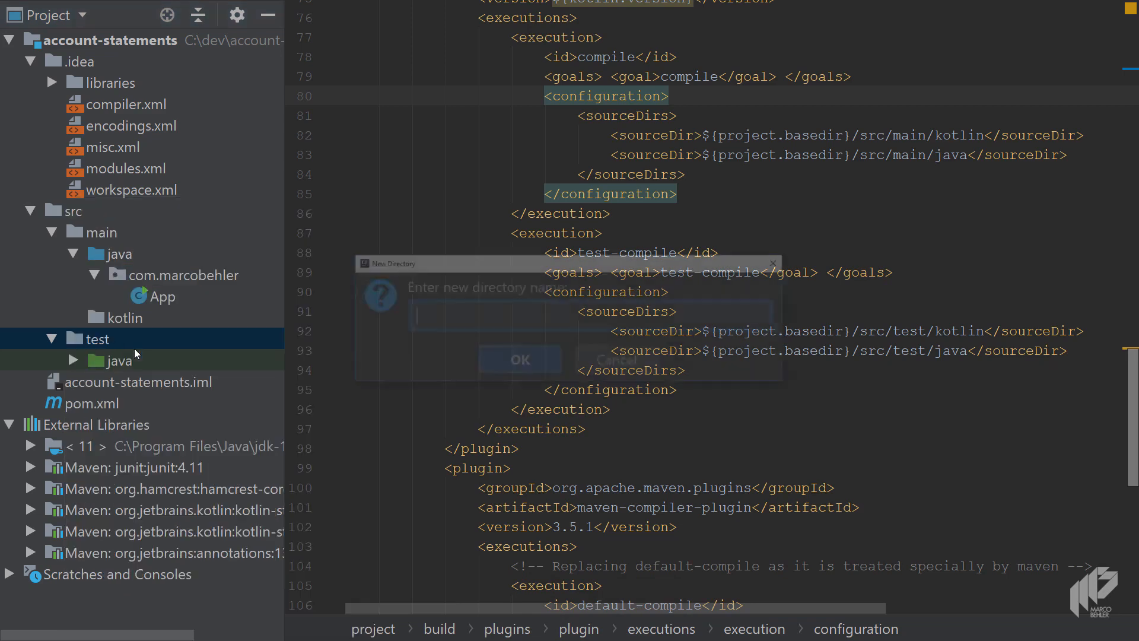
pyautogui.write('kotlin')
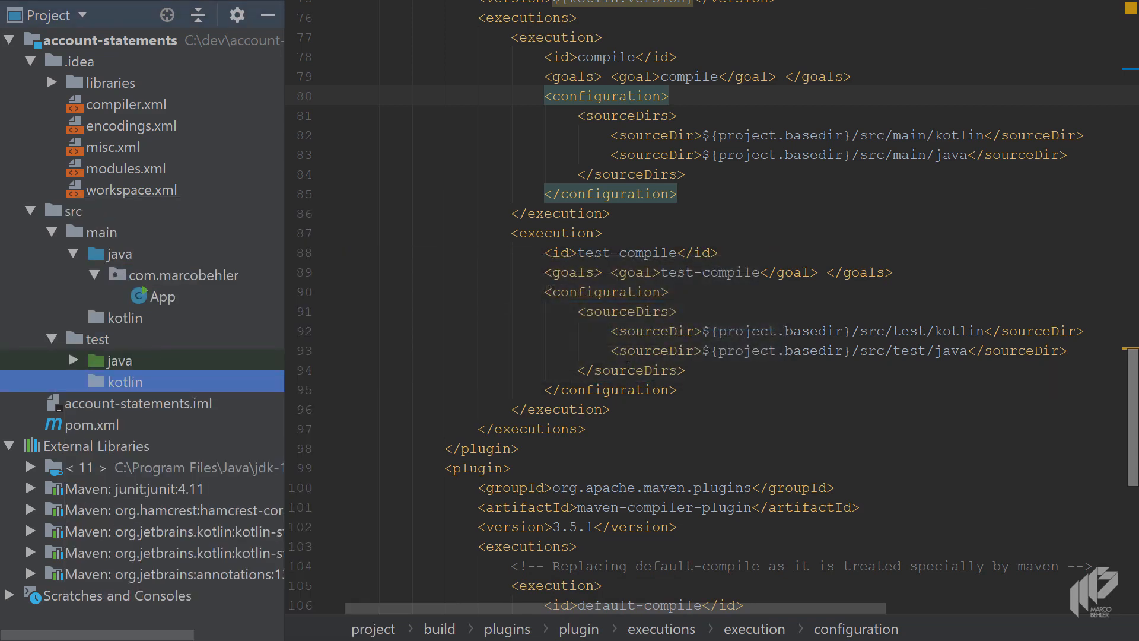
pyautogui.write('reimpor')
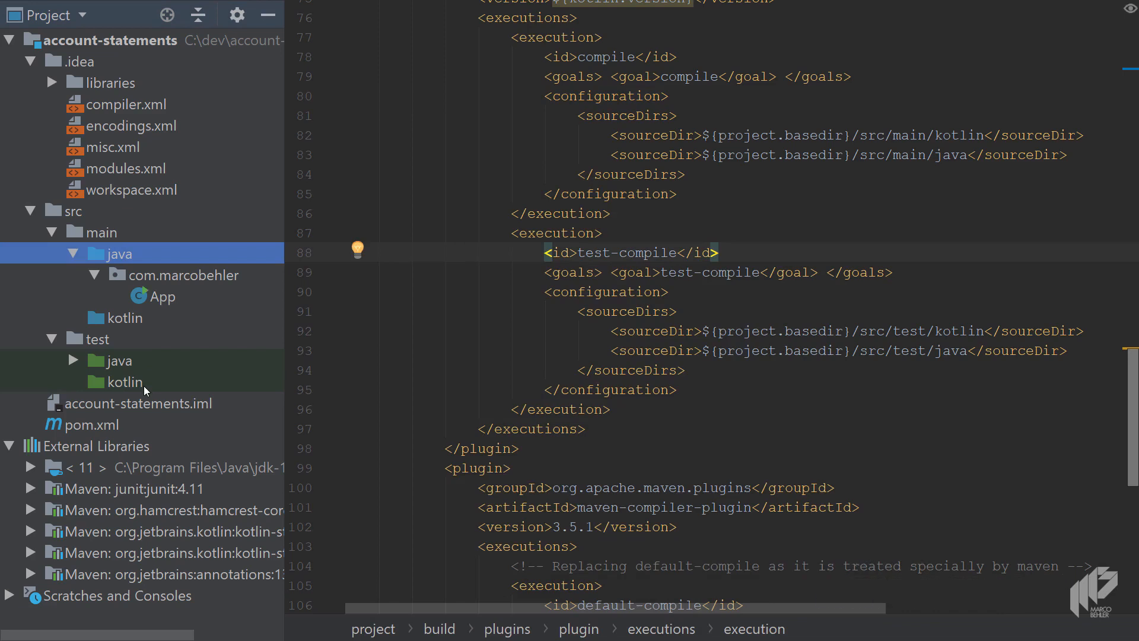
pyautogui.click(125, 318)
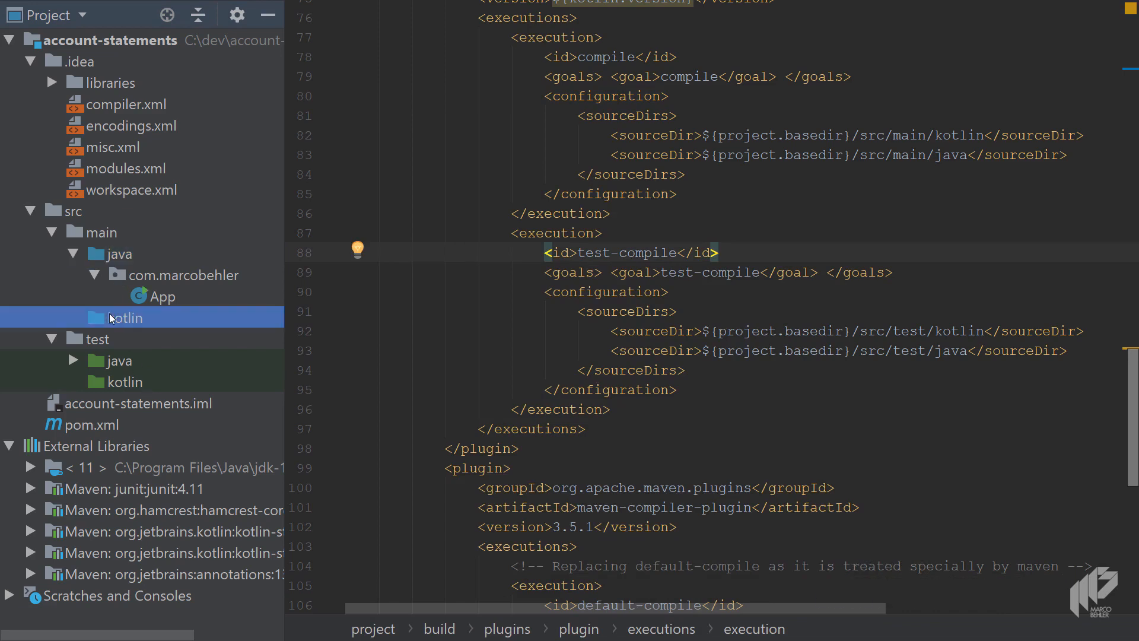
pyautogui.moveTo(133, 266)
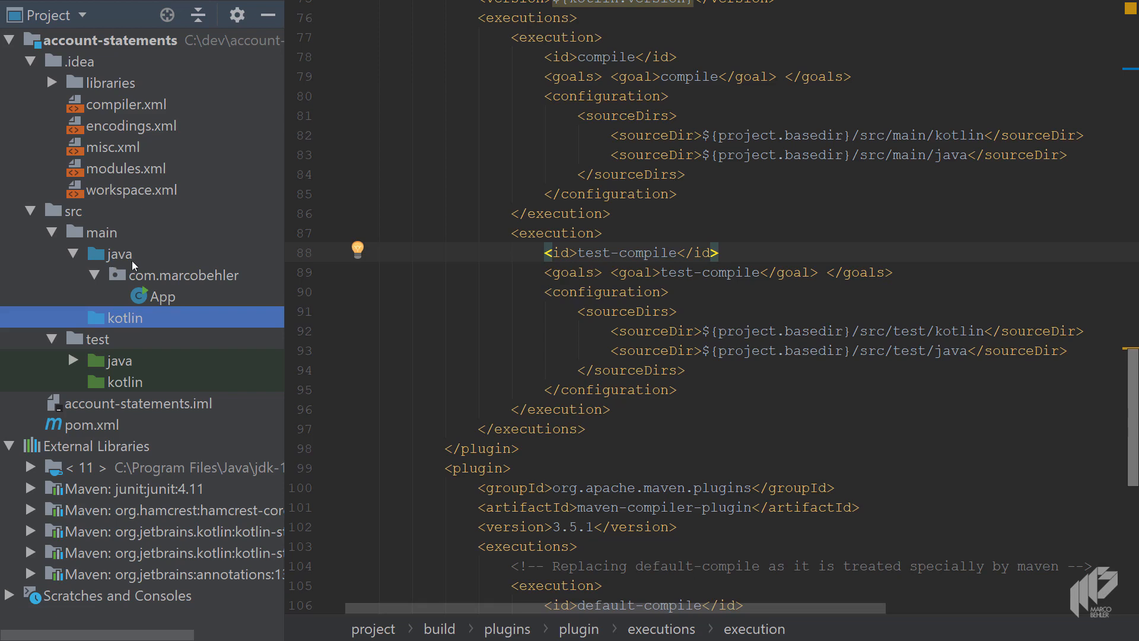
pyautogui.click(124, 382)
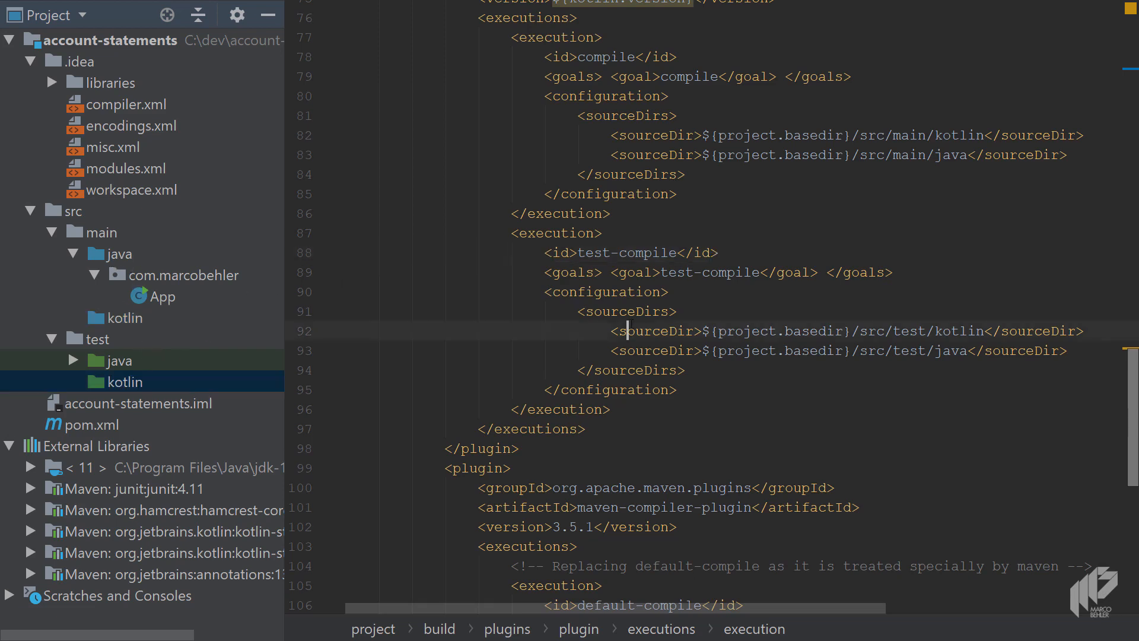
pyautogui.click(12, 628)
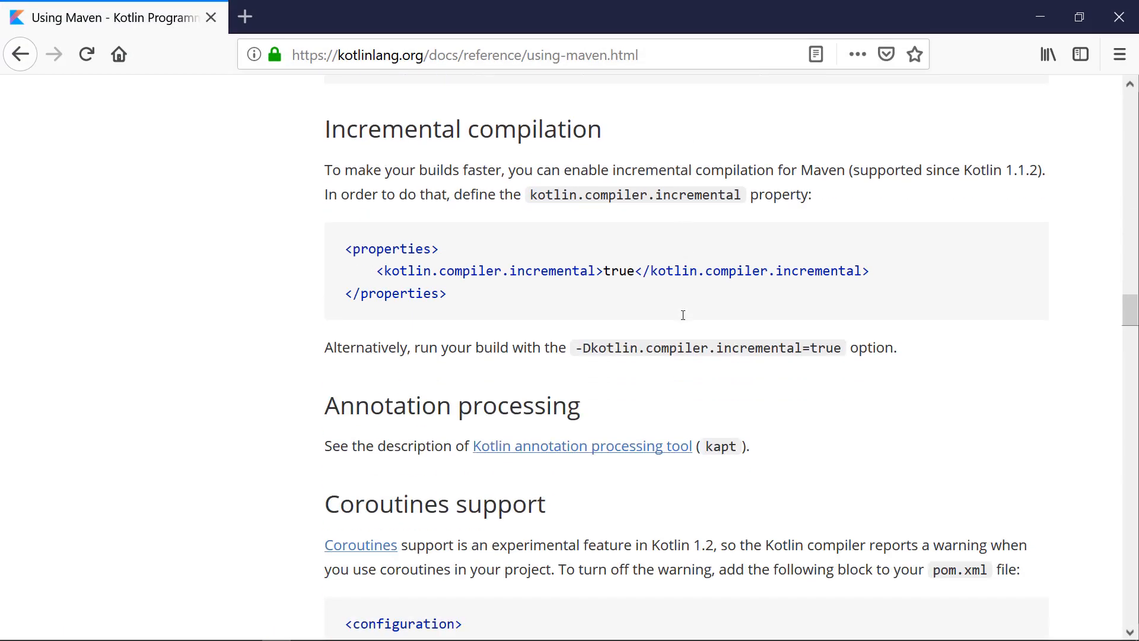
pyautogui.moveTo(702, 139)
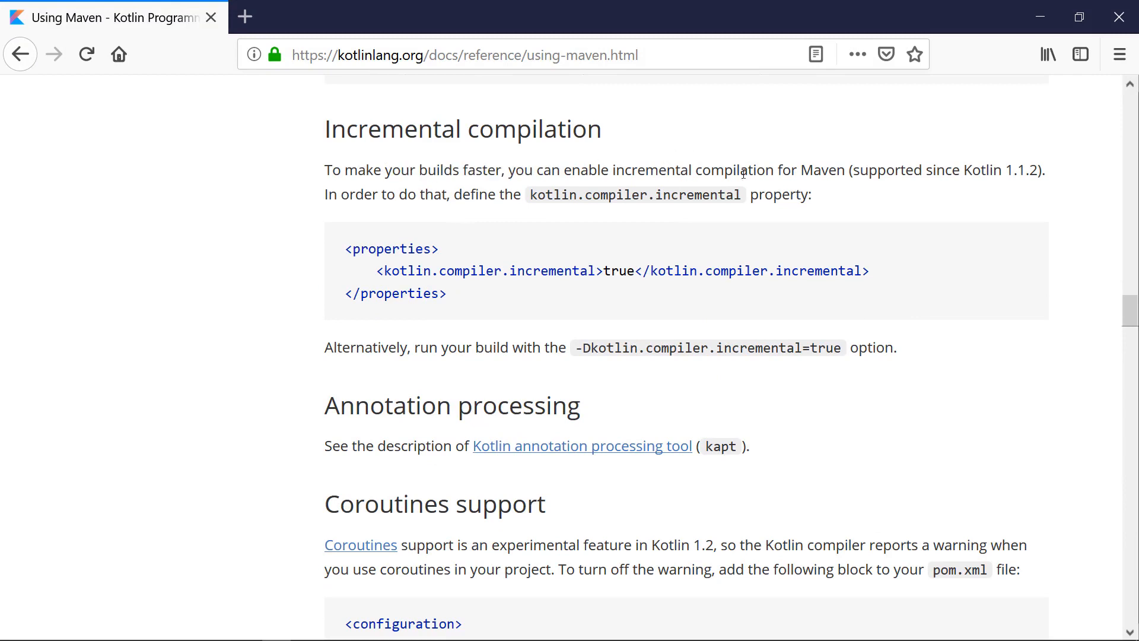
# Step: Paste the kotlin.compiler.incremental=true property from the docs into pom.xml's properties
pyautogui.press('ctrl+c')
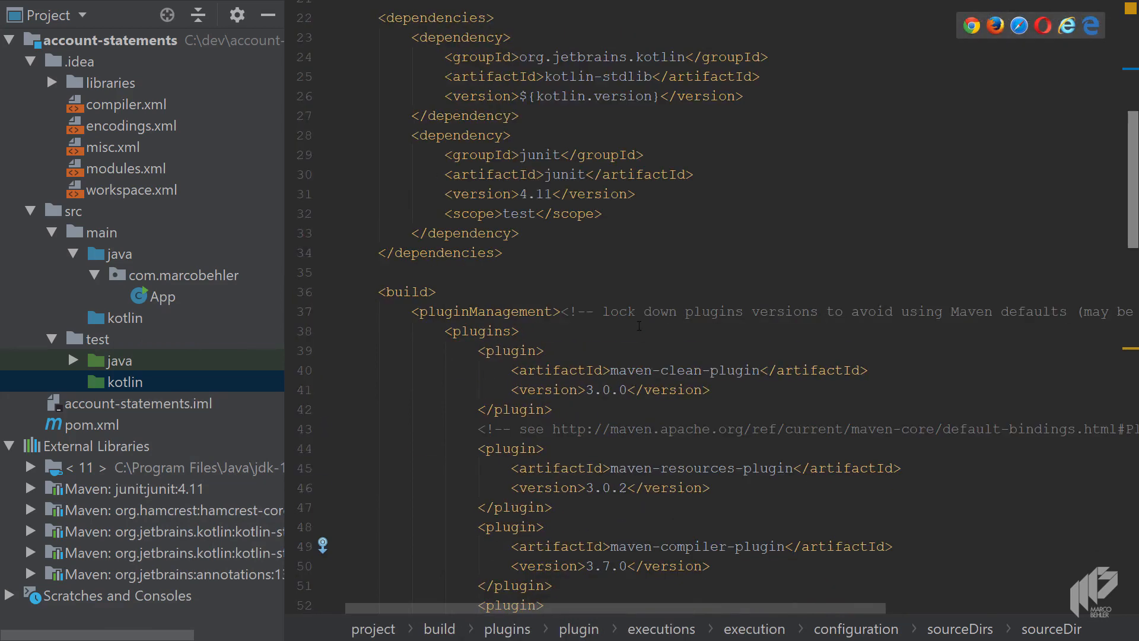
pyautogui.press('ctrl+v')
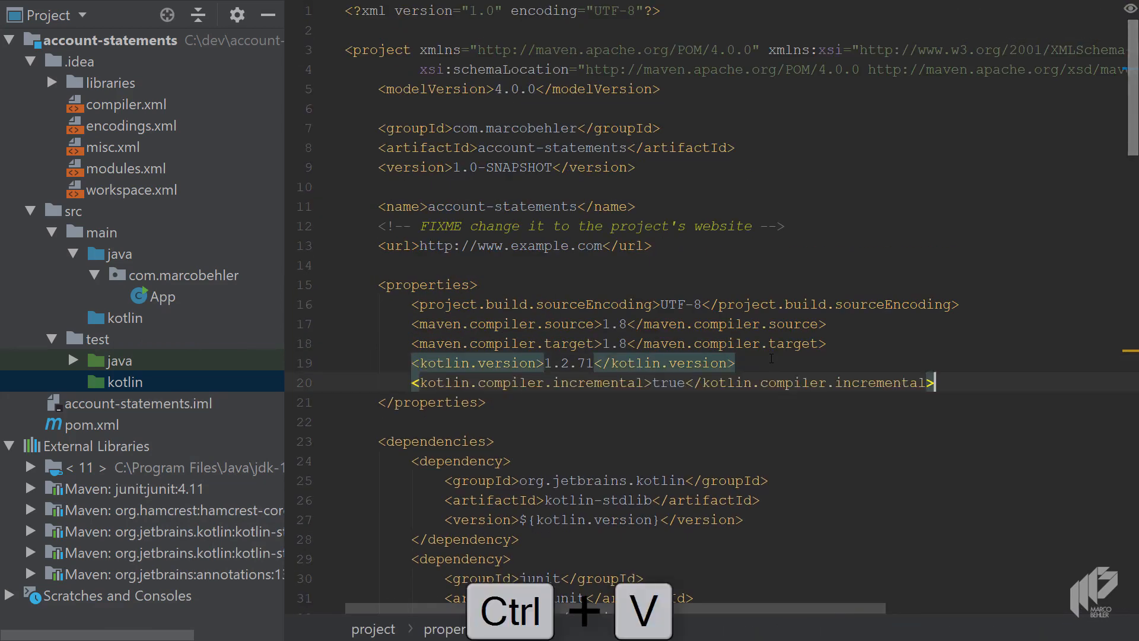
pyautogui.click(11, 629)
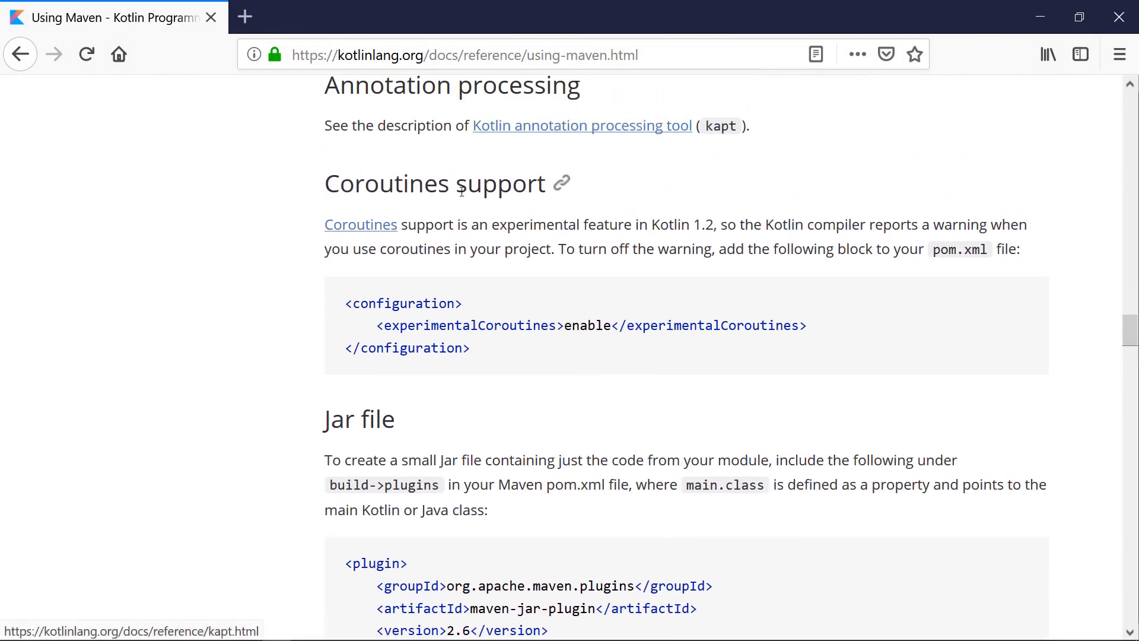
# Step: Copy the maven-assembly-plugin jar-with-dependencies snippet from the 'Self-contained Jar file' section
pyautogui.scroll(-3)
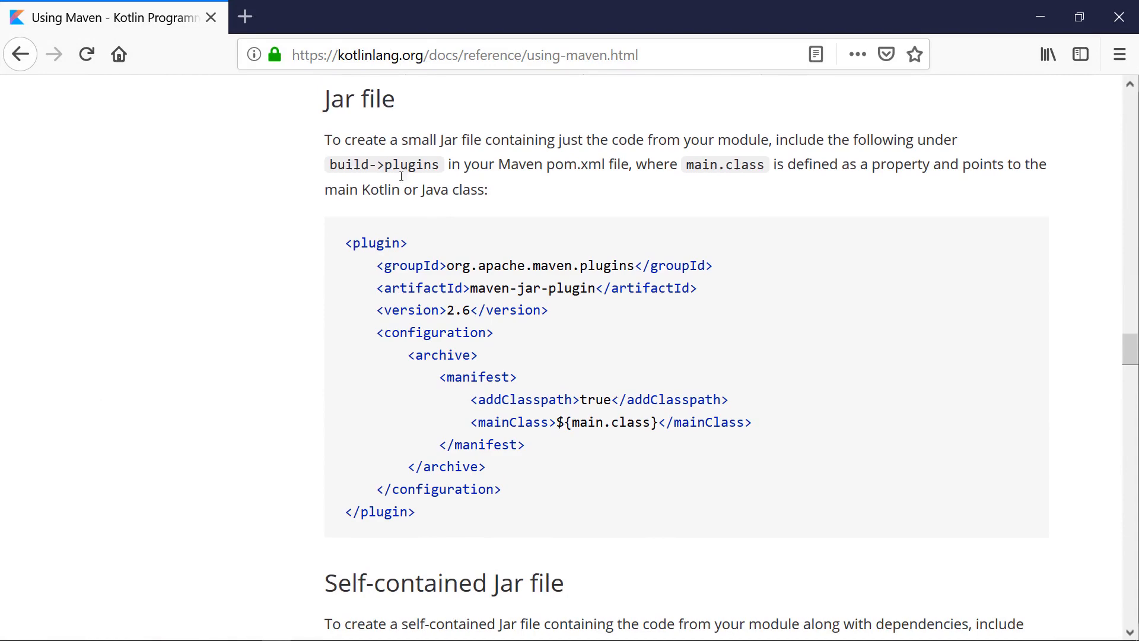
pyautogui.scroll(-3)
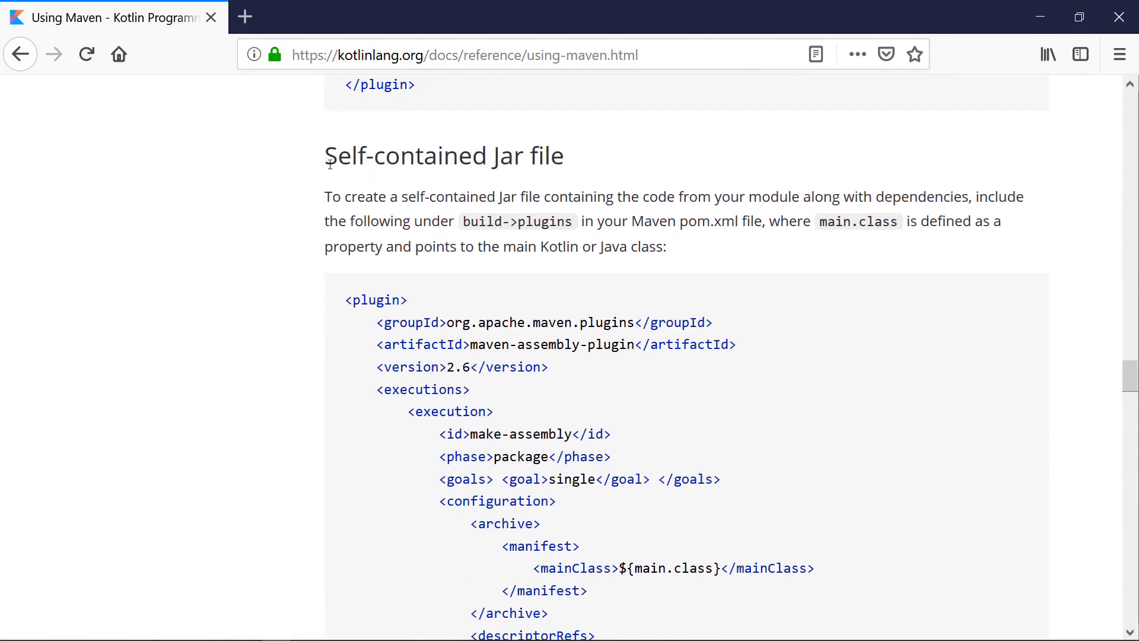
pyautogui.scroll(-3)
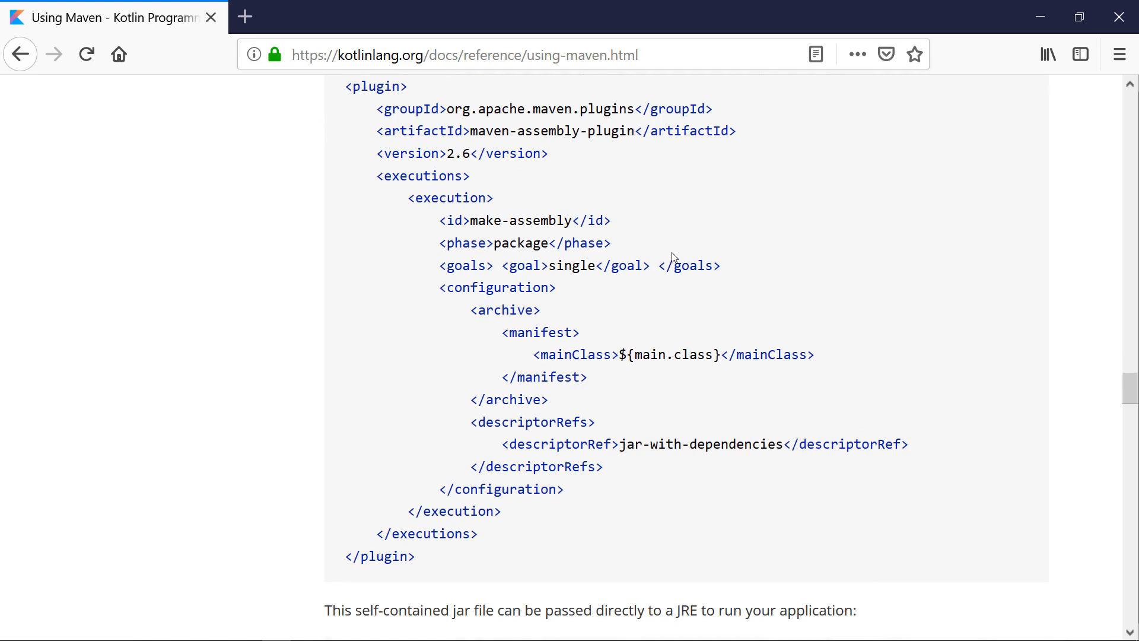
pyautogui.press('ctrl+c')
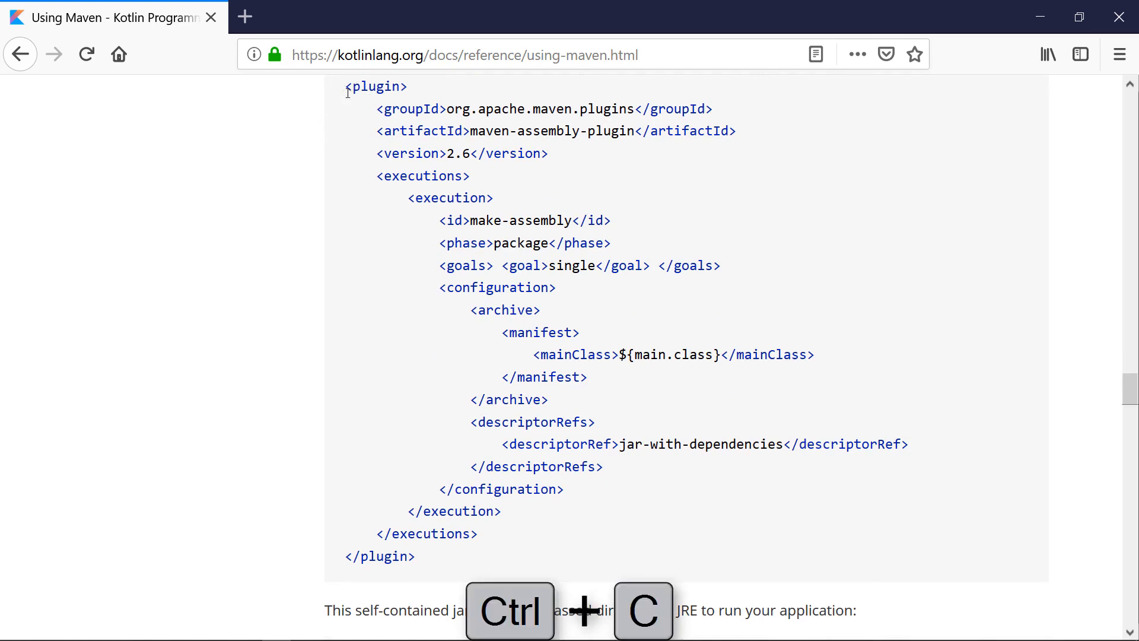
pyautogui.press('ctrl+a')
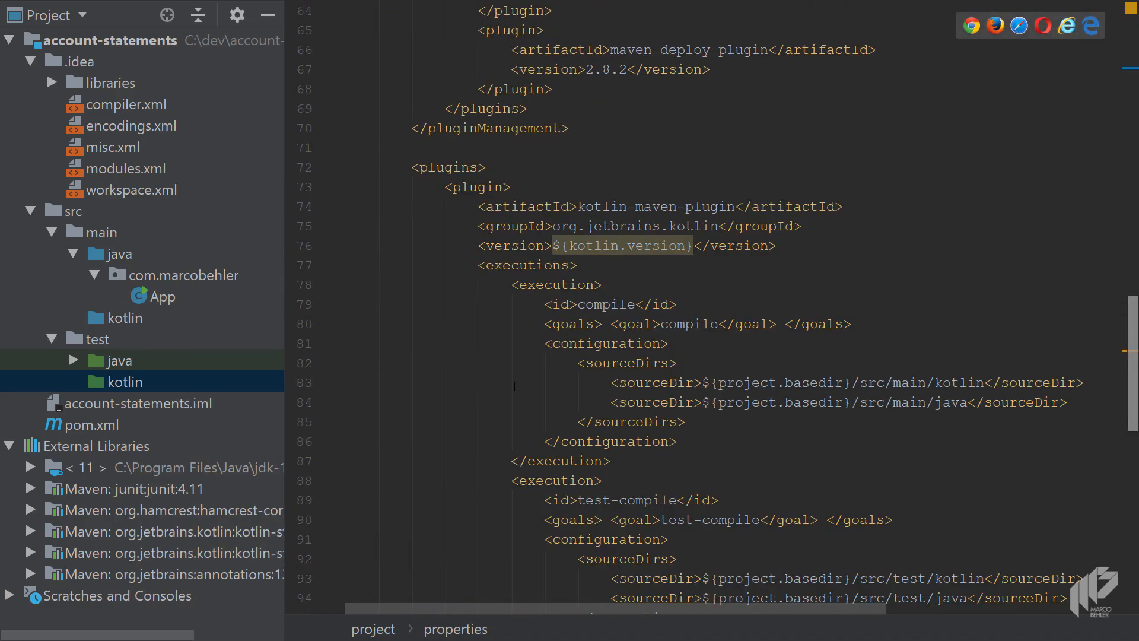
# Step: Paste the assembly plugin into pom.xml and replace ${main.class} with com.marcobehler.App
pyautogui.scroll(-3)
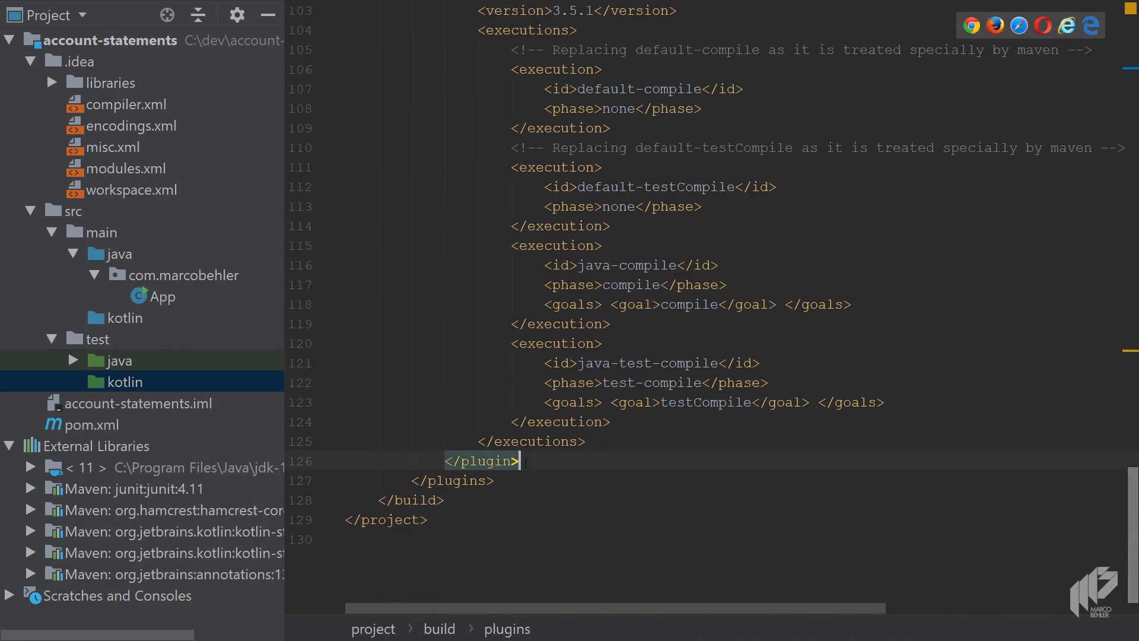
pyautogui.press('ctrl+v')
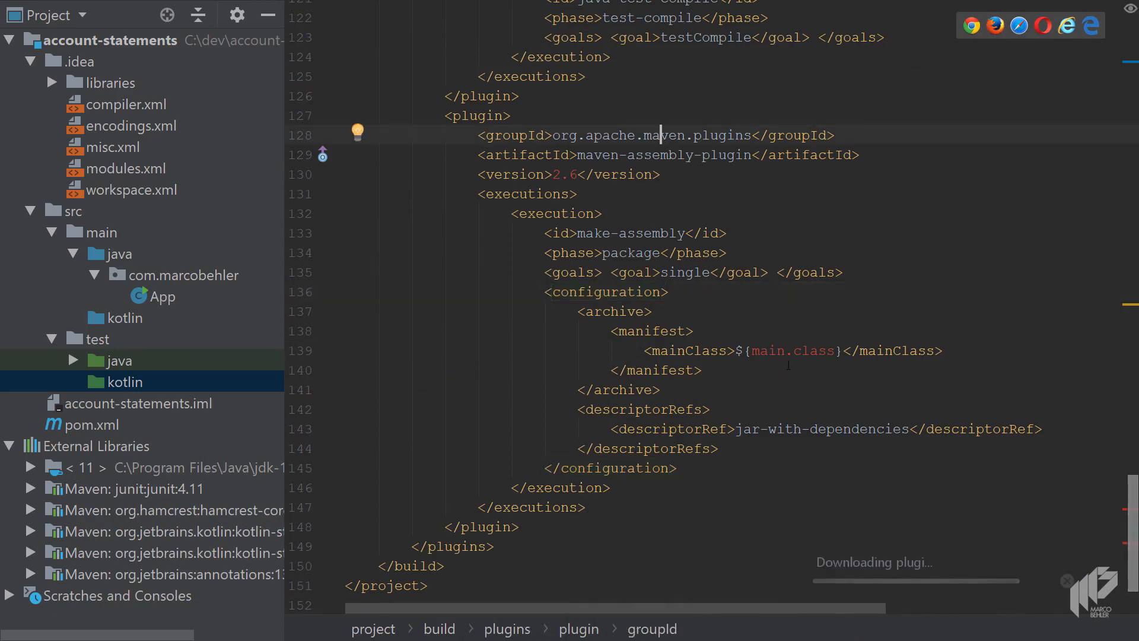
pyautogui.doubleClick(767, 351)
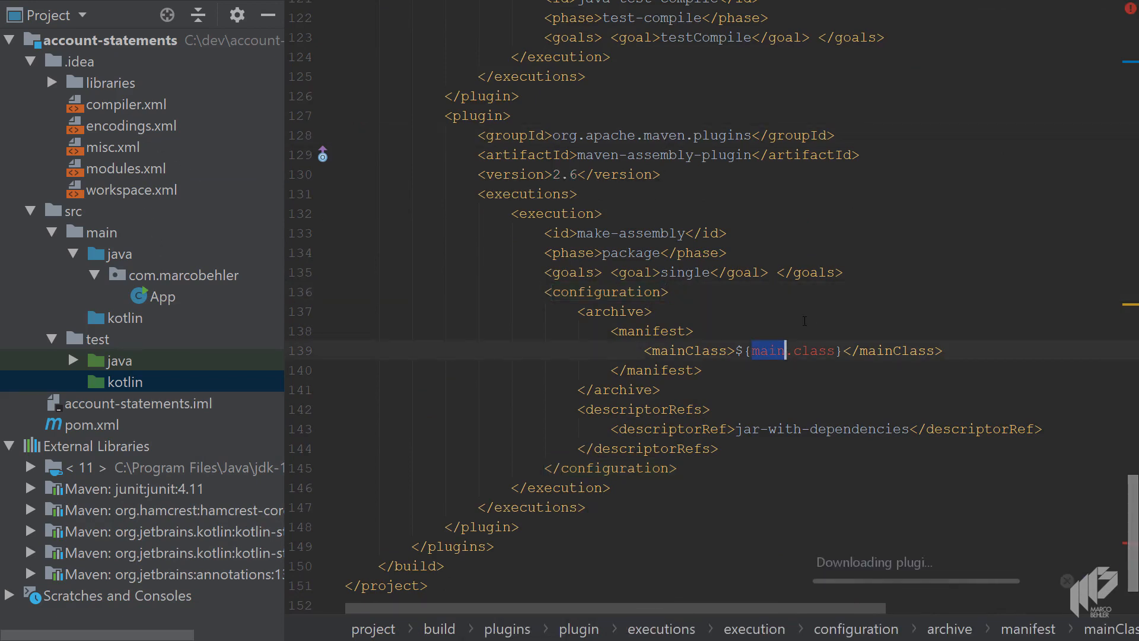
pyautogui.write('App')
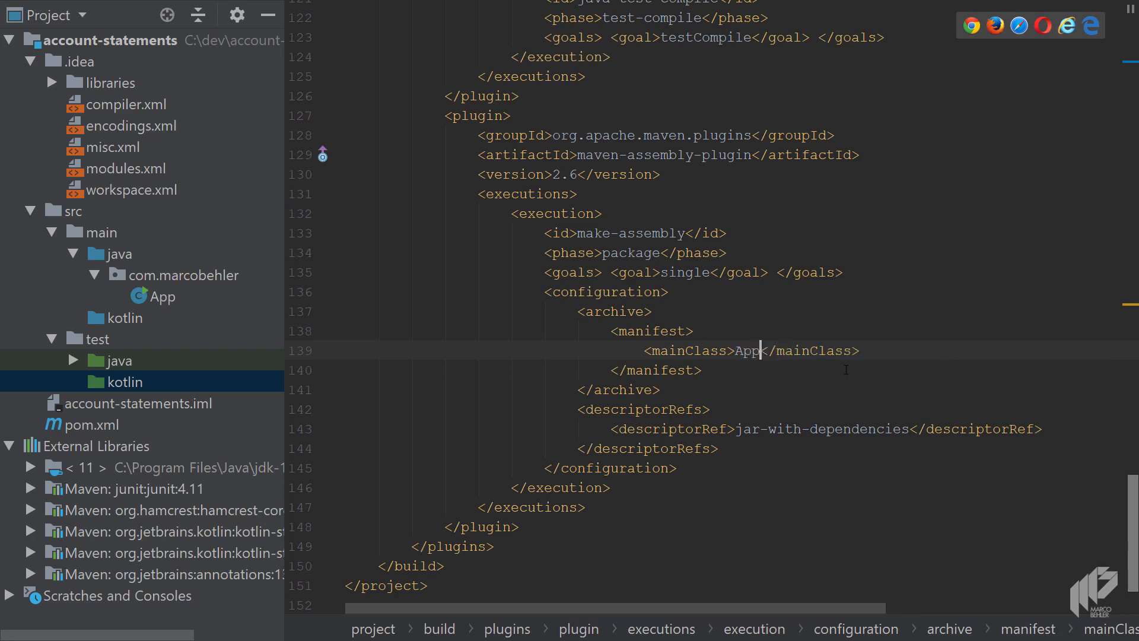
pyautogui.press('ctrl+space')
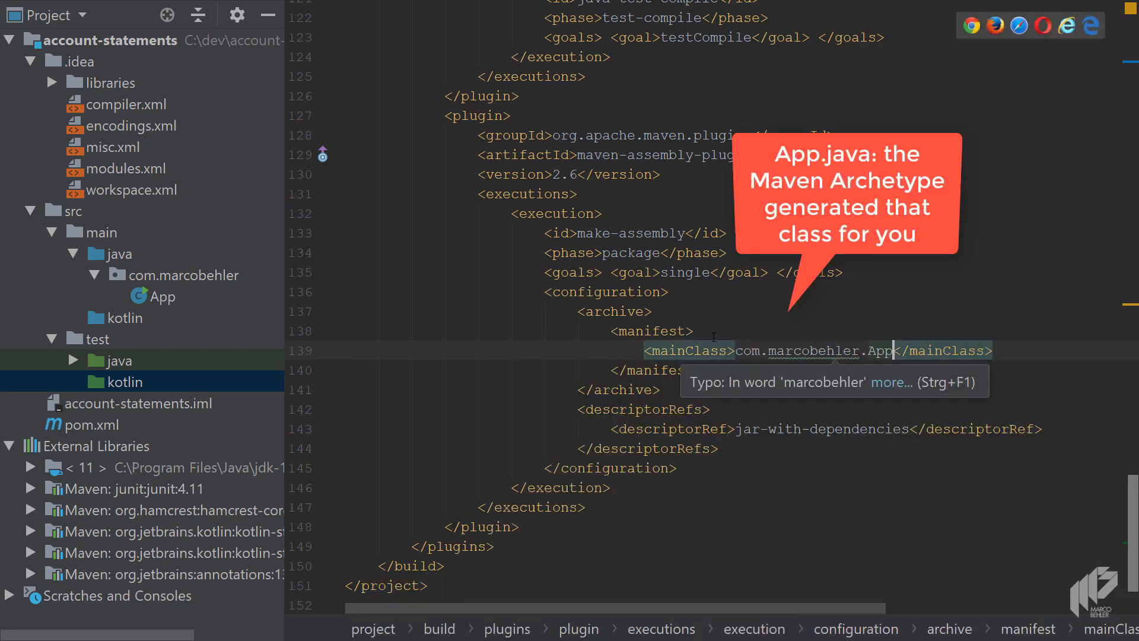
pyautogui.press('alt')
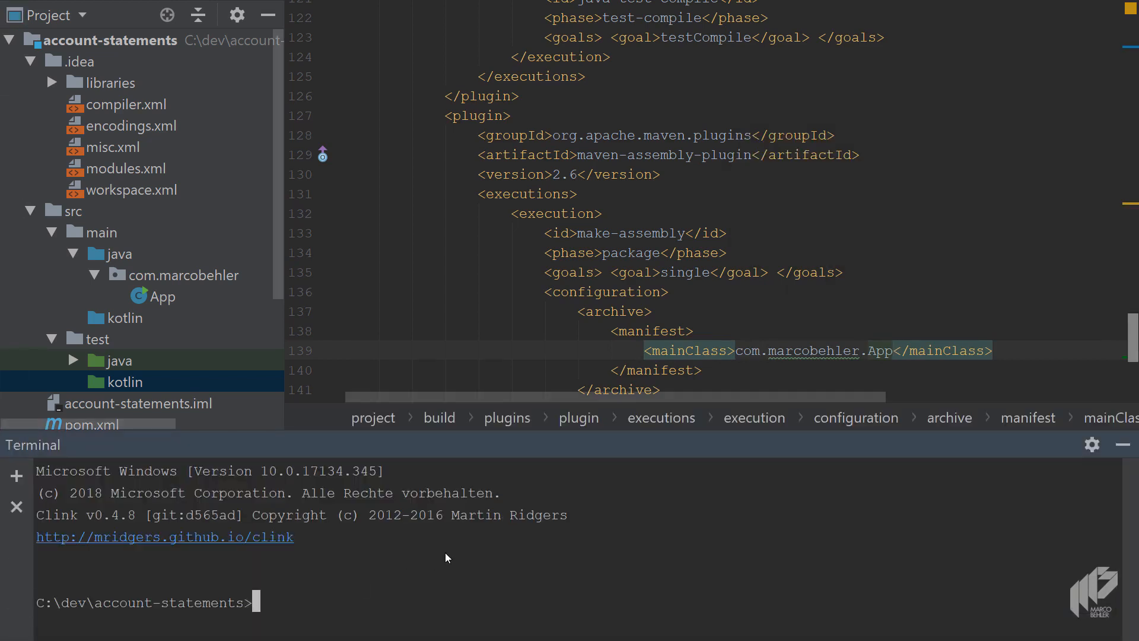
# Step: Run mvn clean package in the terminal to build the project into target
pyautogui.write('mvn clean')
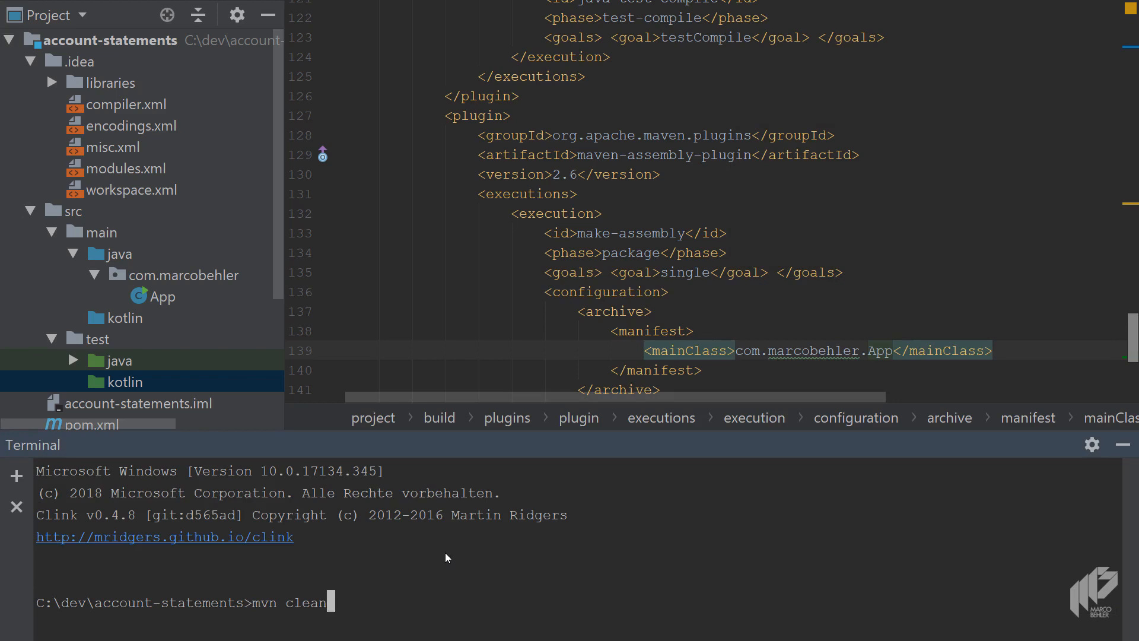
pyautogui.write('package')
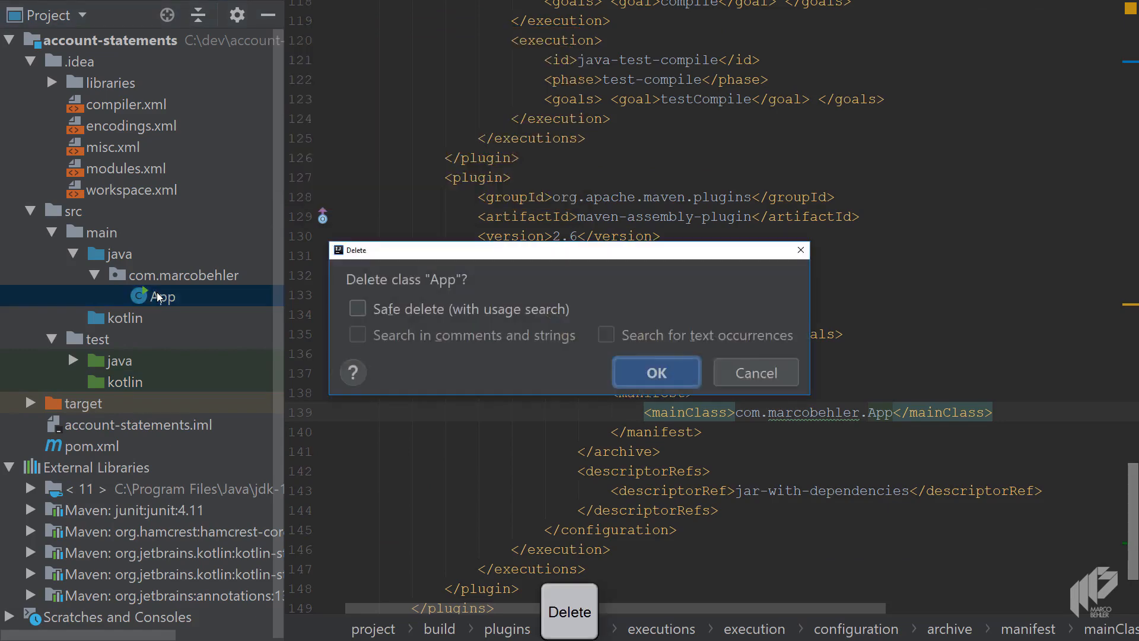
# Step: Delete the App class and create package com.marcobehler under src/main/kotlin
pyautogui.click(655, 372)
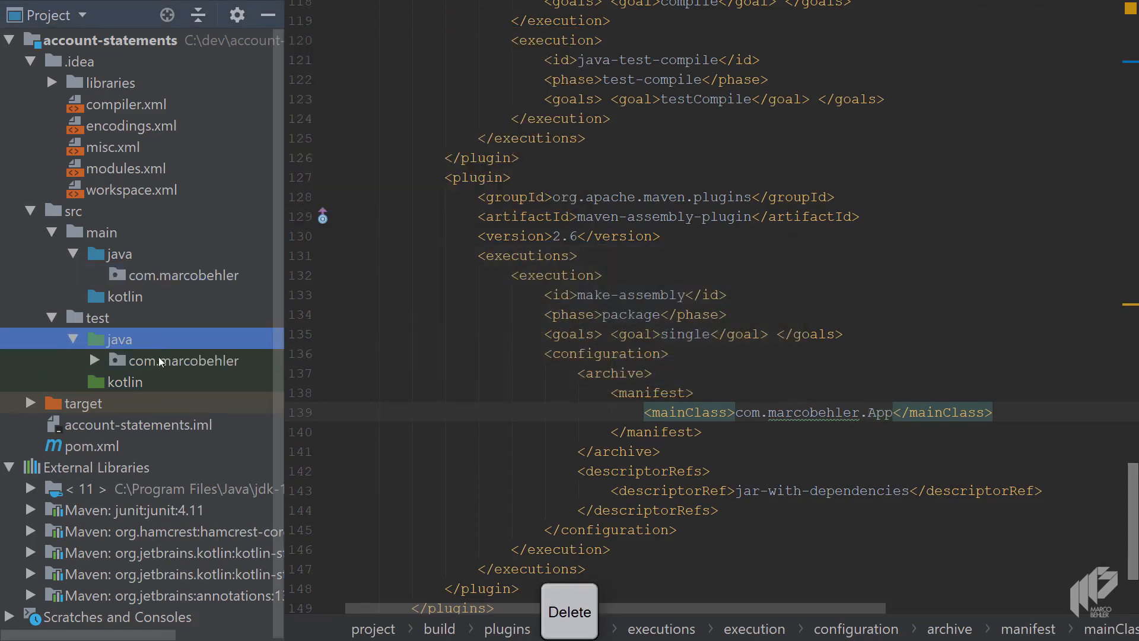
pyautogui.click(93, 360)
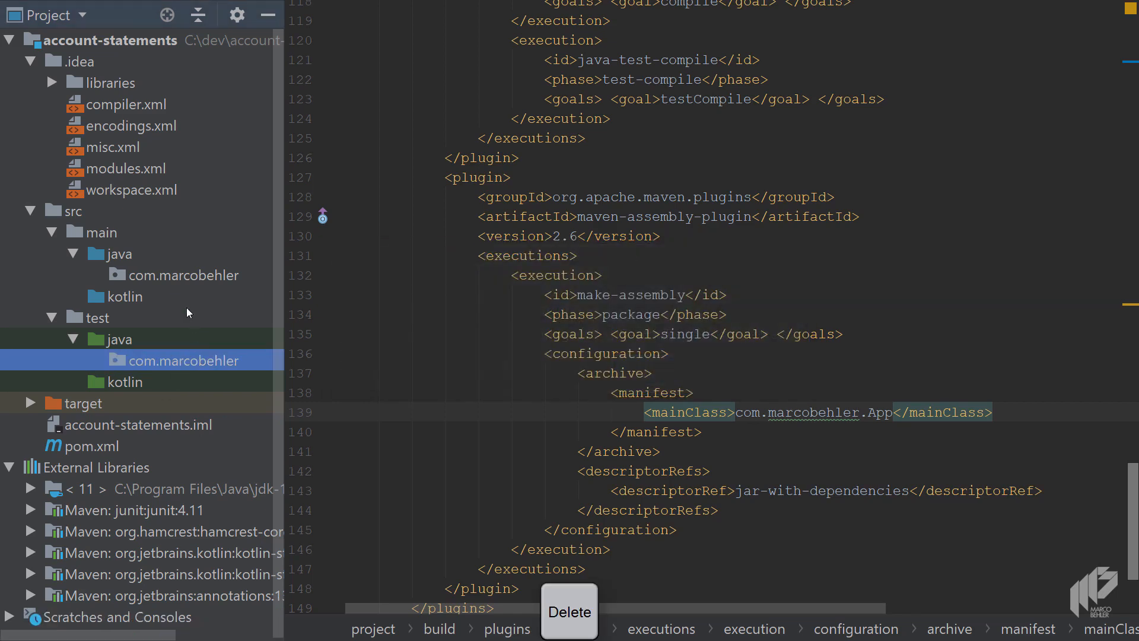
pyautogui.click(122, 297)
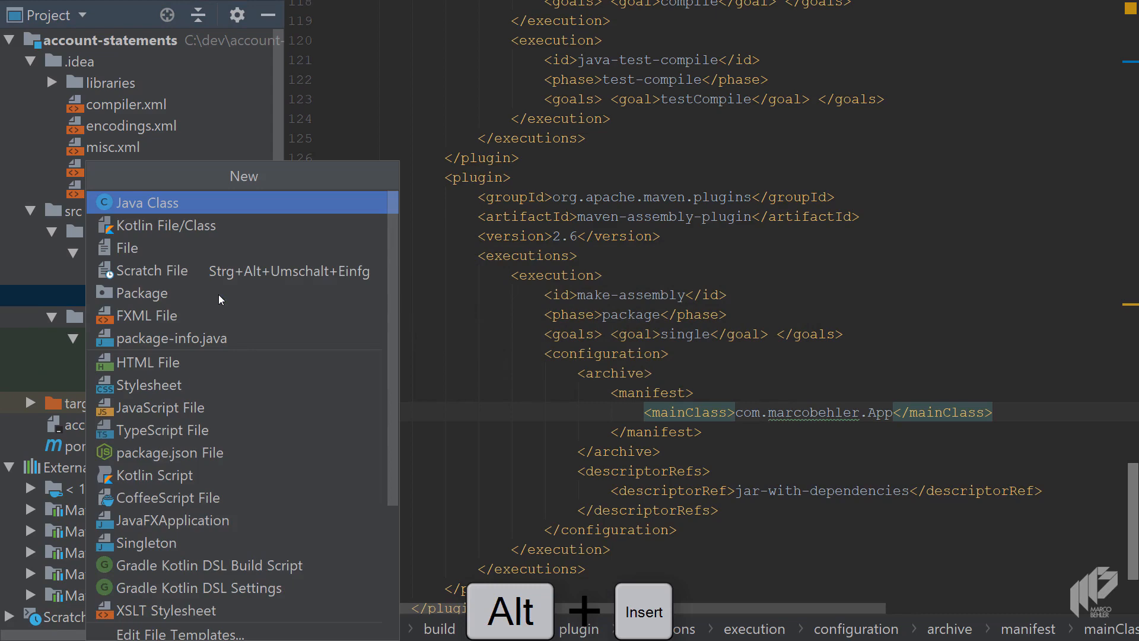
pyautogui.click(143, 292)
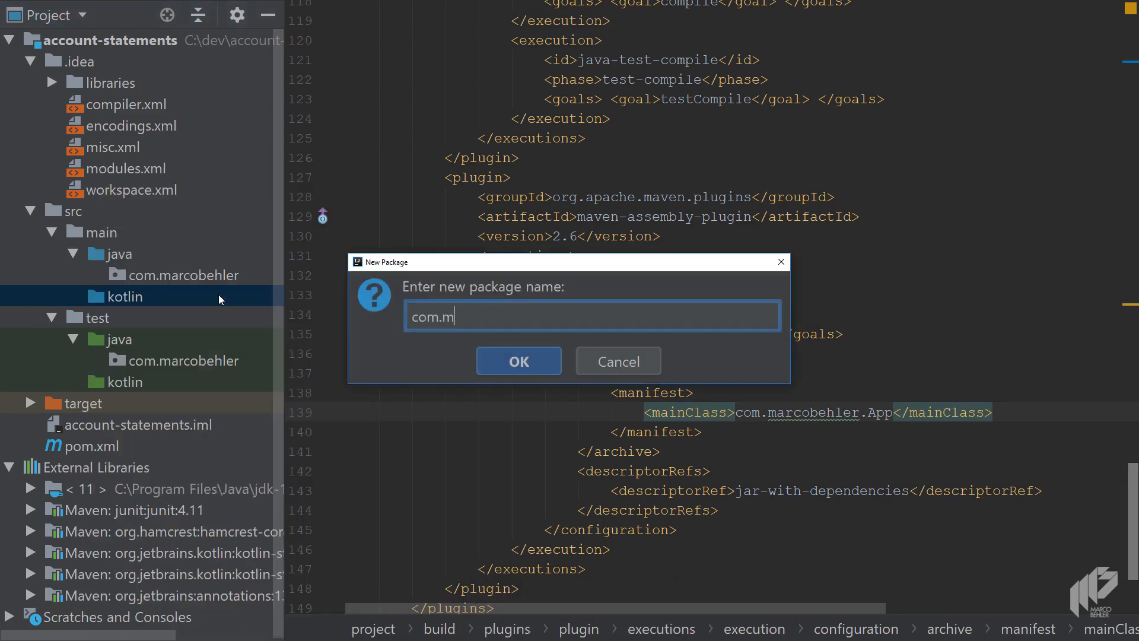
pyautogui.click(519, 361)
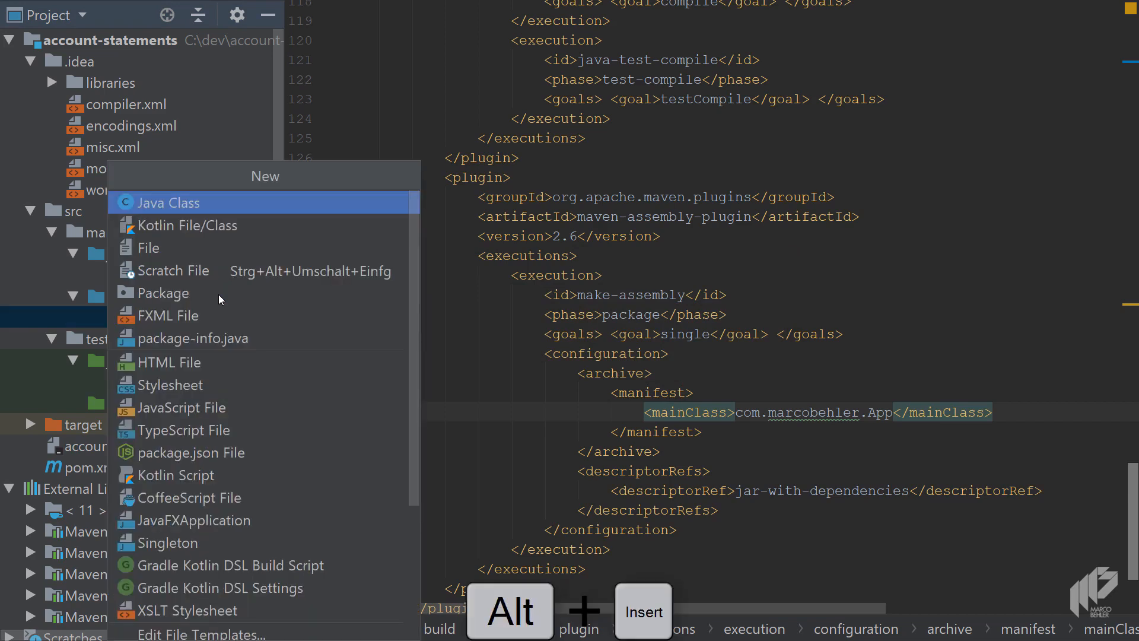
# Step: Create a Kotlin file named HelloWorld in the com.marcobehler package
pyautogui.click(190, 225)
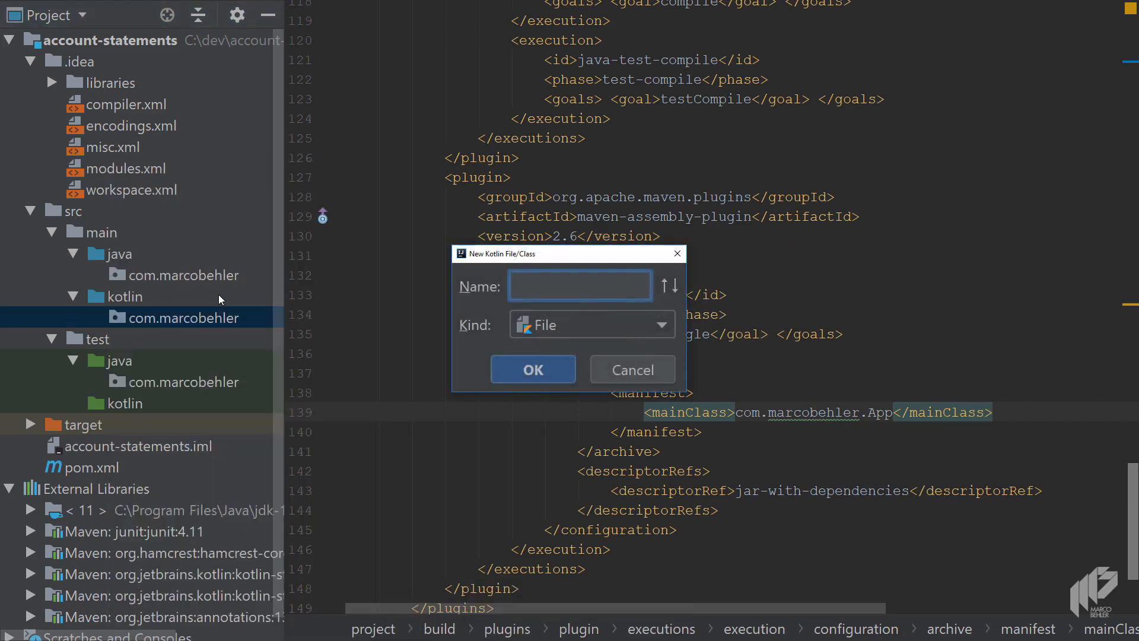
pyautogui.write('HelloW')
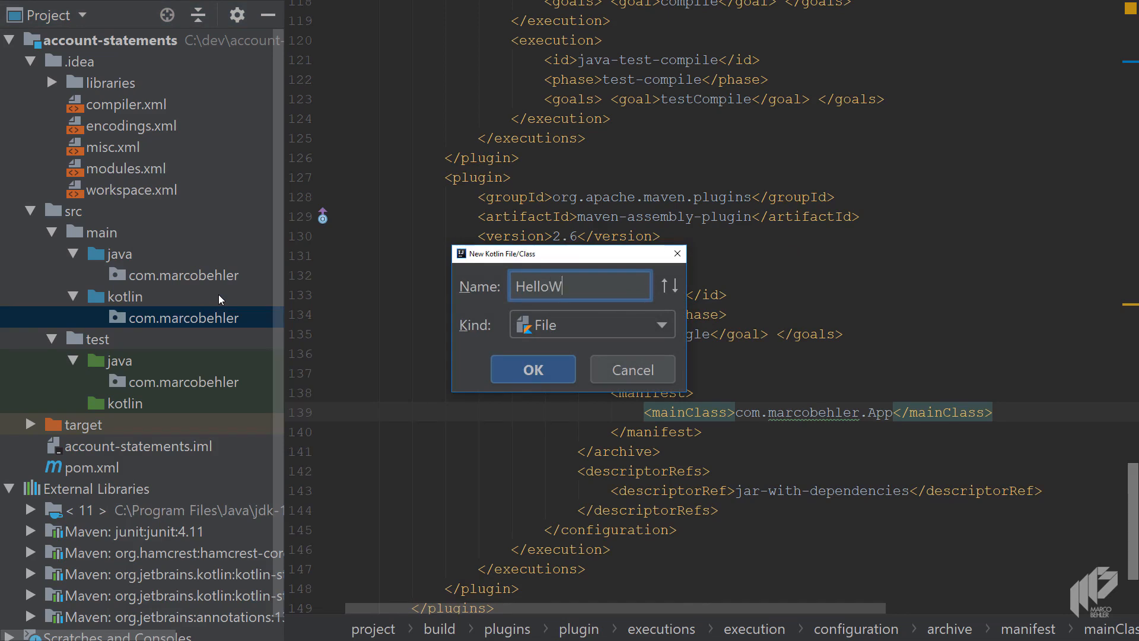
pyautogui.click(533, 369)
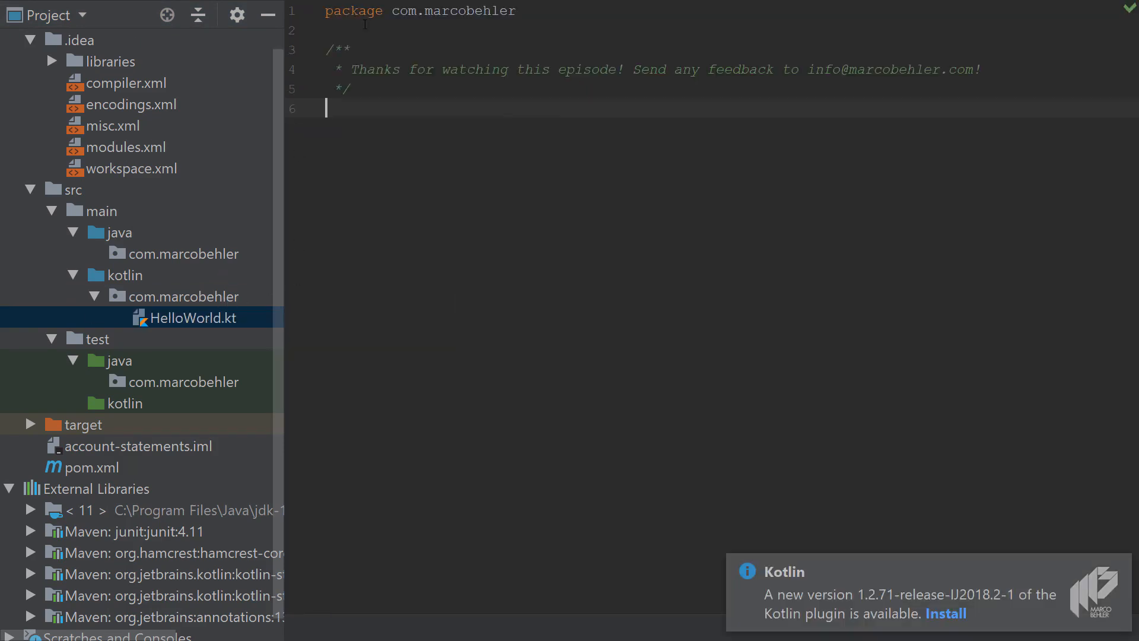
pyautogui.moveTo(223, 334)
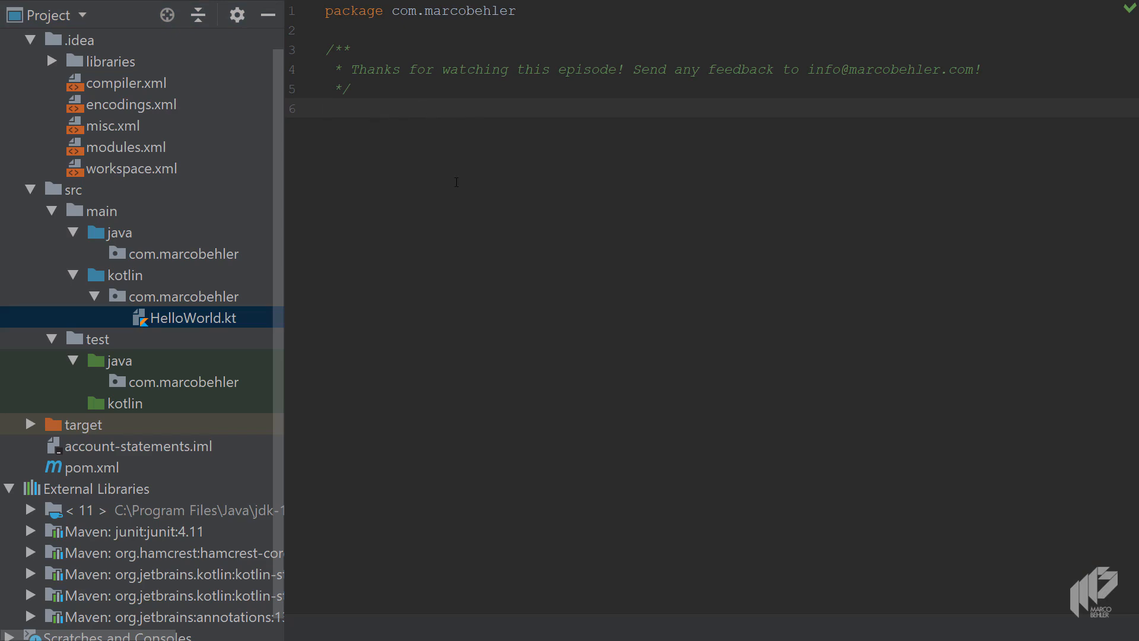
pyautogui.moveTo(479, 191)
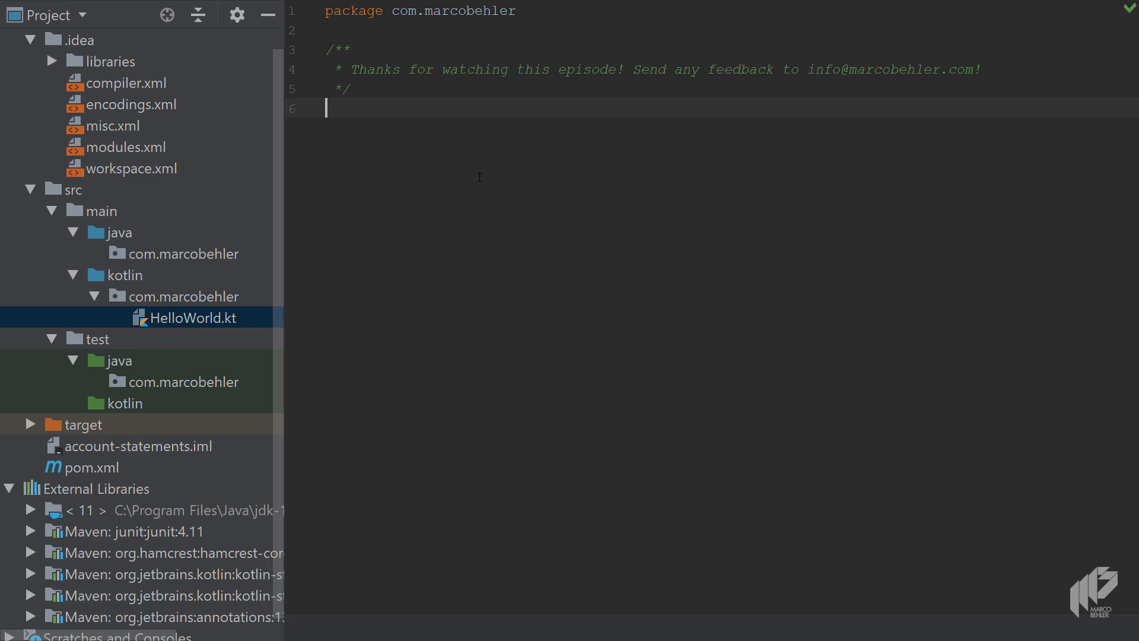
# Step: Write fun main(args: Array<String>) in HelloWorld.kt with println("Hello World")
pyautogui.write('fun main')
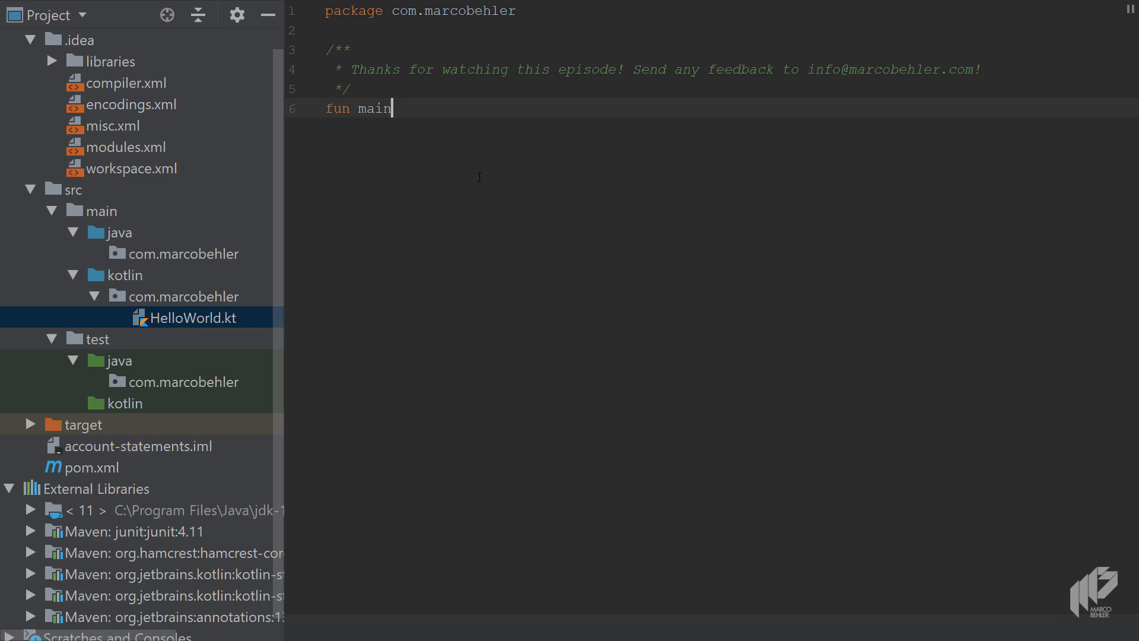
pyautogui.write('()')
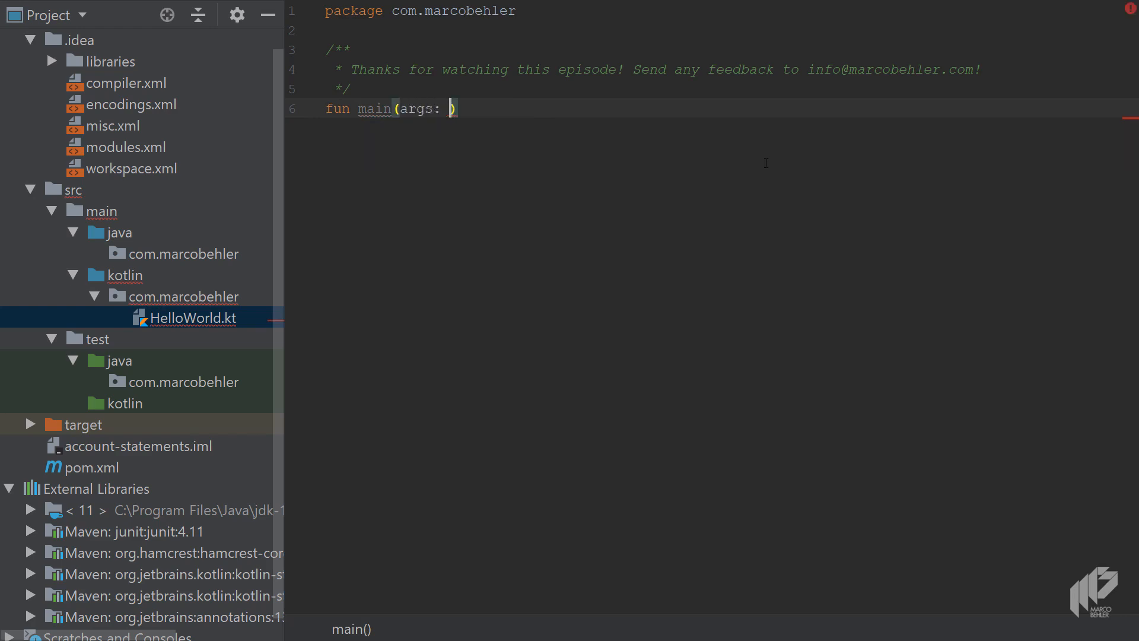
pyautogui.write('Array<String>')
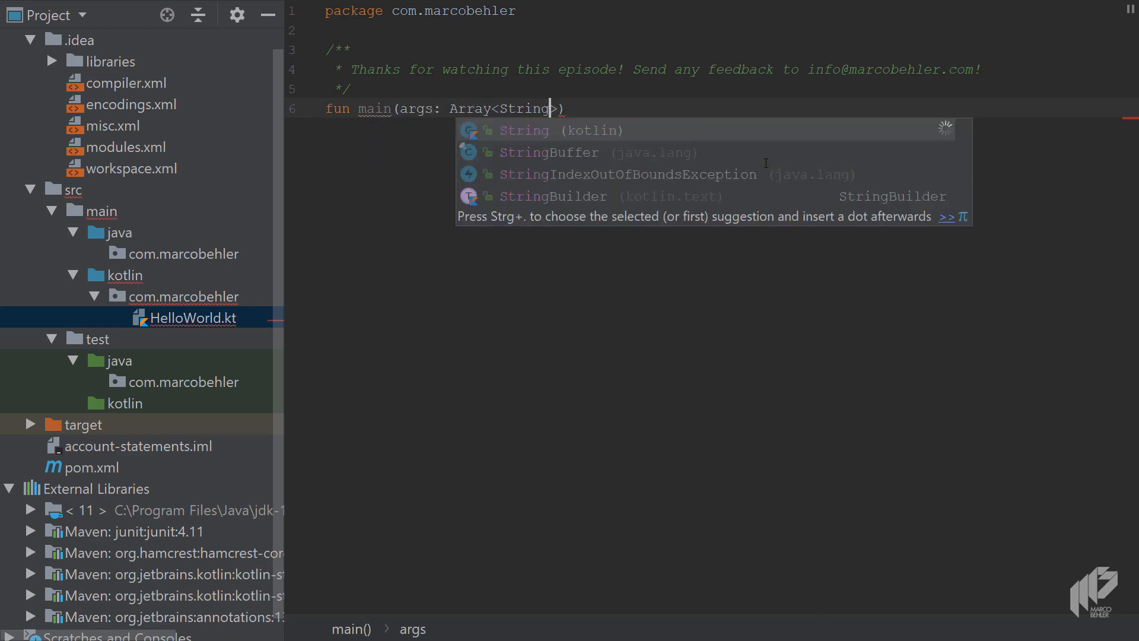
pyautogui.press('Escape')
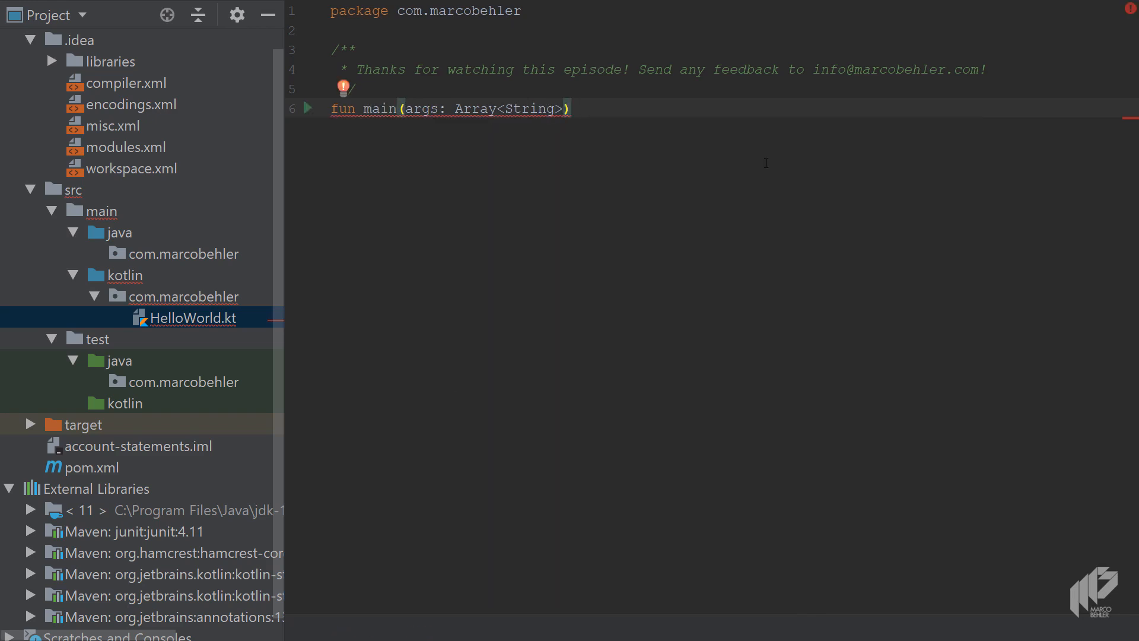
pyautogui.write('{')
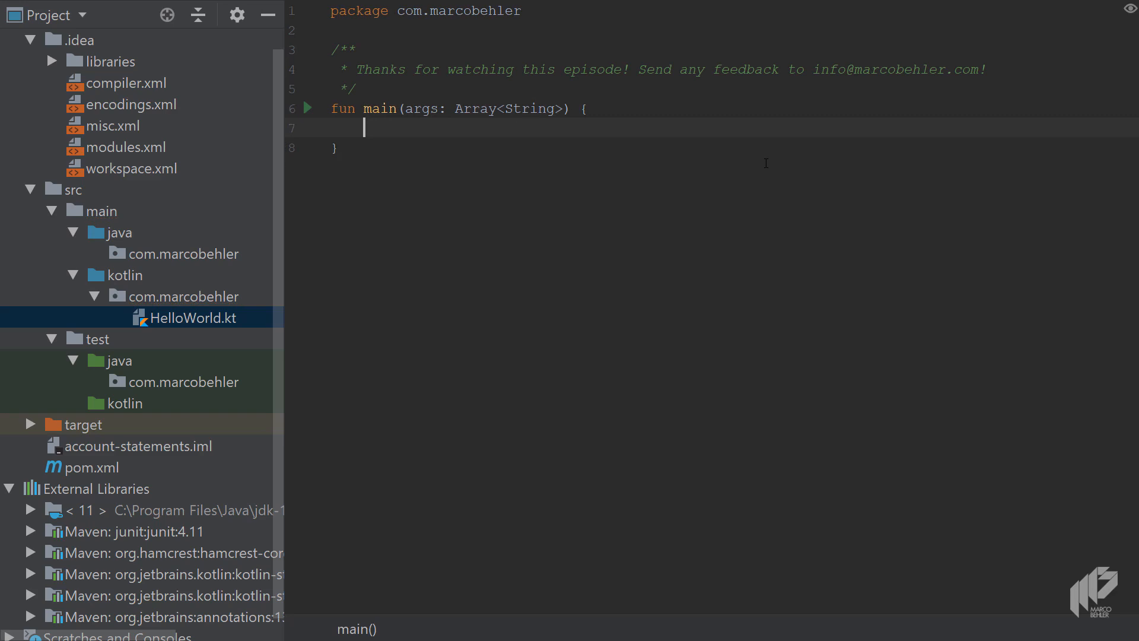
pyautogui.doubleClick(502, 108)
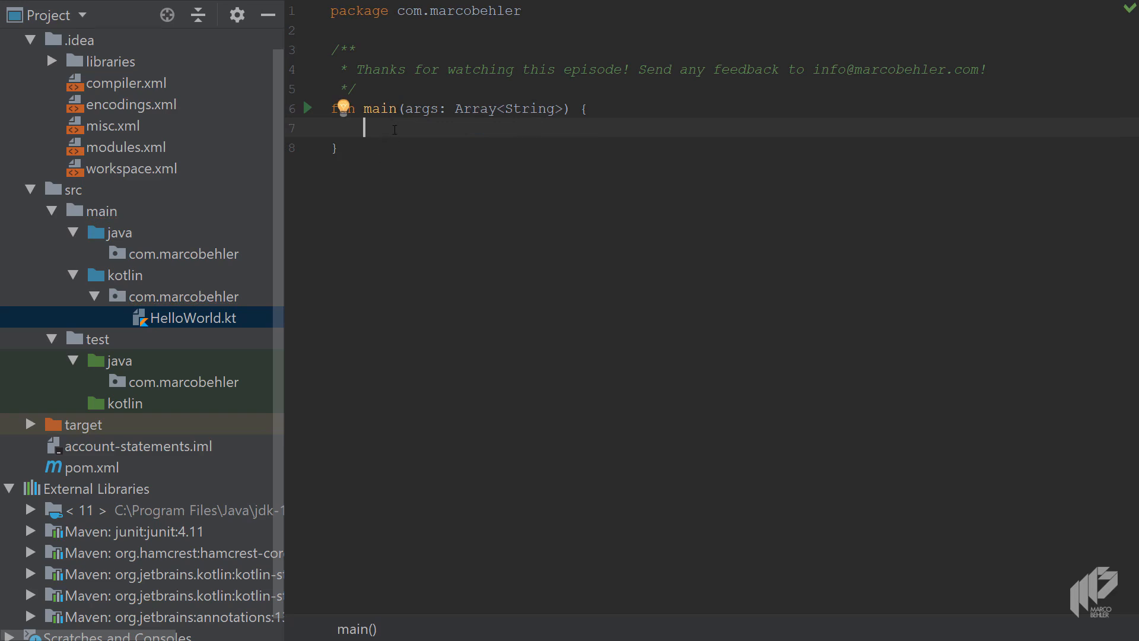
pyautogui.write('println("')
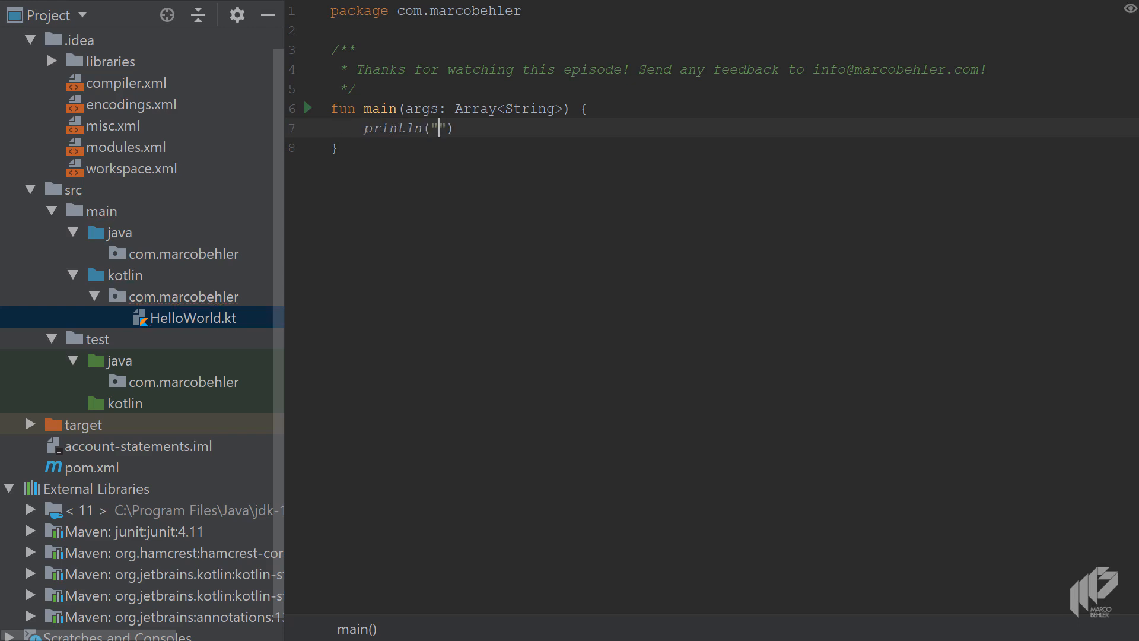
pyautogui.write('Hello World')
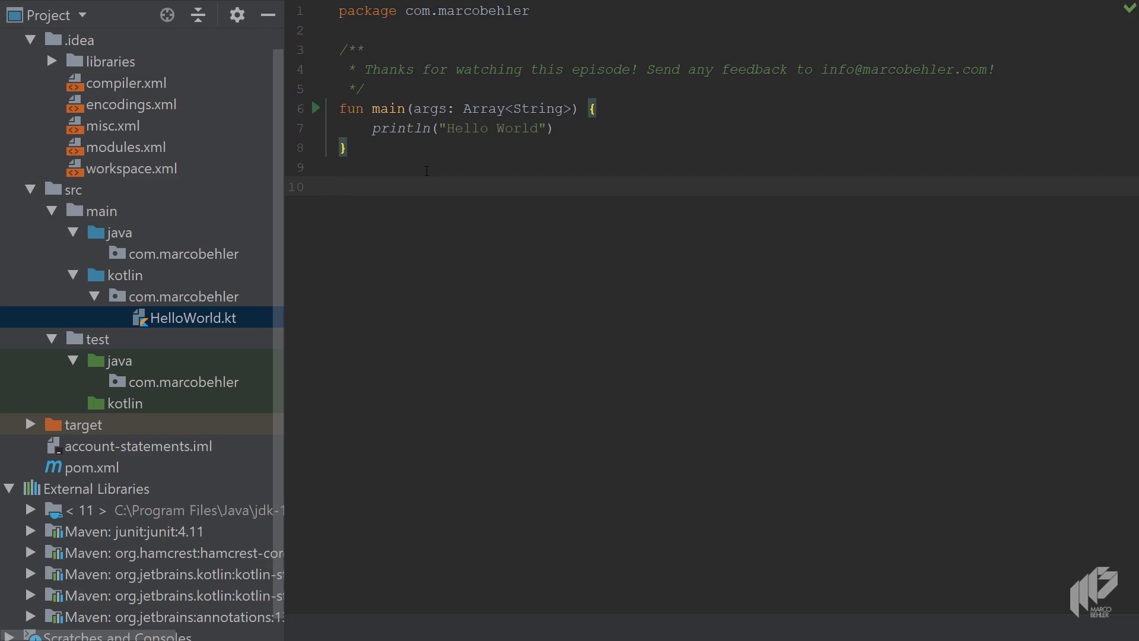
# Step: Add class User(val name: String) below main in HelloWorld.kt
pyautogui.write('class')
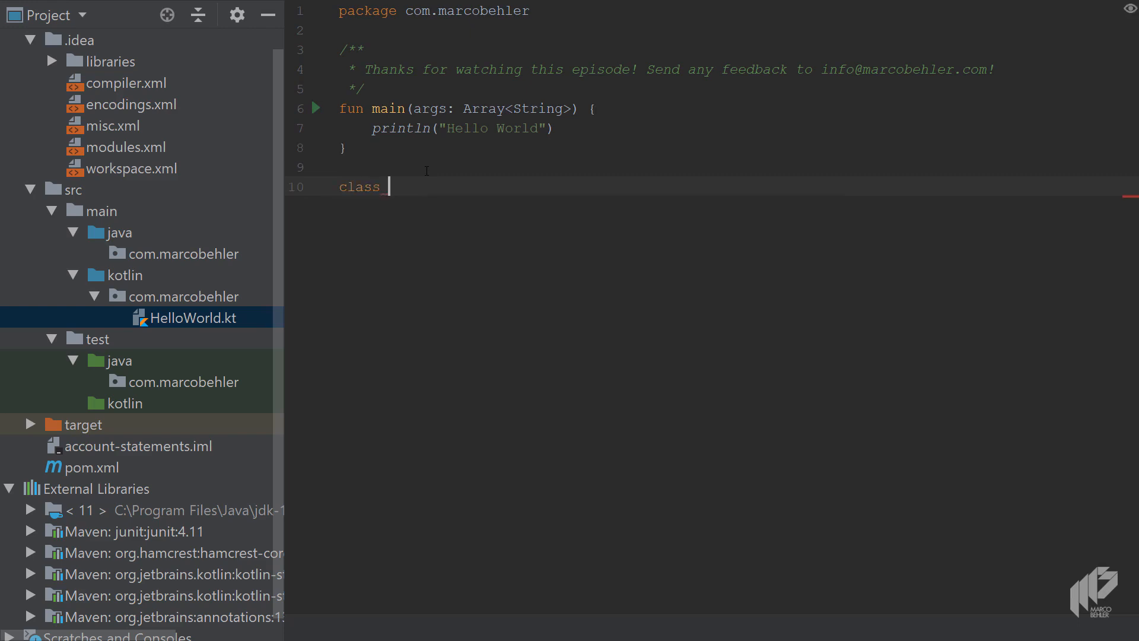
pyautogui.write('User')
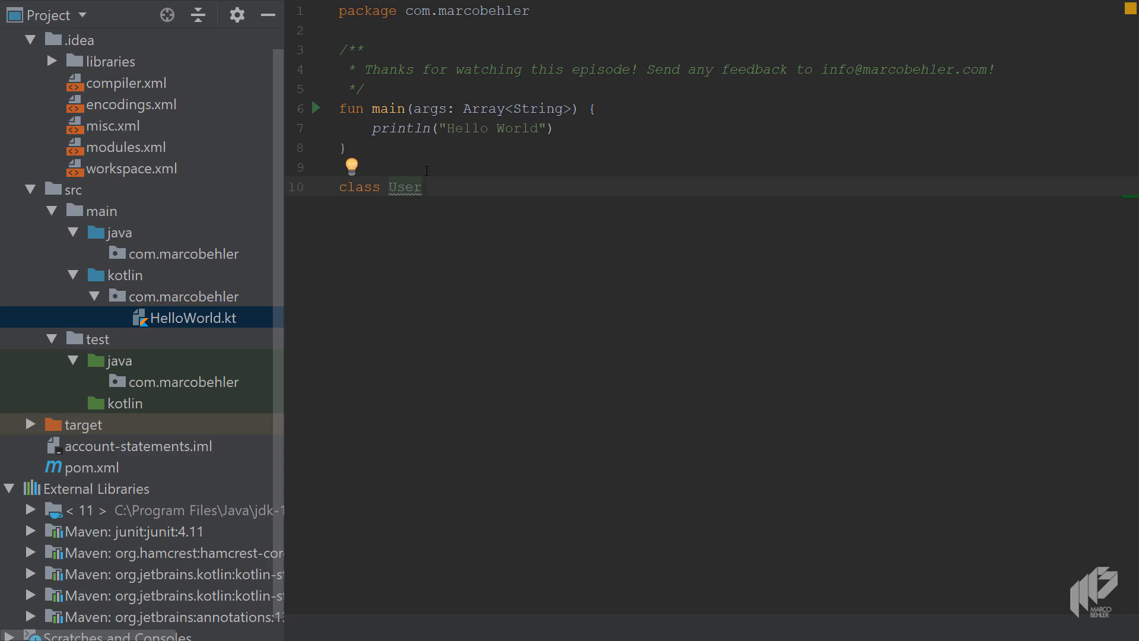
pyautogui.write('()')
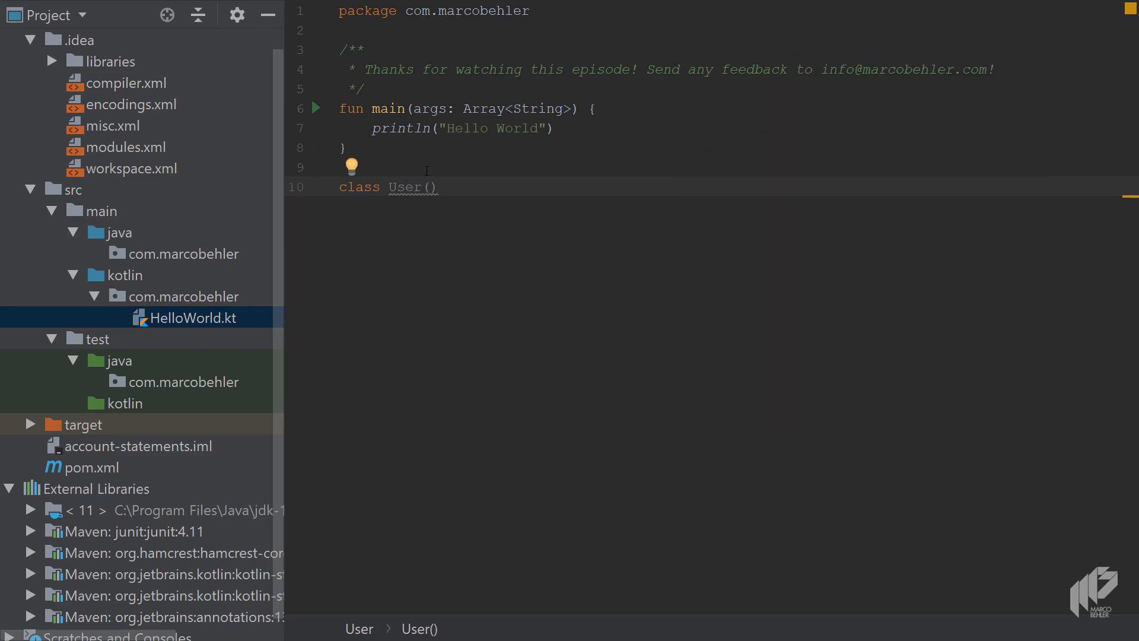
pyautogui.write('v')
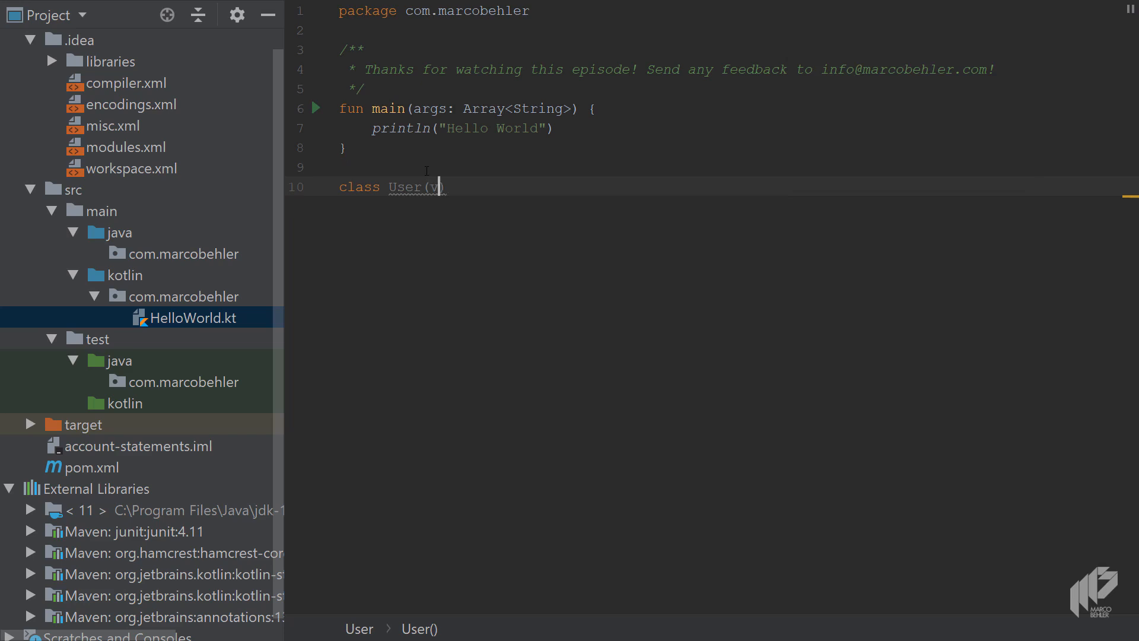
pyautogui.write('al name: String')
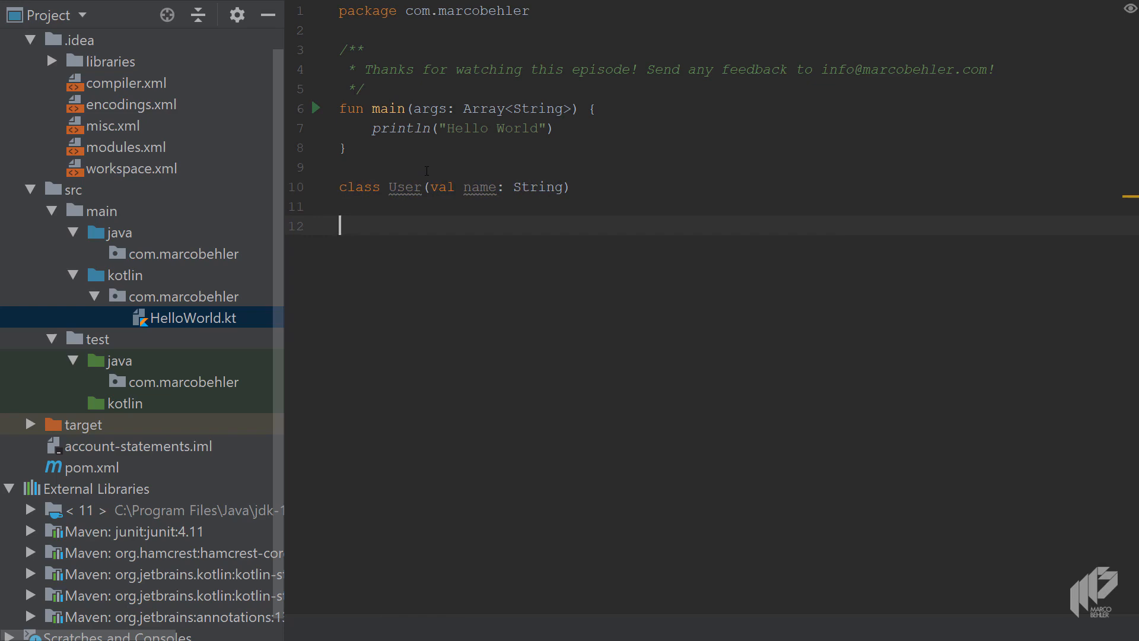
pyautogui.write('class User2')
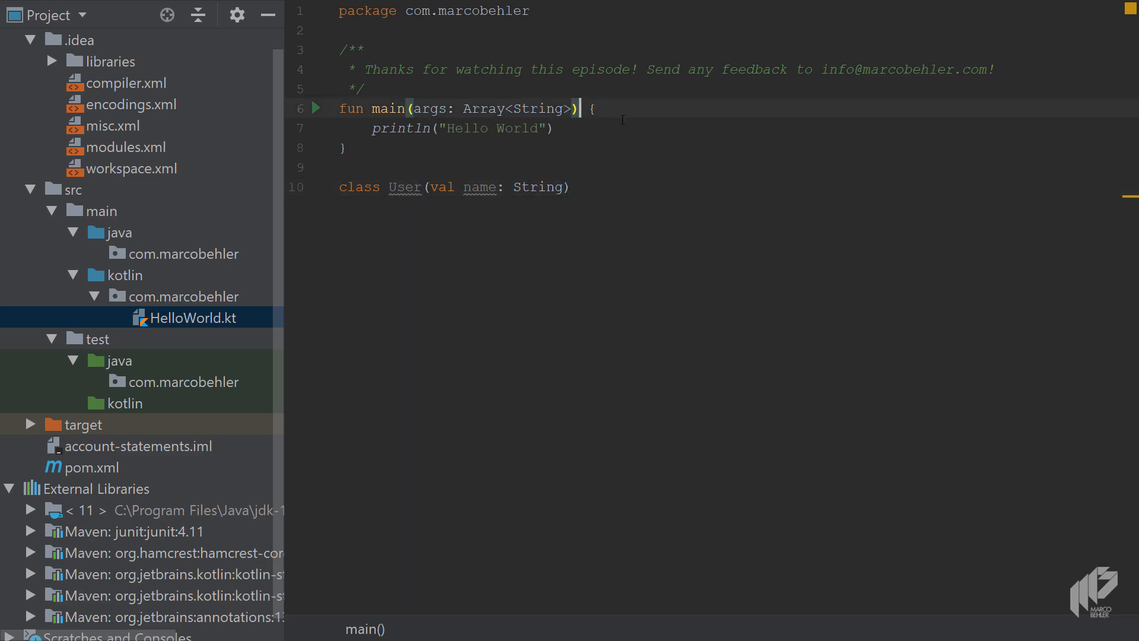
# Step: Create val user = User("Marco") in main
pyautogui.write('v')
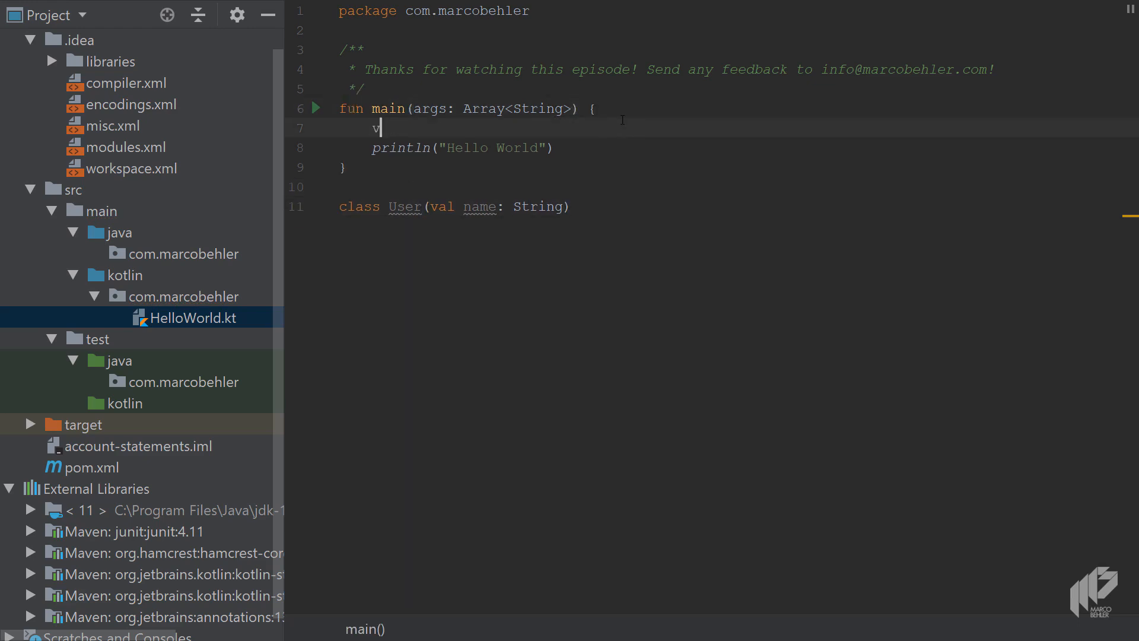
pyautogui.write('al user =')
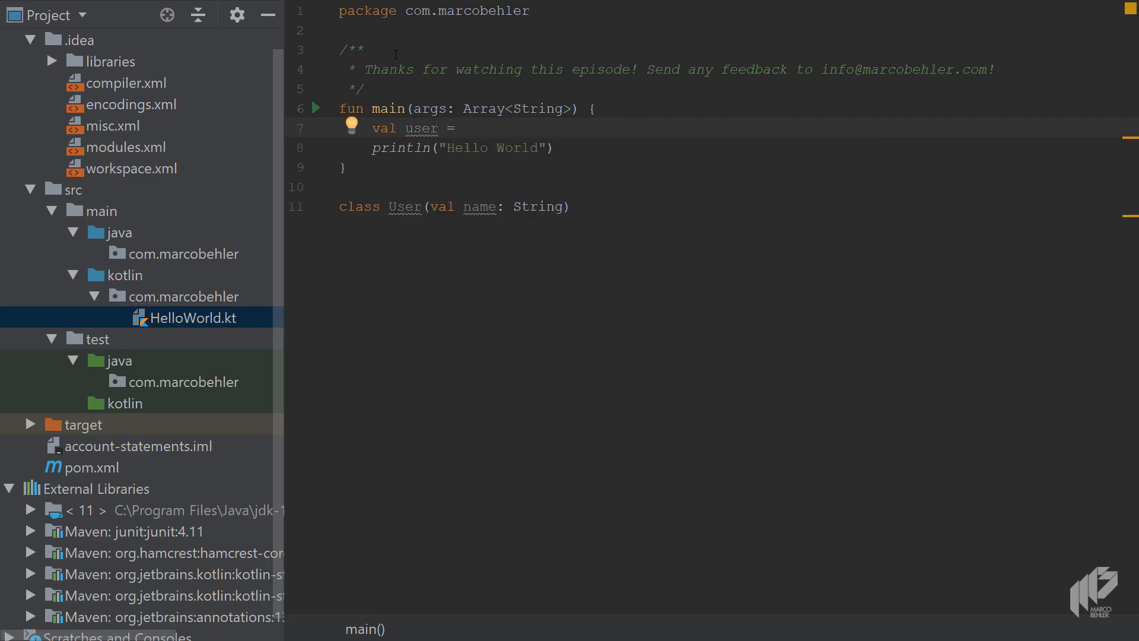
pyautogui.write('User()')
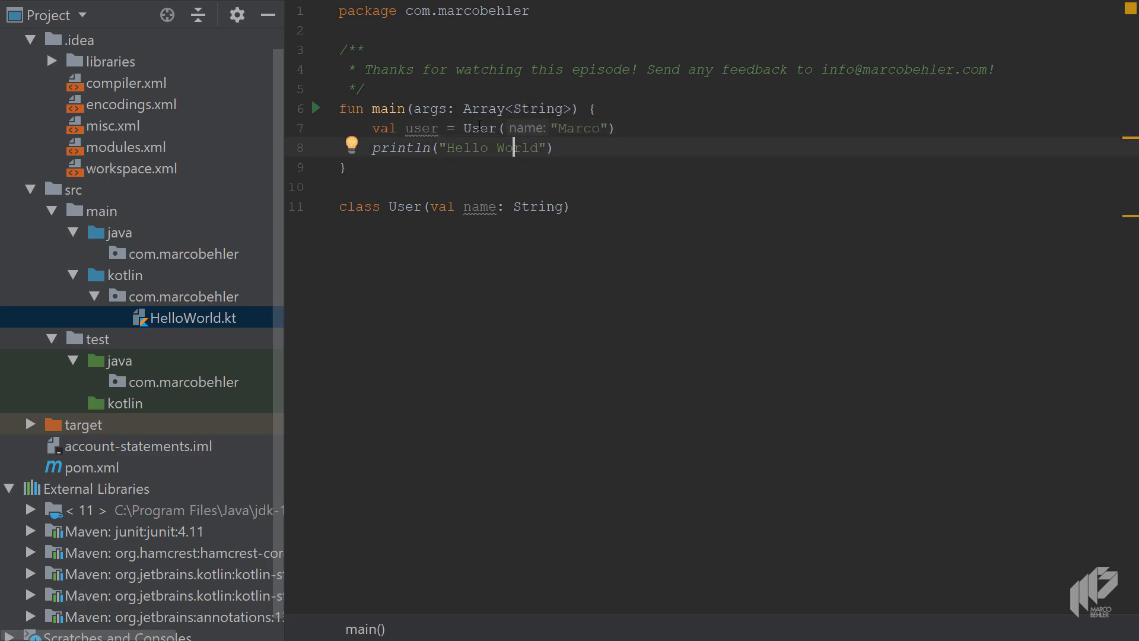
# Step: Change the printed greeting to "Hello ${user.name} !"
pyautogui.press('ctrl+w')
pyautogui.write('${')
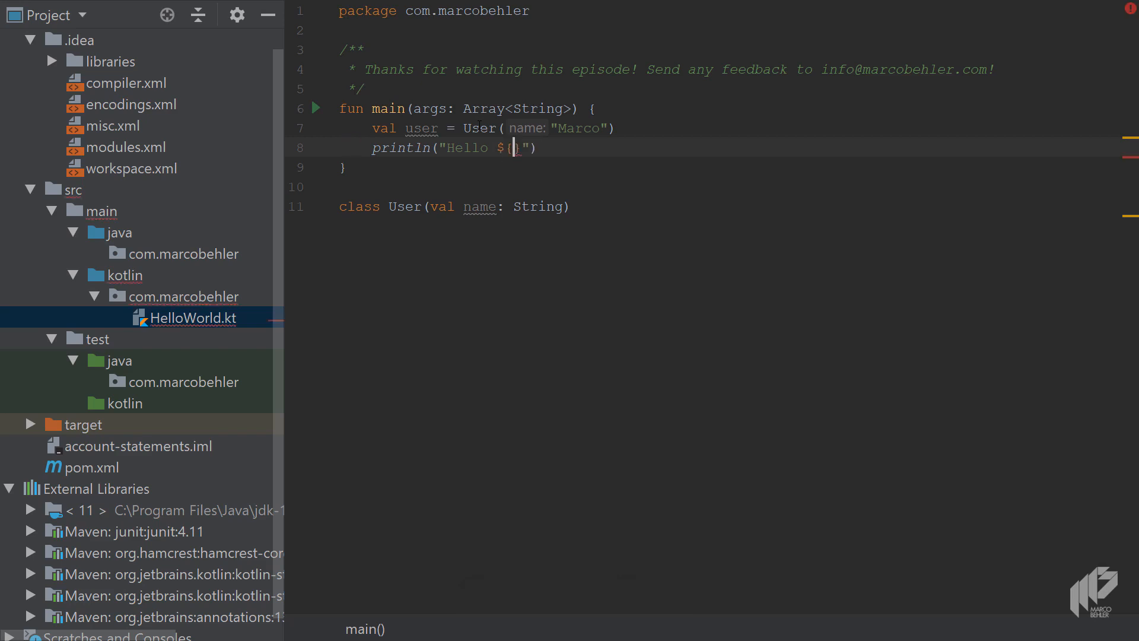
pyautogui.write('user')
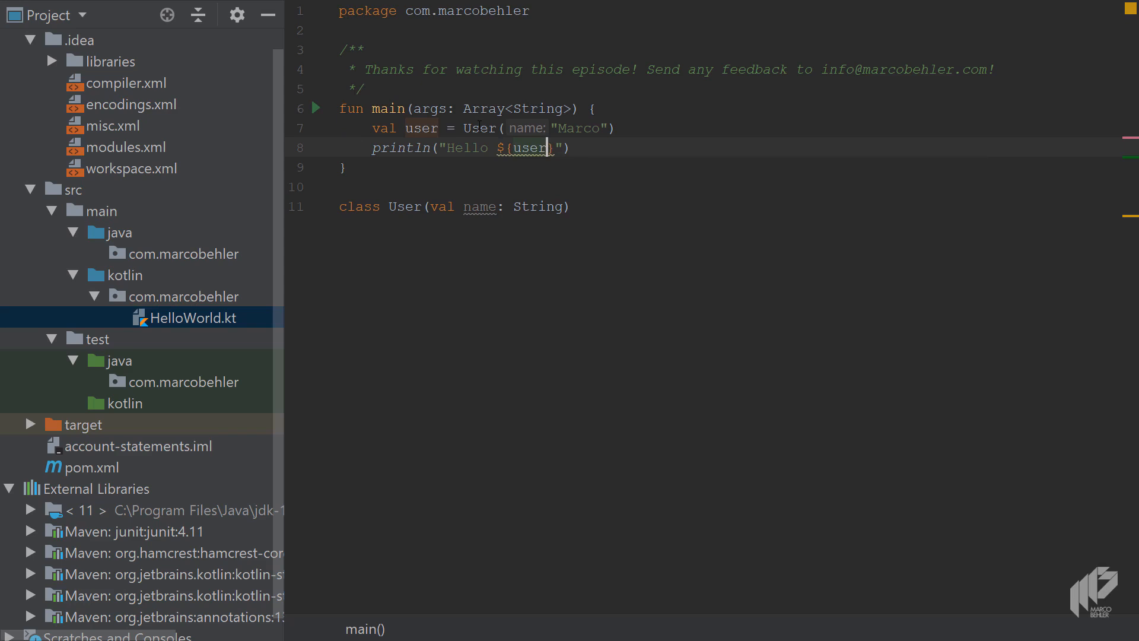
pyautogui.write('.name')
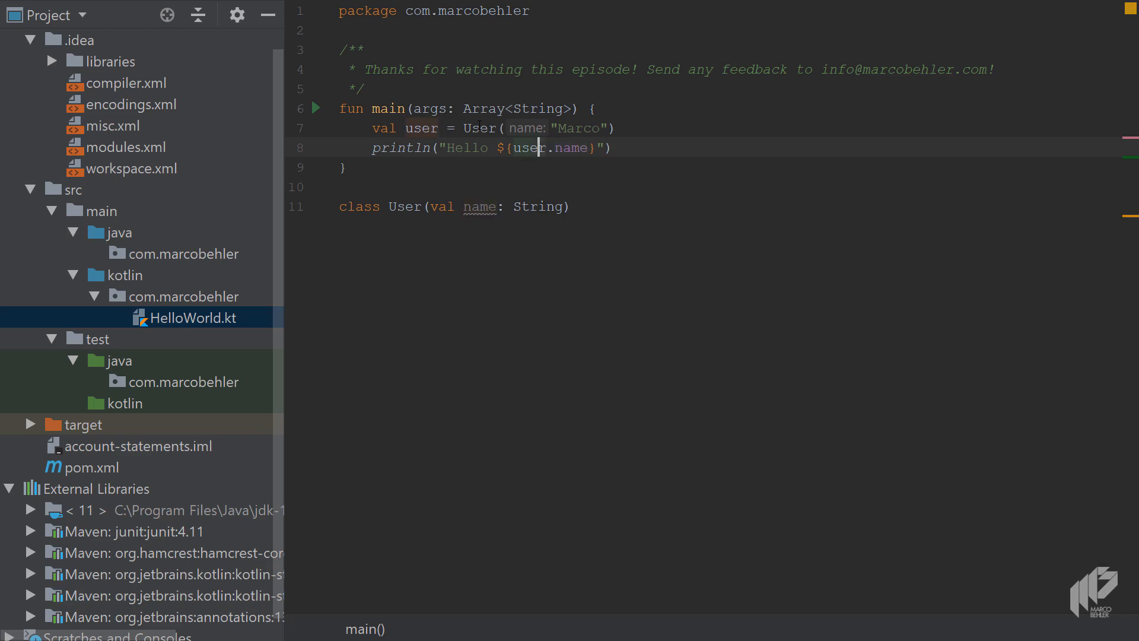
pyautogui.click(562, 148)
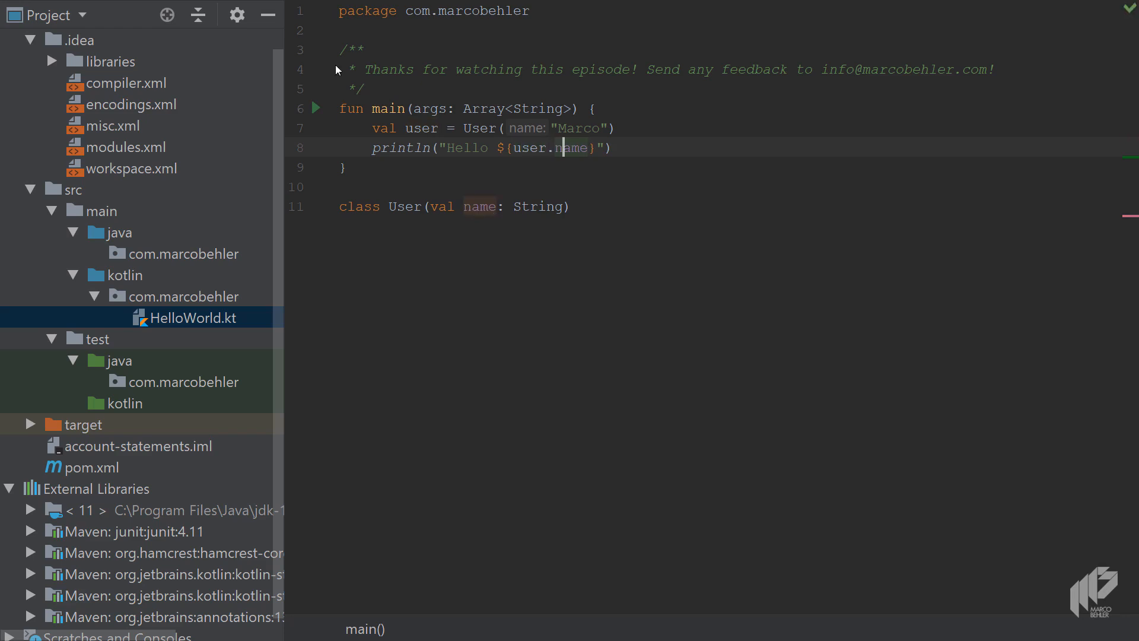
pyautogui.click(494, 147)
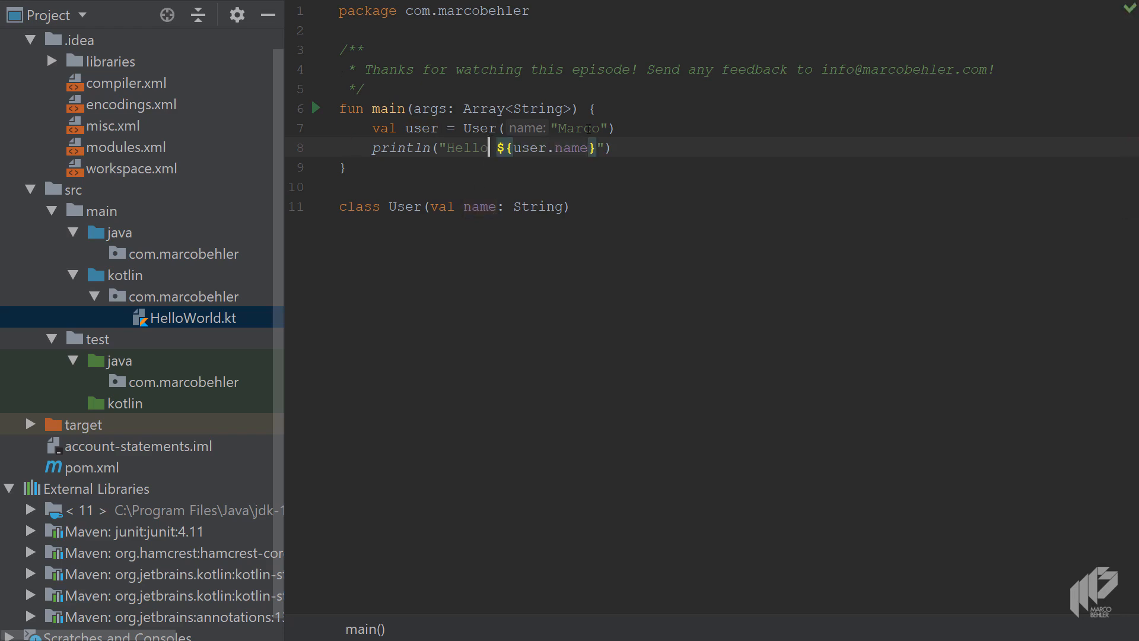
pyautogui.write('!')
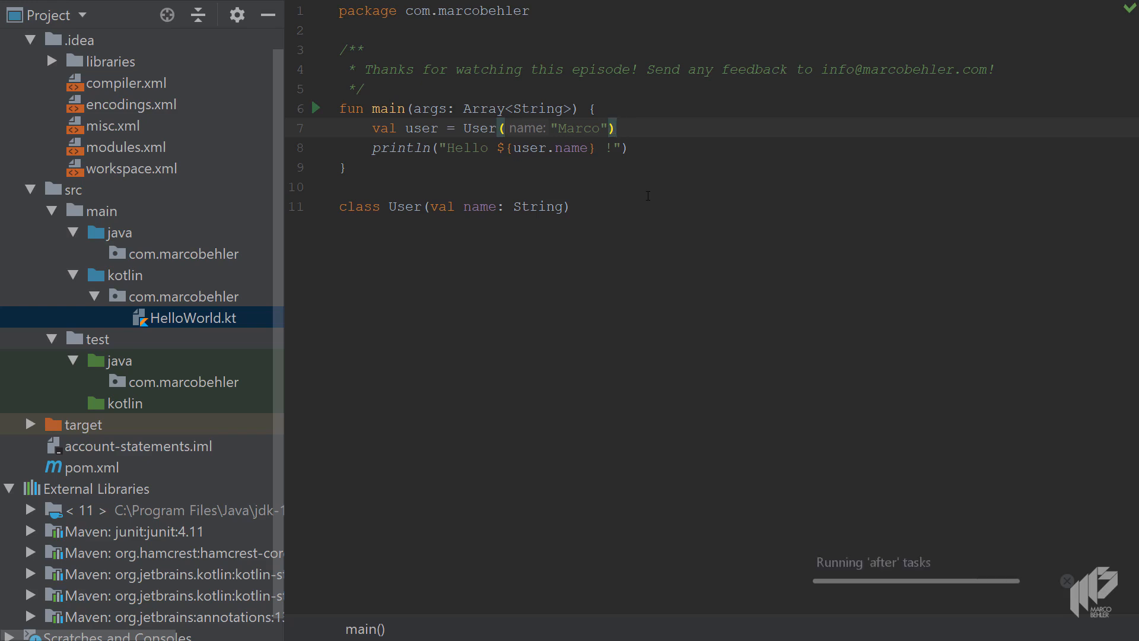
# Step: Run HelloWorldKt to confirm it prints 'Hello Marco !', then select pom.xml
pyautogui.click(315, 107)
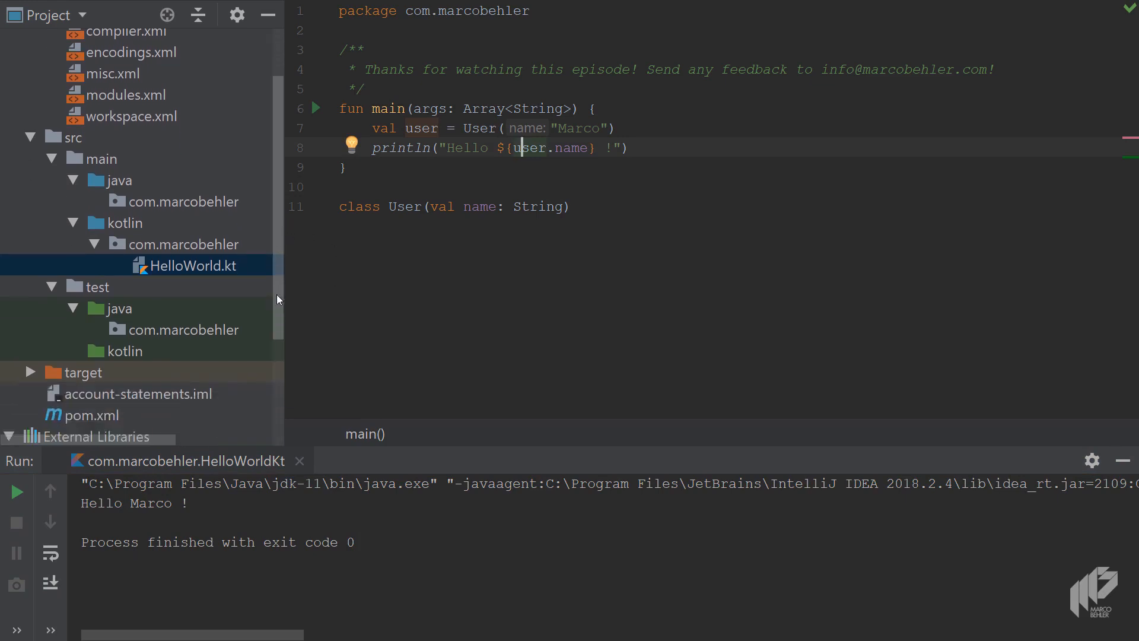
pyautogui.click(94, 296)
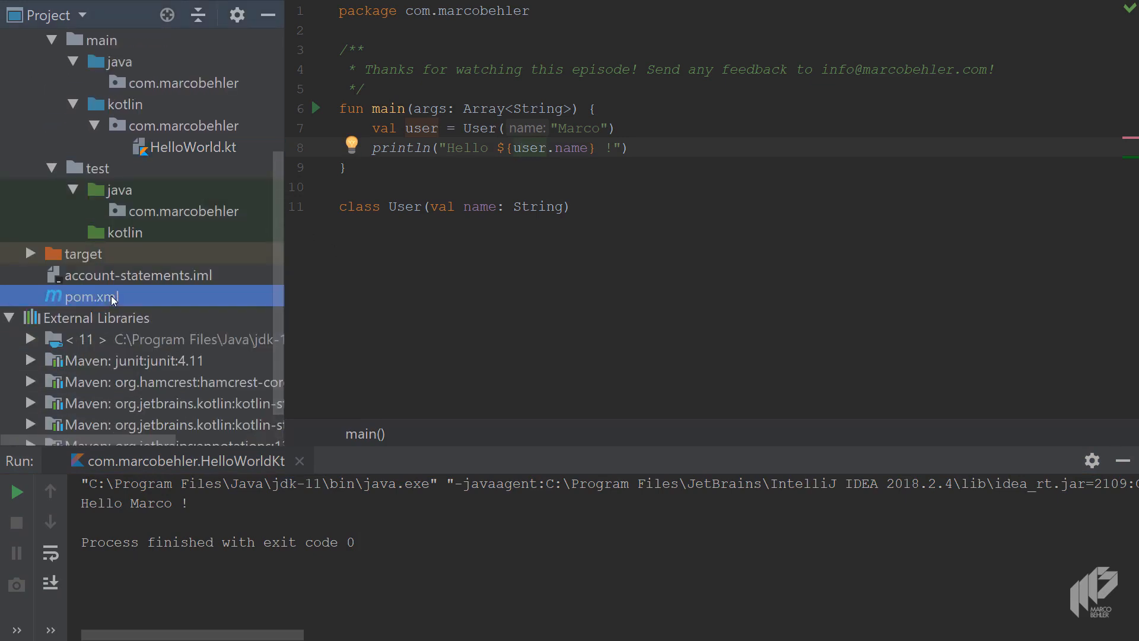
# Step: Open pom.xml and change the manifest mainClass from App to HelloWorldKt
pyautogui.doubleClick(93, 296)
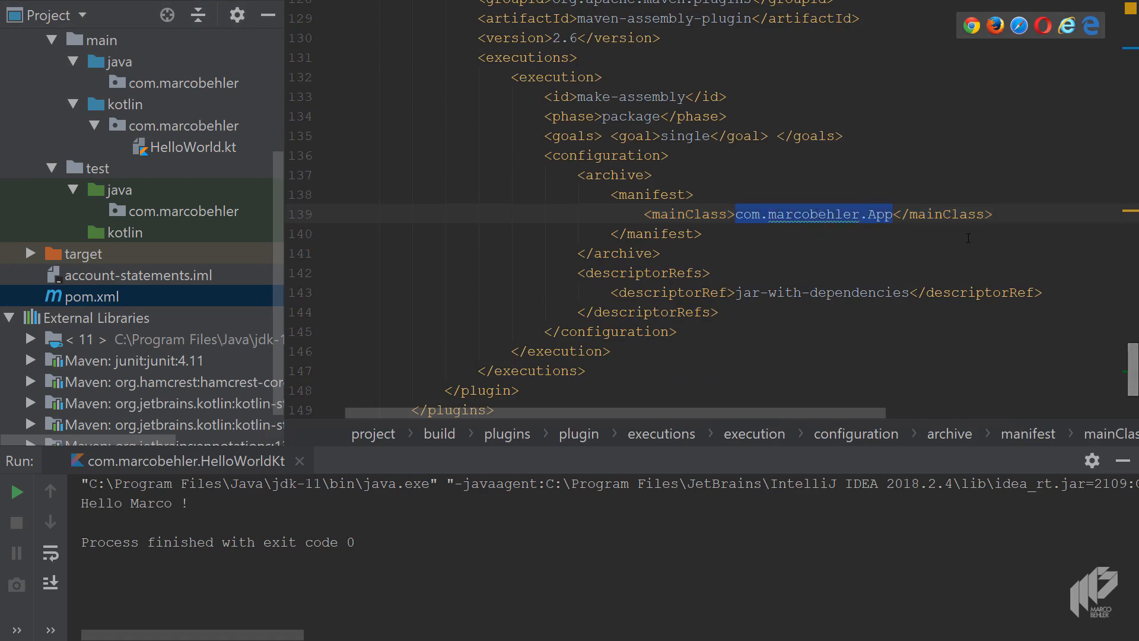
pyautogui.write('HelloWorldKt')
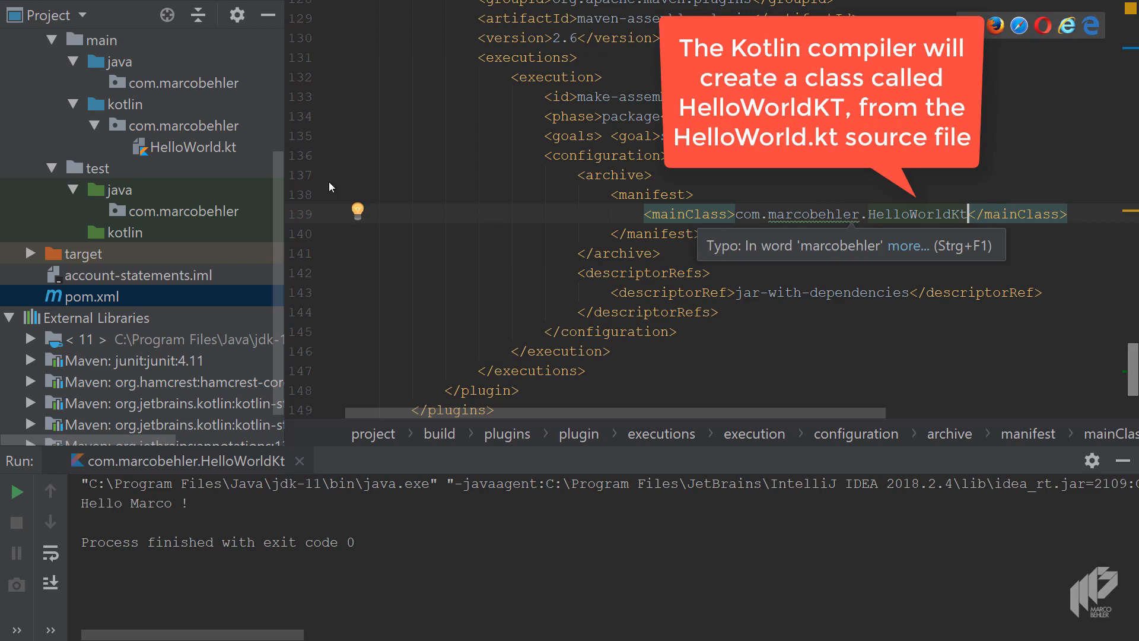
pyautogui.moveTo(221, 155)
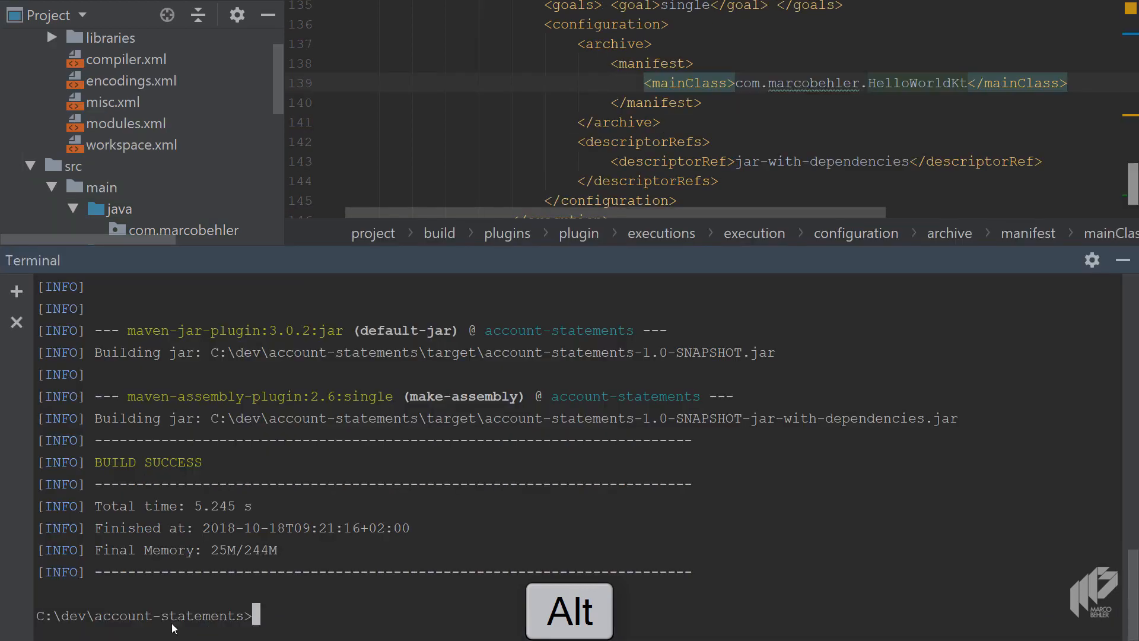
# Step: Rebuild with mvn clean package and list the target folder's jars with dir
pyautogui.write('mvn cle')
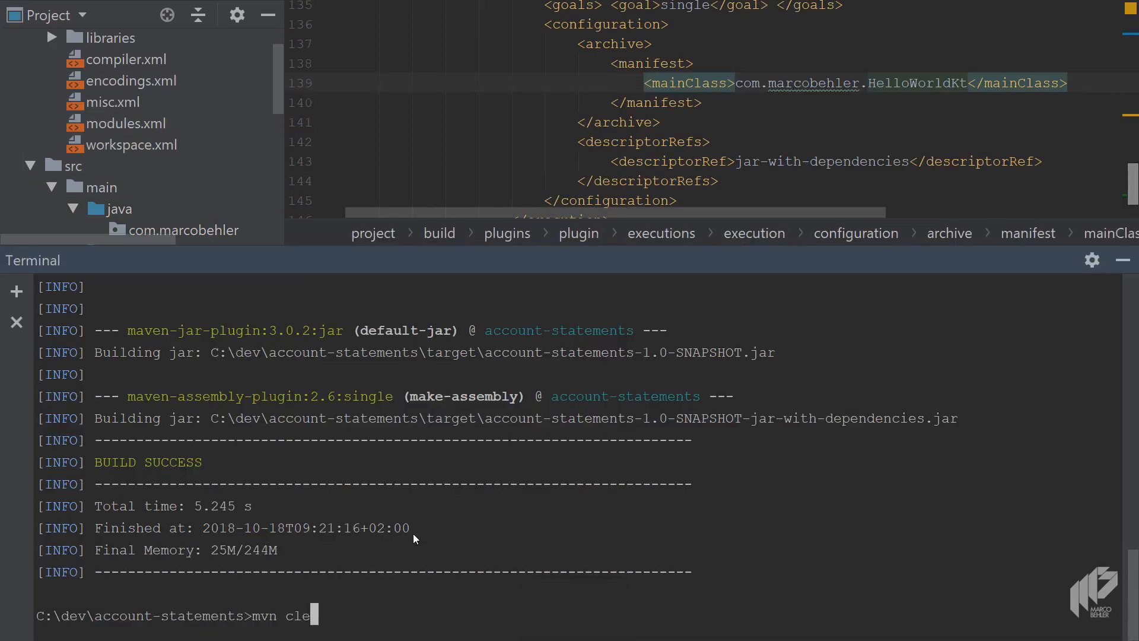
pyautogui.write('an package')
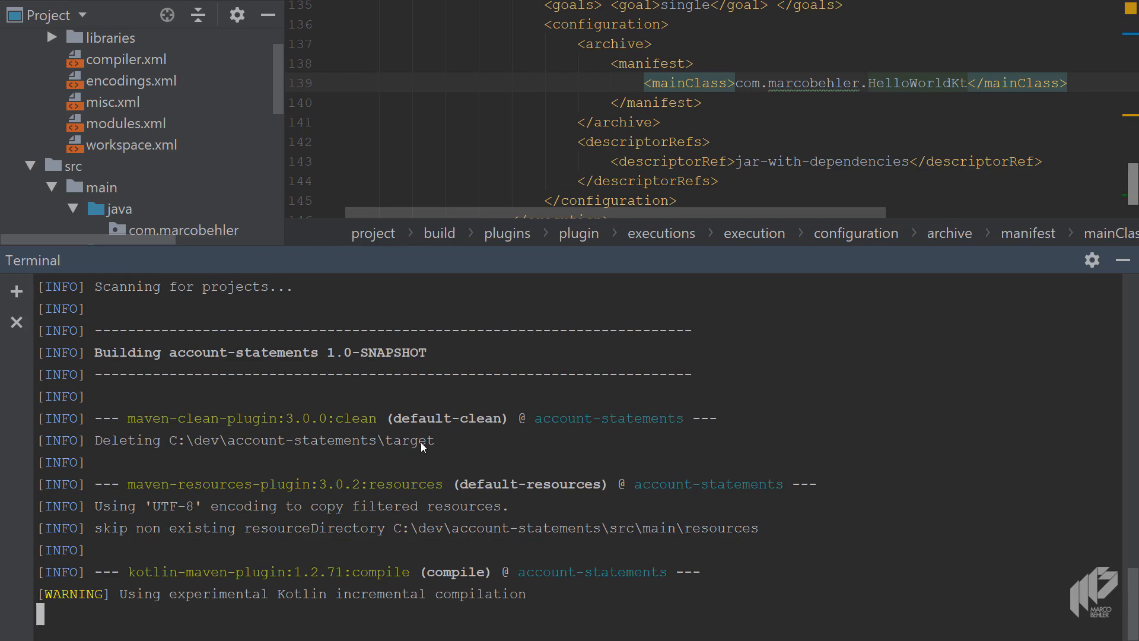
pyautogui.scroll(-3)
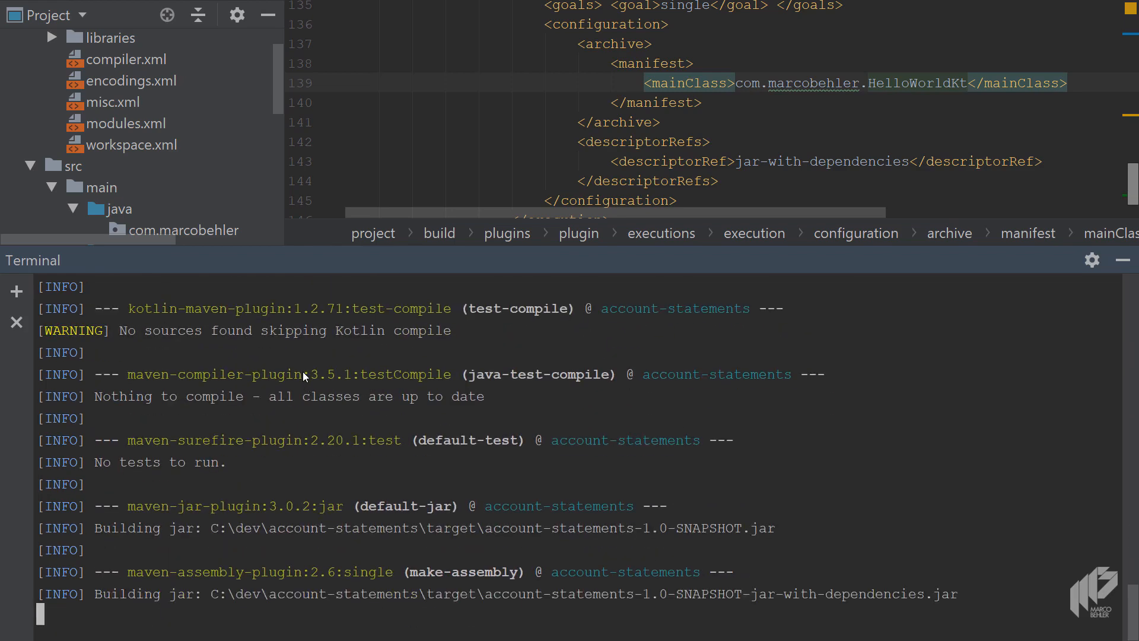
pyautogui.scroll(-3)
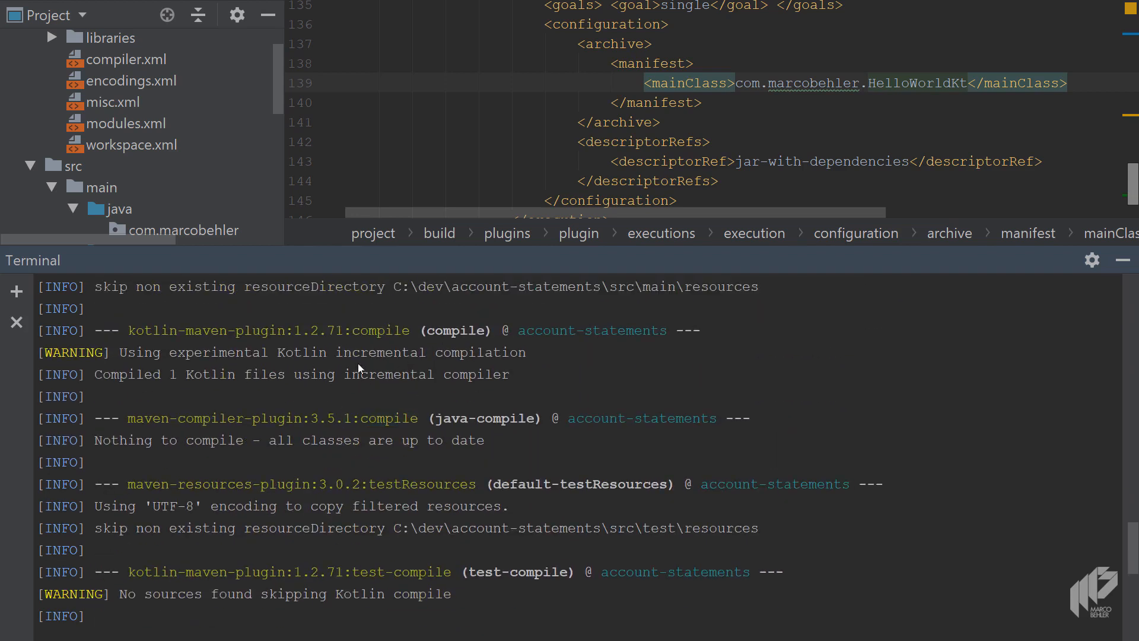
pyautogui.doubleClick(373, 330)
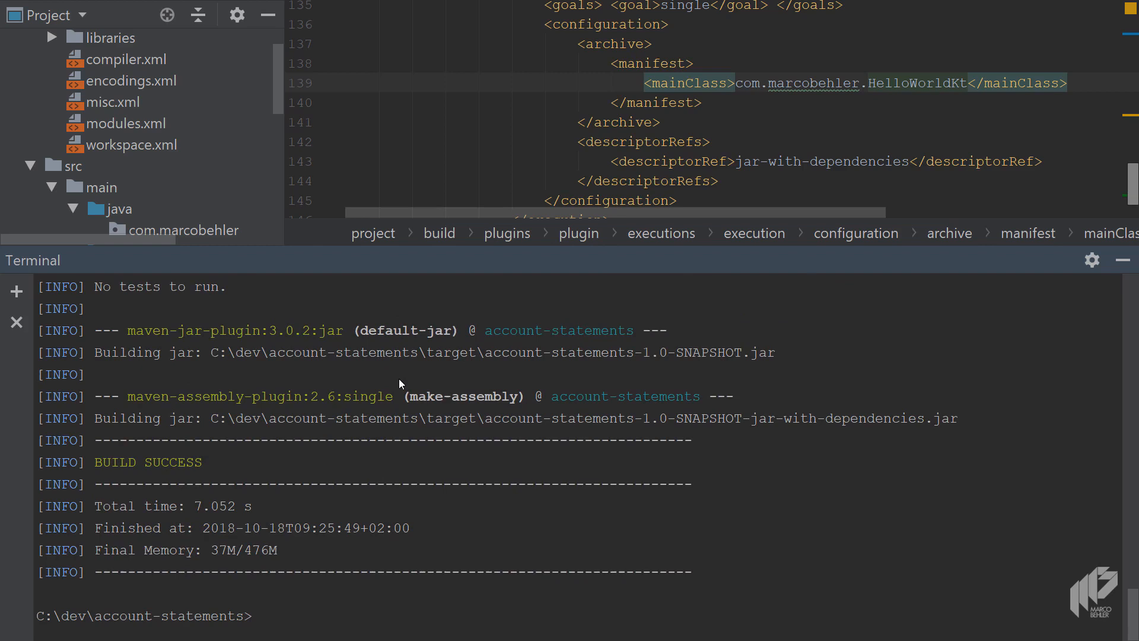
pyautogui.write('dir')
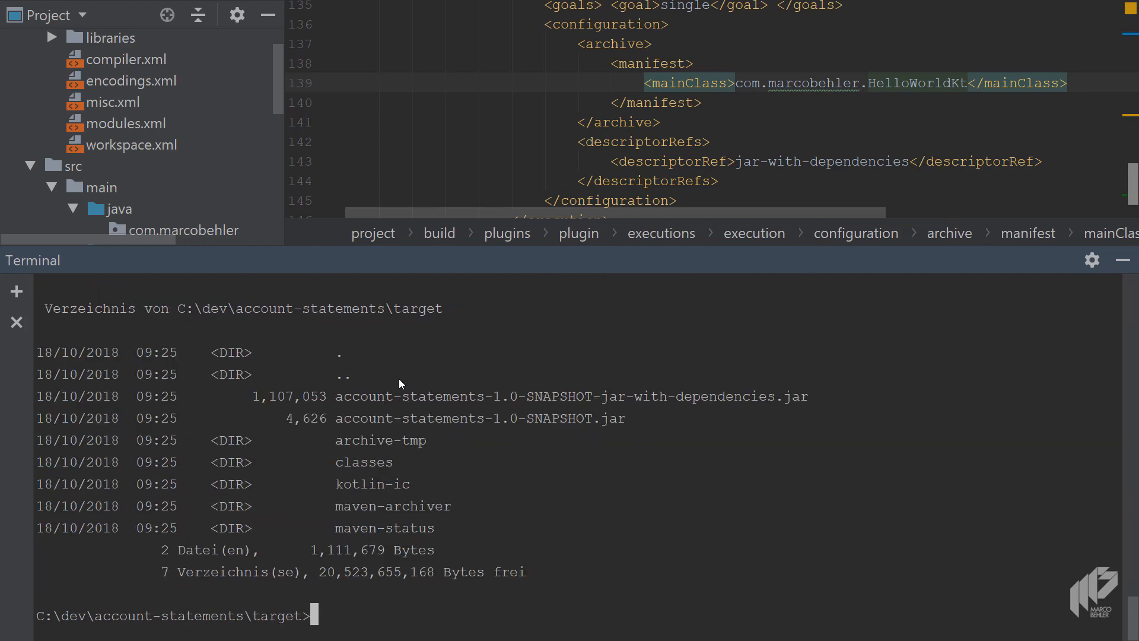
pyautogui.moveTo(349, 396)
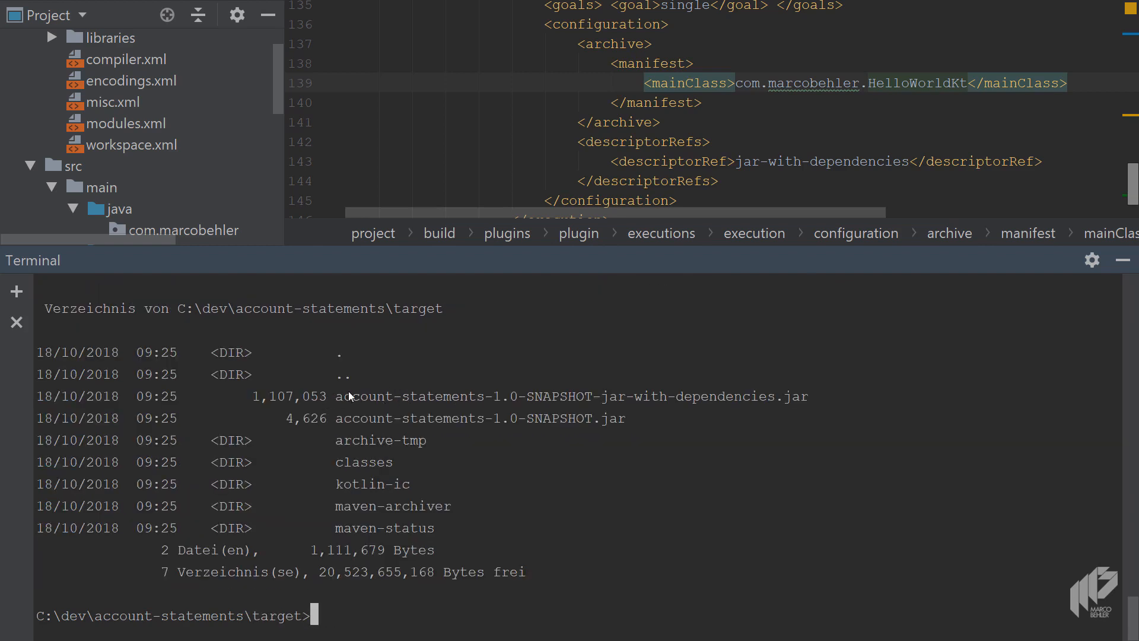
# Step: Run account-statements-1.0-SNAPSHOT-jar-with-dependencies.jar with java -jar, printing 'Hello Marco !'
pyautogui.write('java')
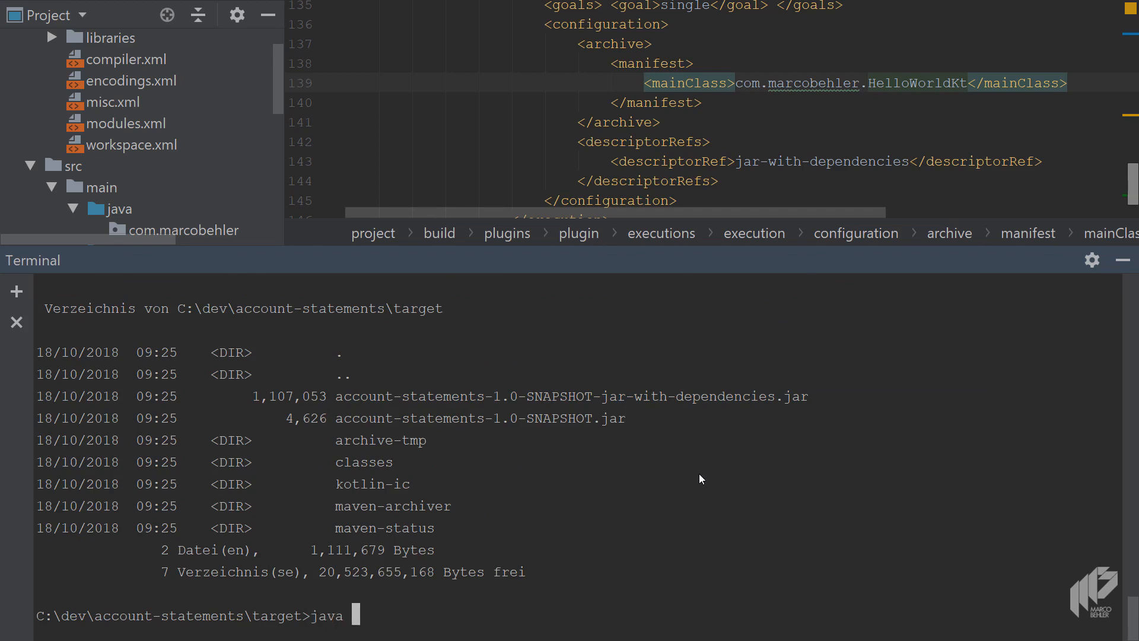
pyautogui.write('-jar account-statements-1.0-SNAPSHOT')
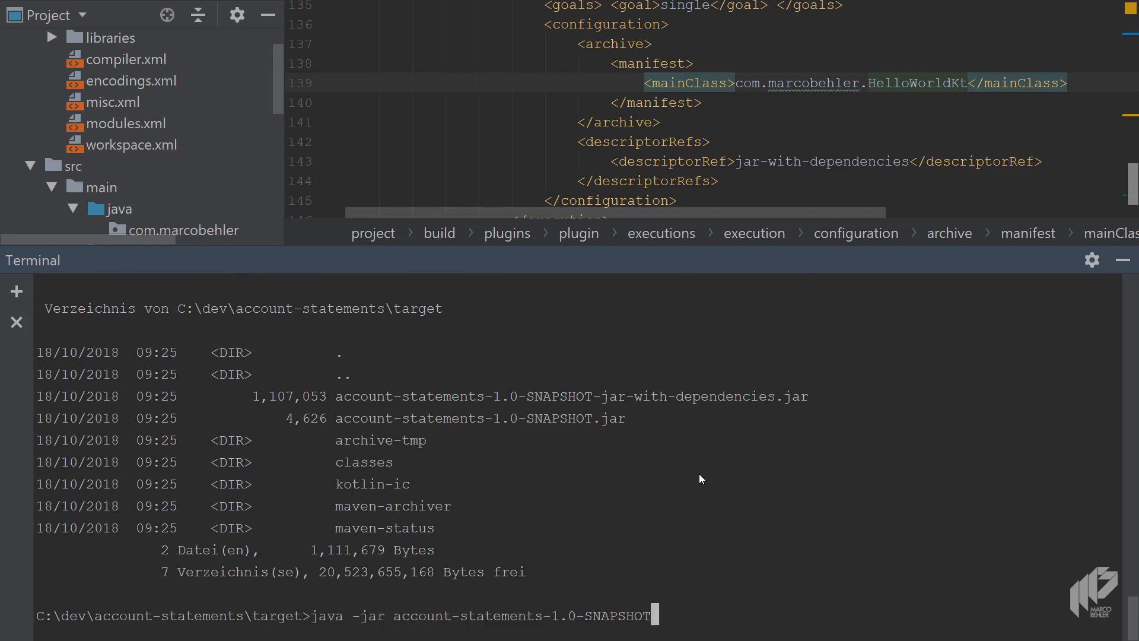
pyautogui.write('with-dependencies.jar')
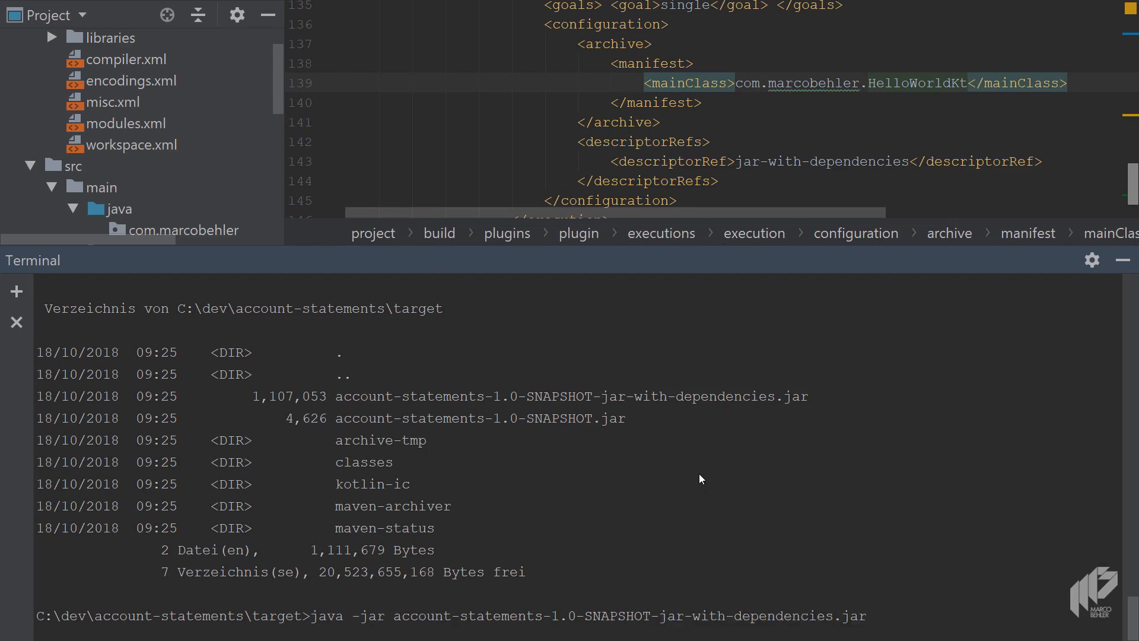
pyautogui.press('enter')
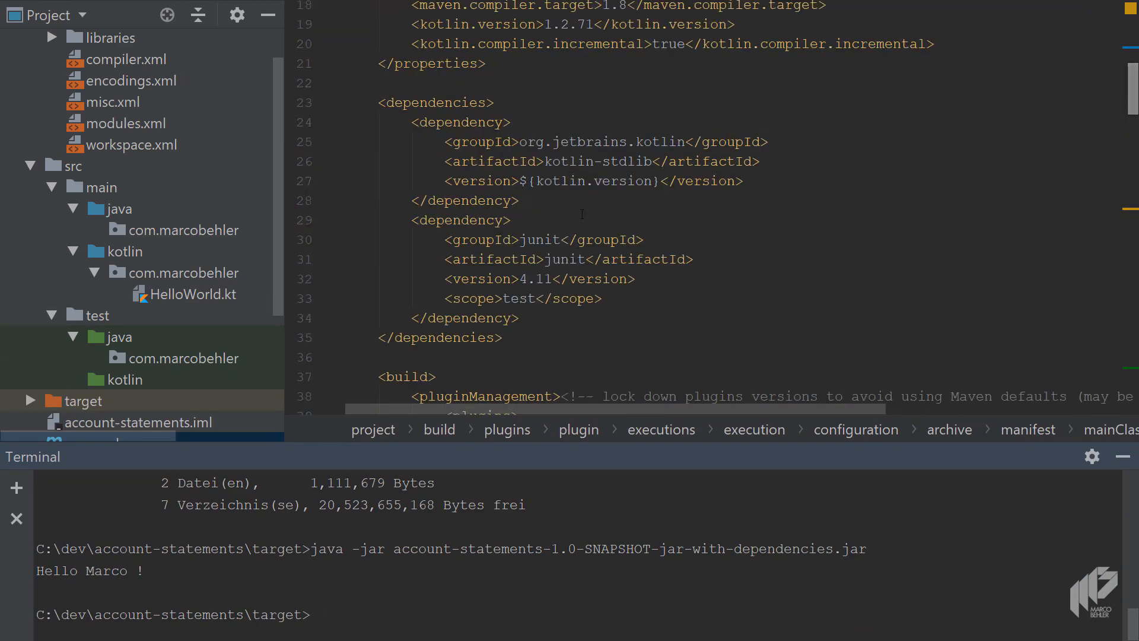
pyautogui.moveTo(184, 298)
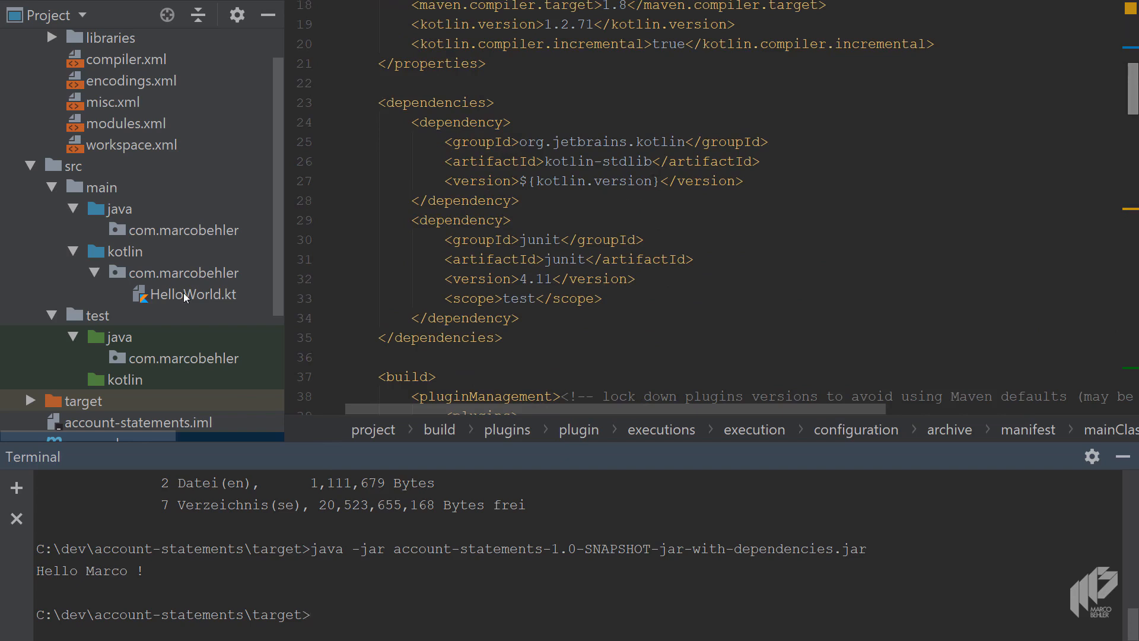
pyautogui.moveTo(256, 269)
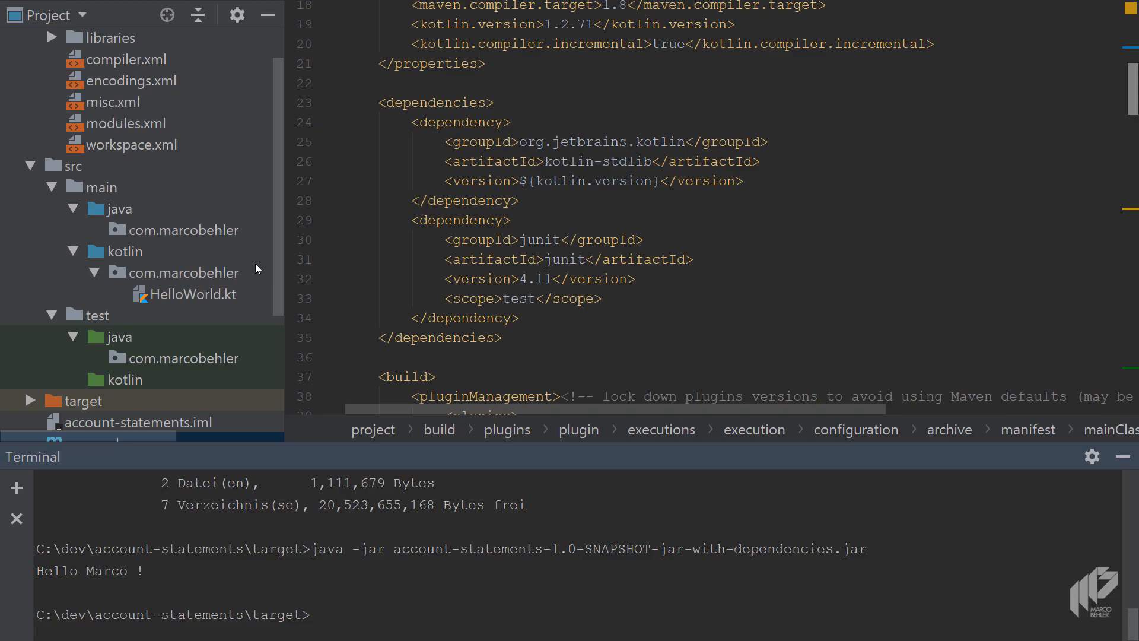